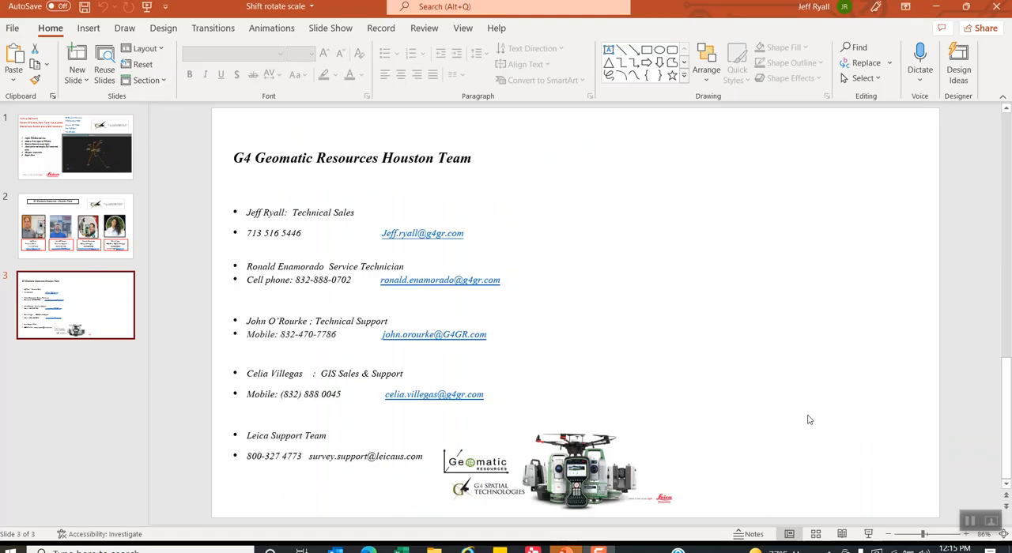
Switch from the PowerPoint contacts slide to the Leica Infinity project window.
click(938, 9)
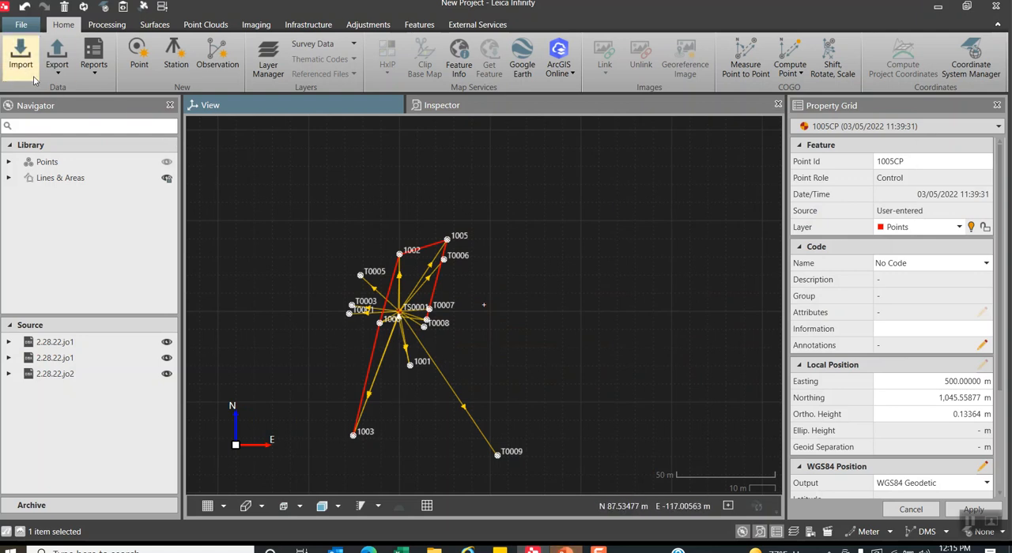
click(20, 55)
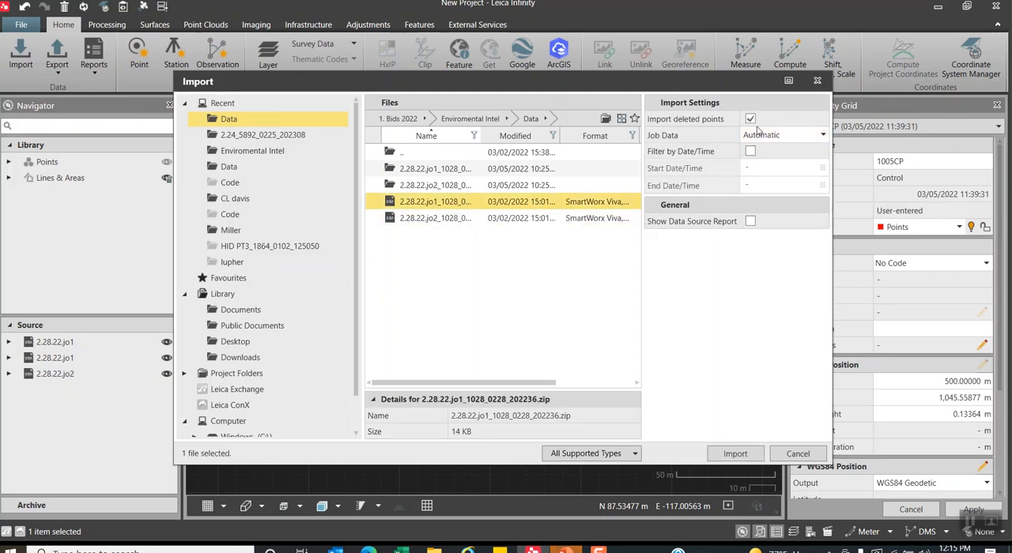
mouse_move(783, 136)
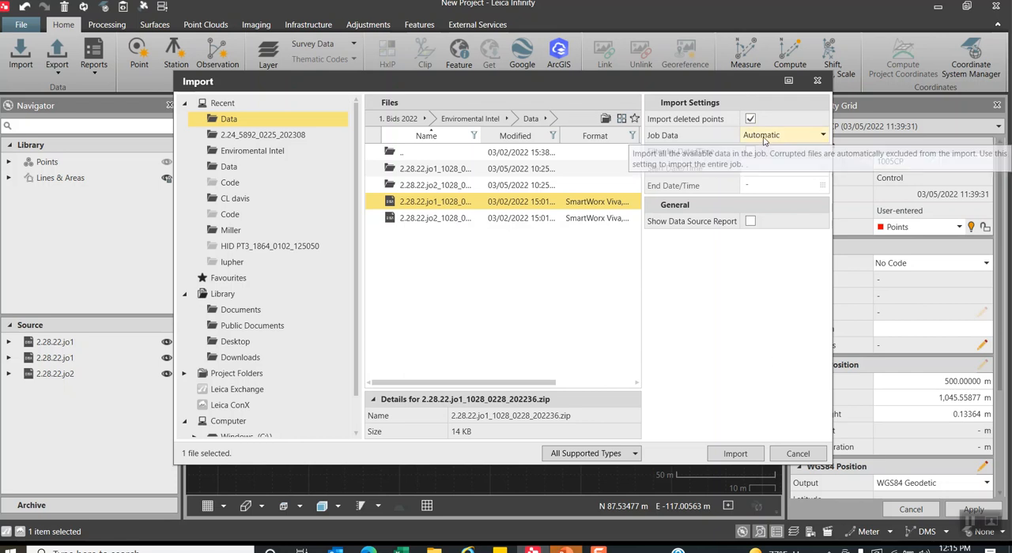
click(749, 152)
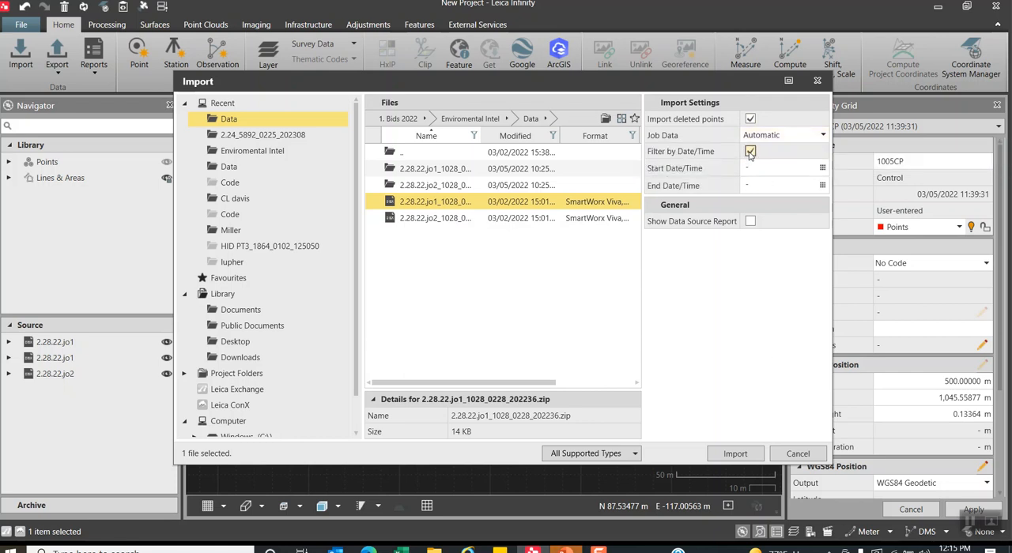
click(750, 151)
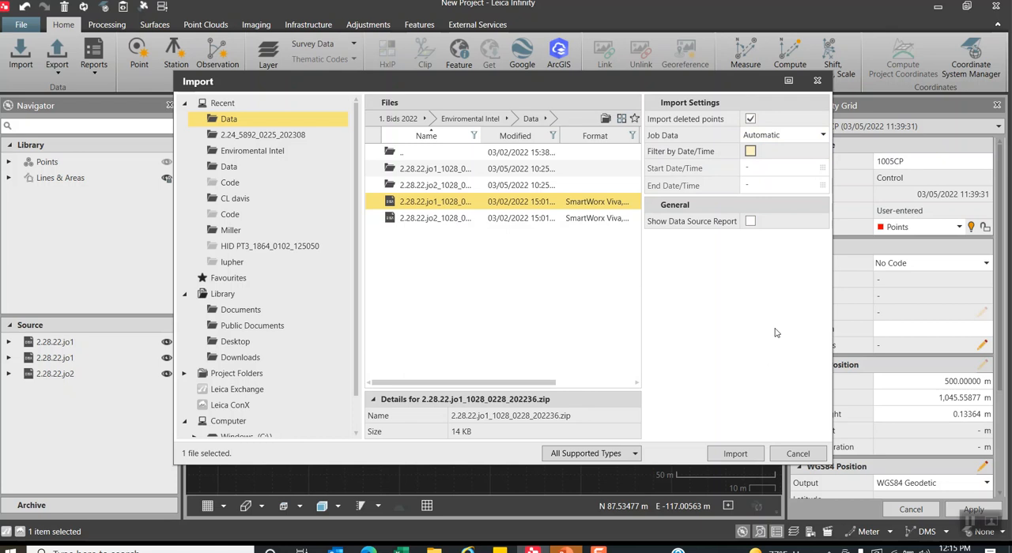
click(734, 452)
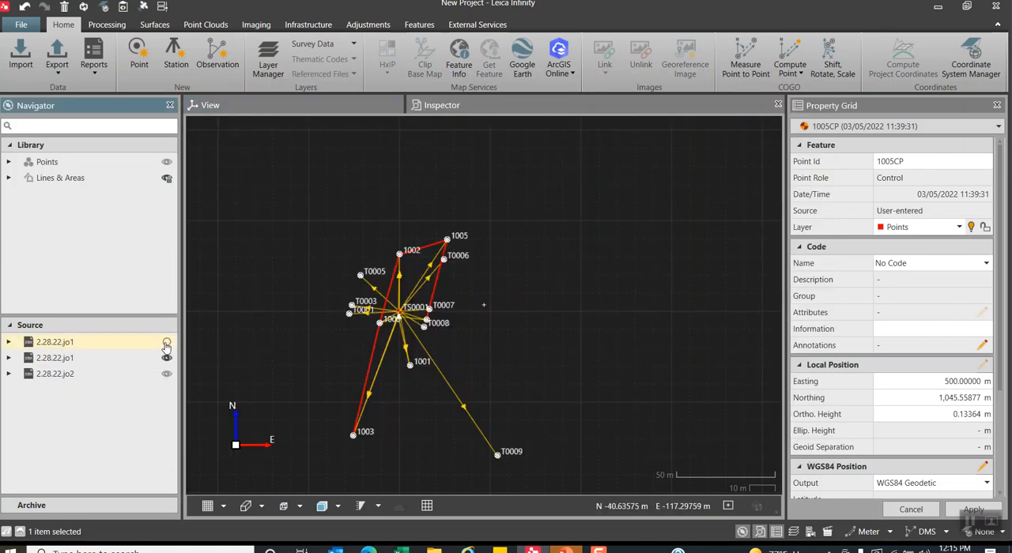
click(166, 357)
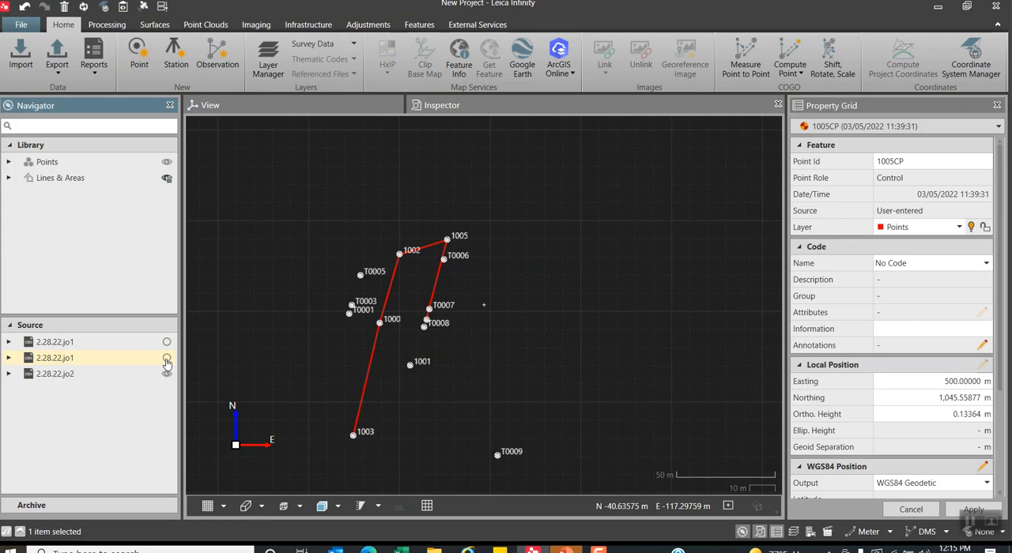
click(167, 358)
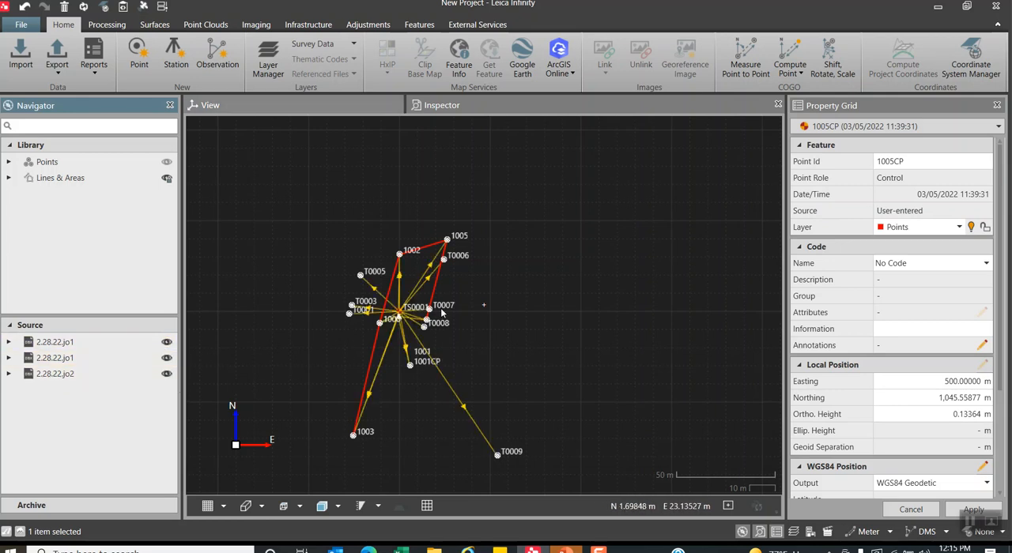
mouse_move(345, 414)
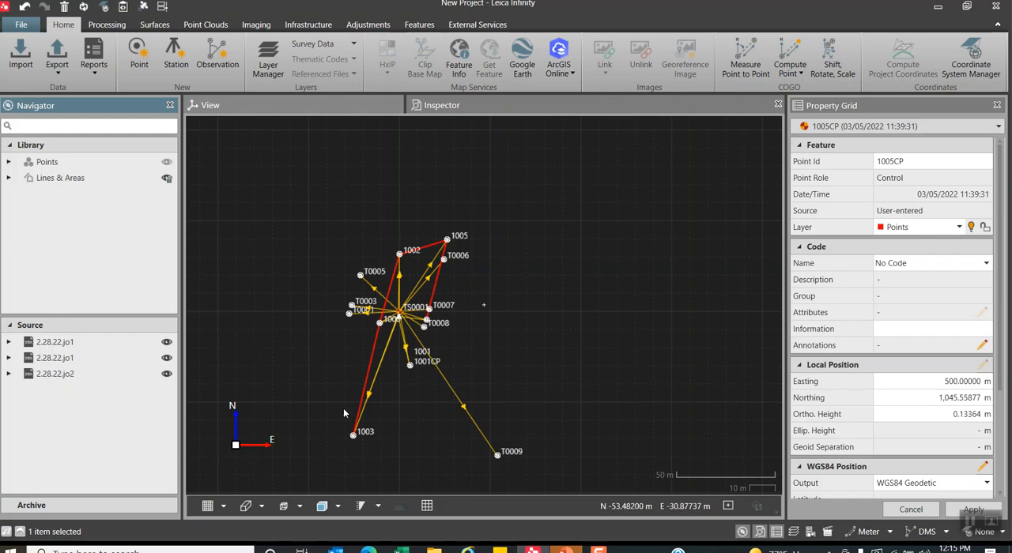
mouse_move(443, 265)
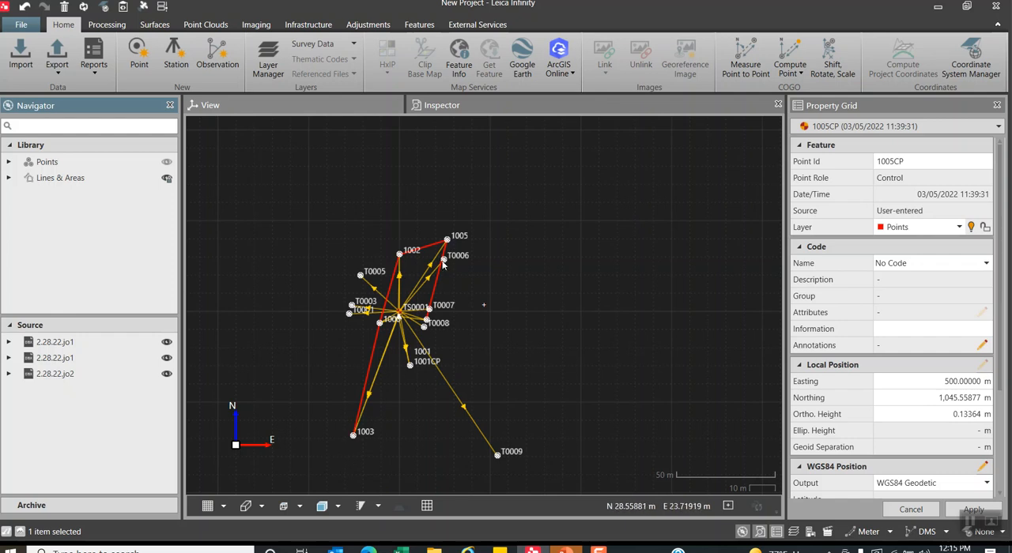
mouse_move(355, 467)
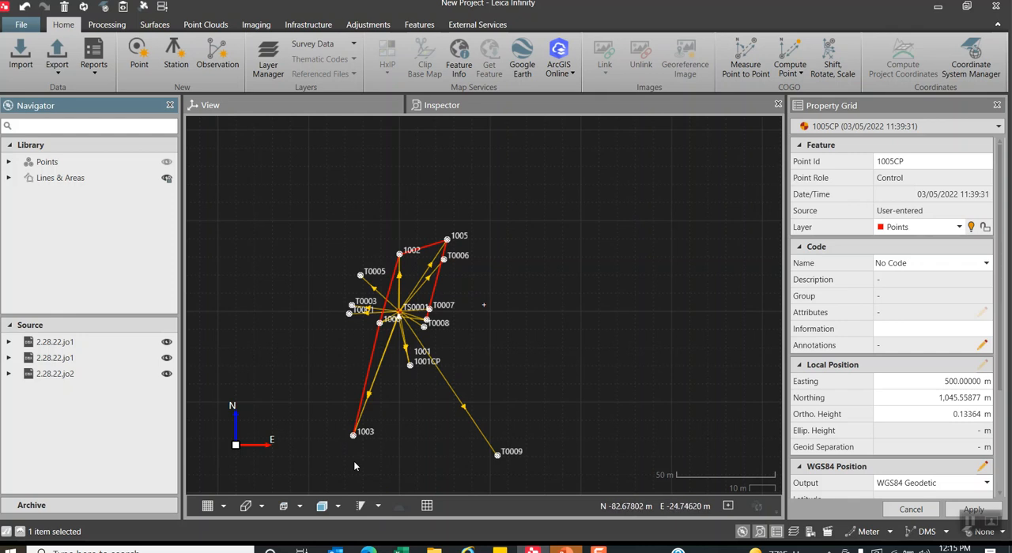
mouse_move(446, 243)
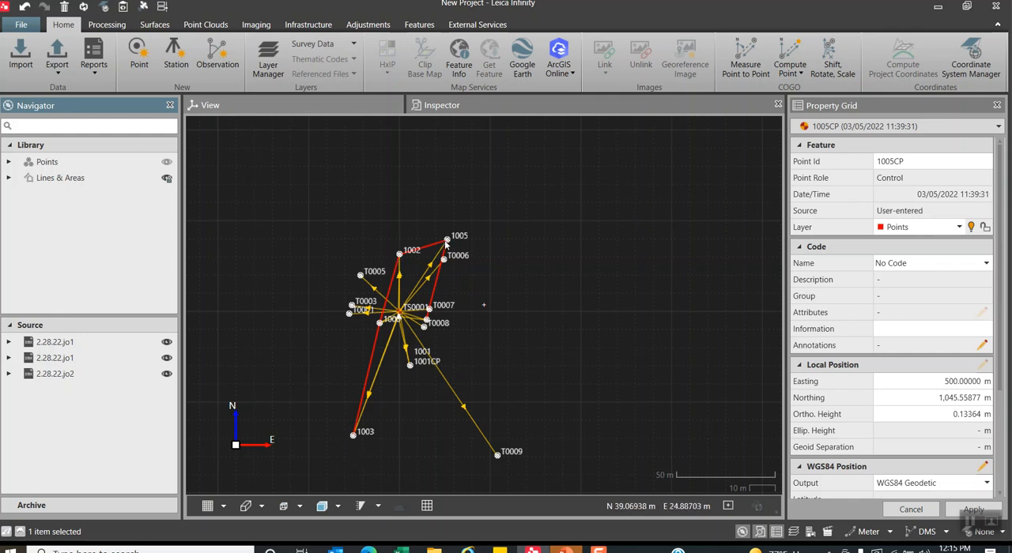
mouse_move(338, 278)
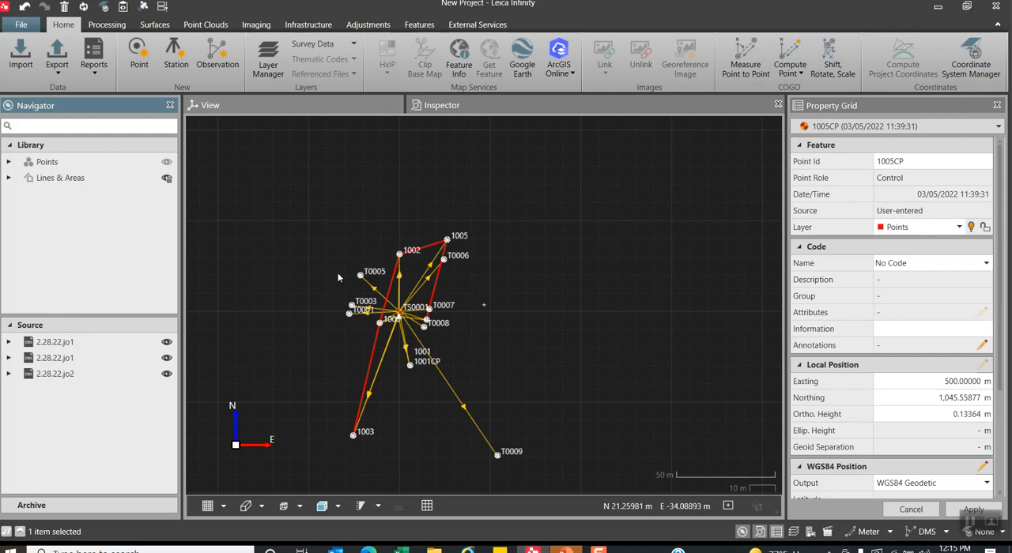
mouse_move(503, 280)
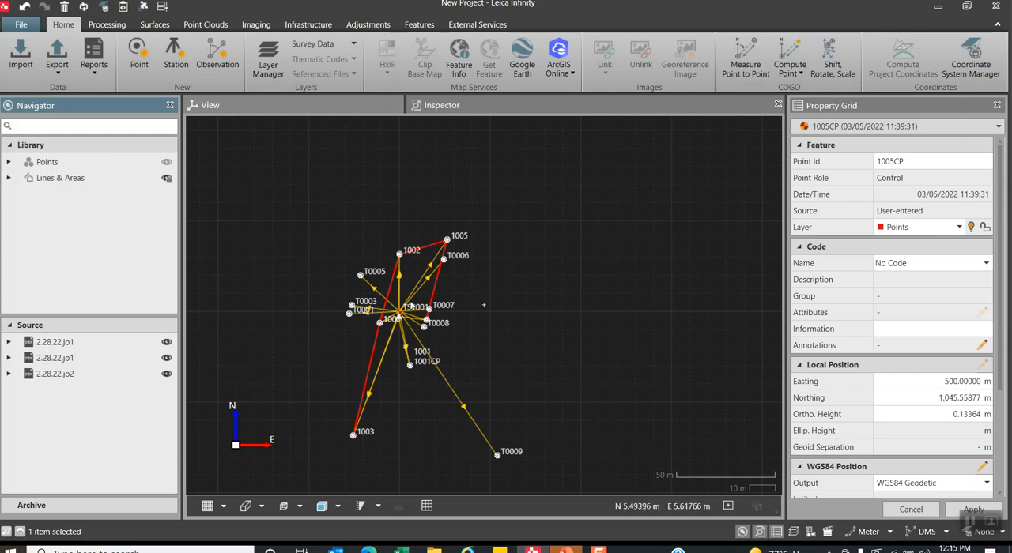
mouse_move(424, 287)
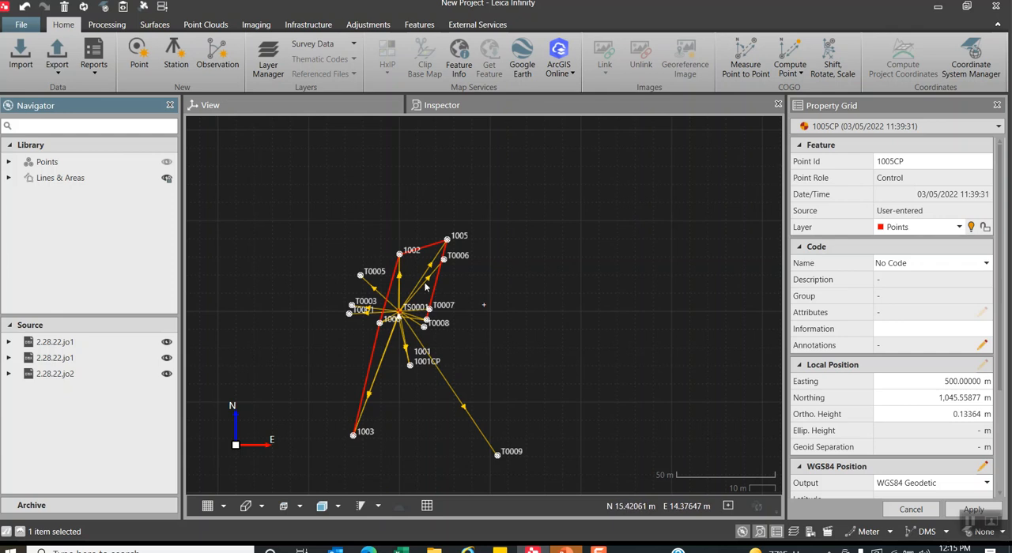
mouse_move(269, 57)
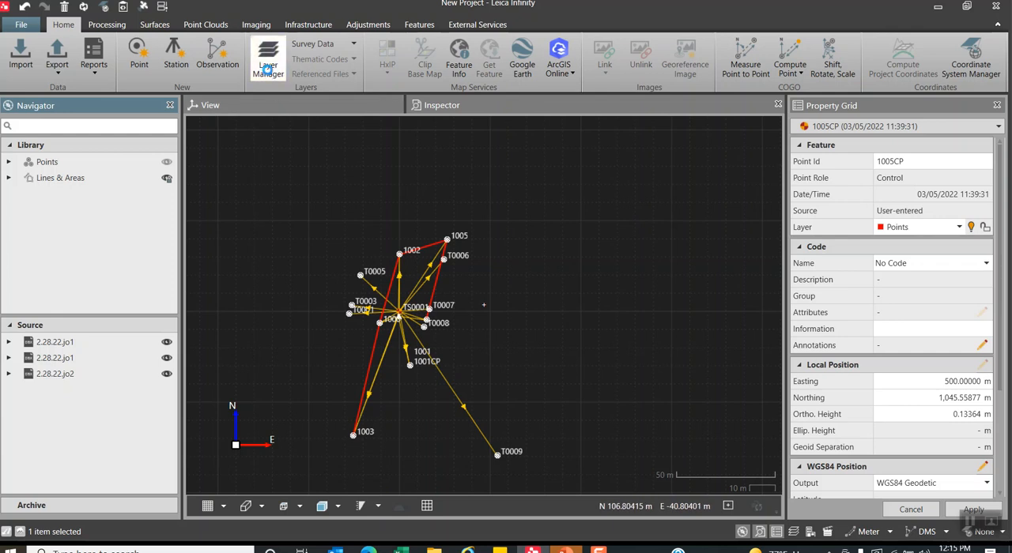
Switch off the TPS Observations layer in Layer Manager and select the 2.28.22.jo2 source.
click(267, 55)
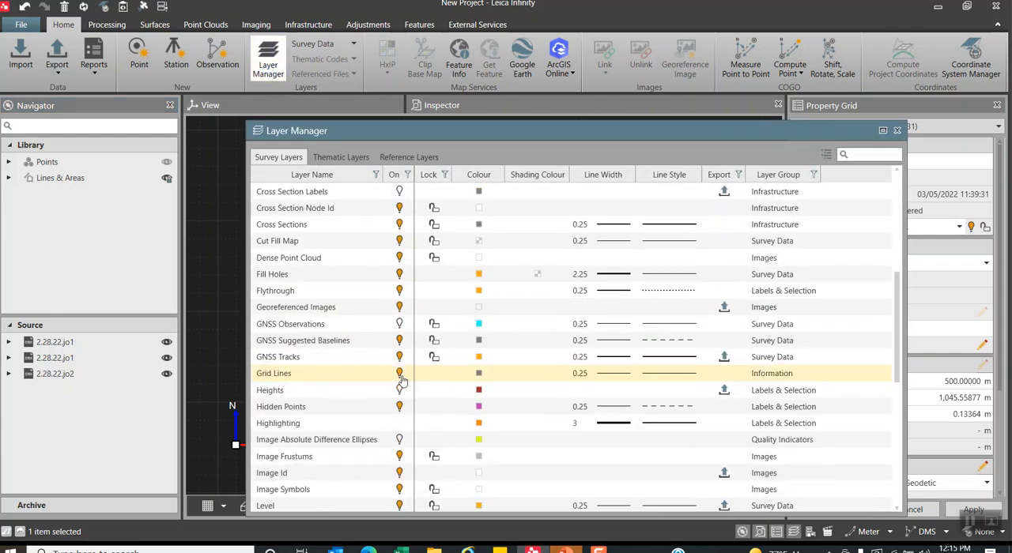
scroll(down, 3)
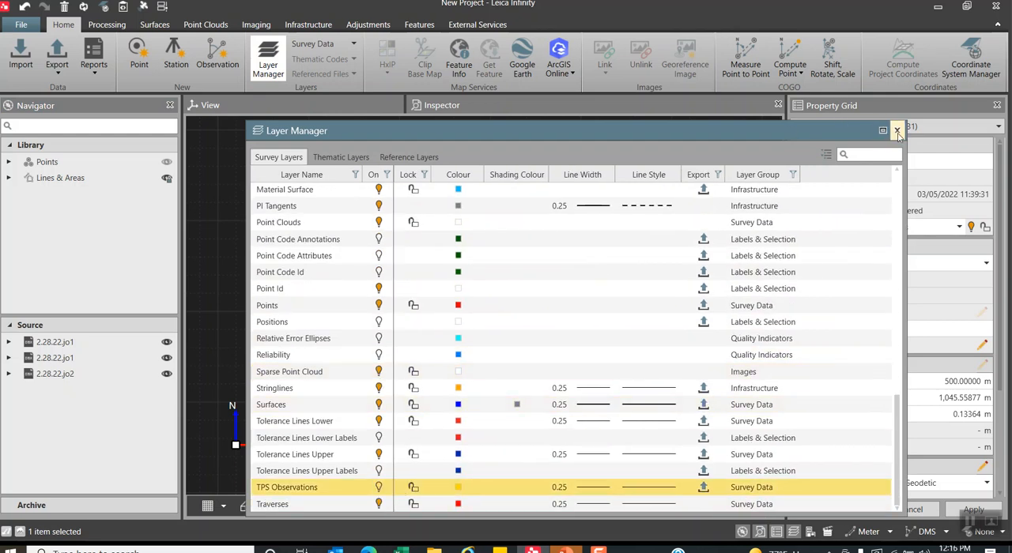
click(898, 129)
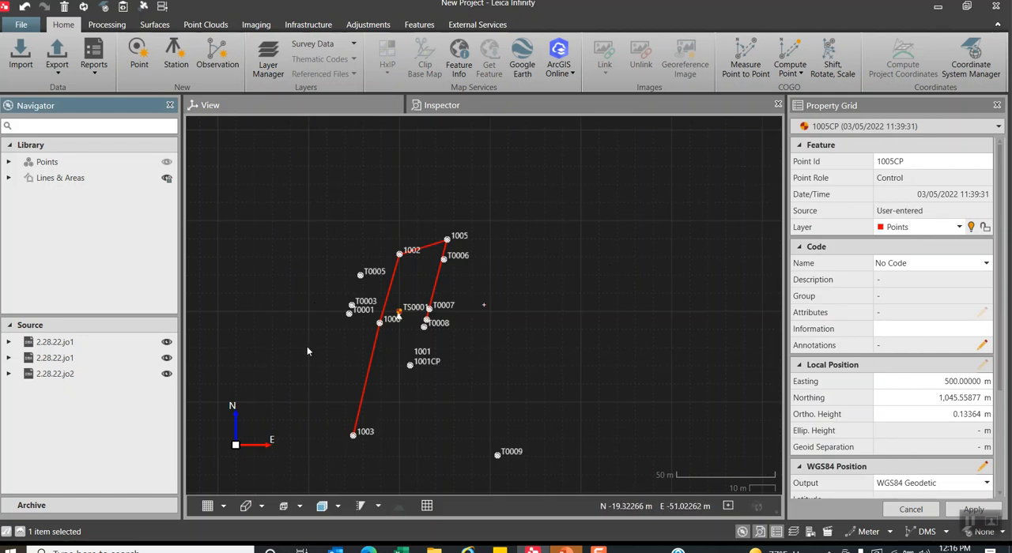
mouse_move(427, 340)
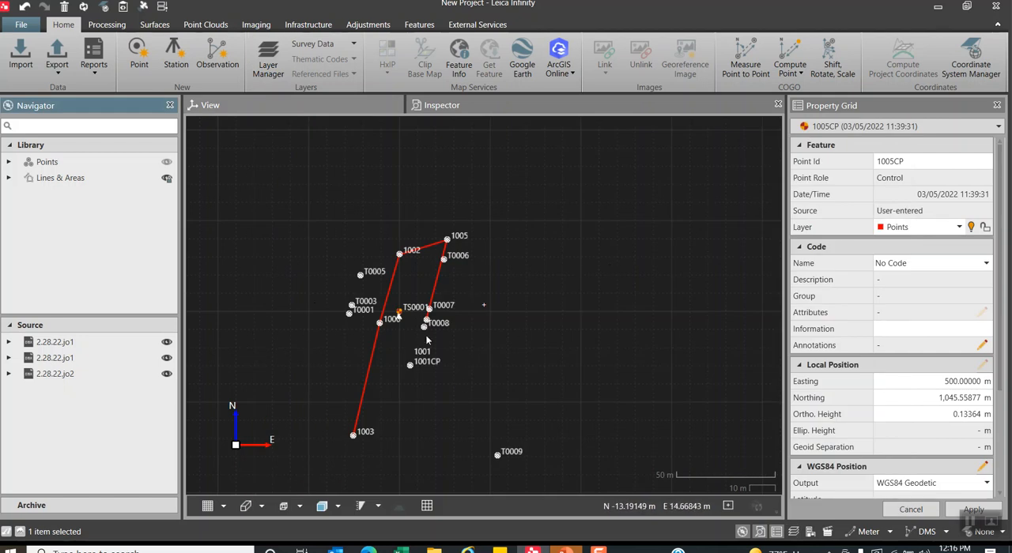
click(54, 373)
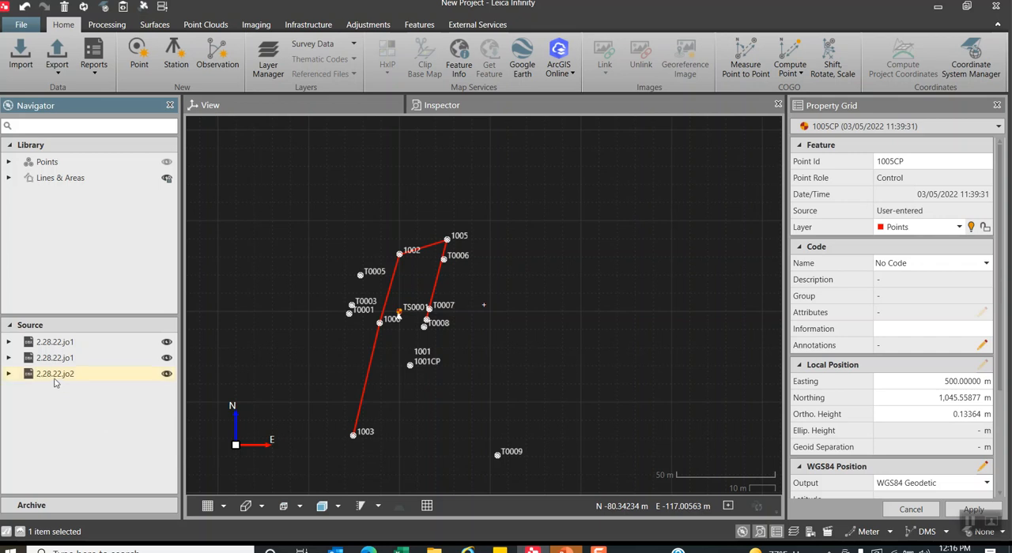
mouse_move(54, 381)
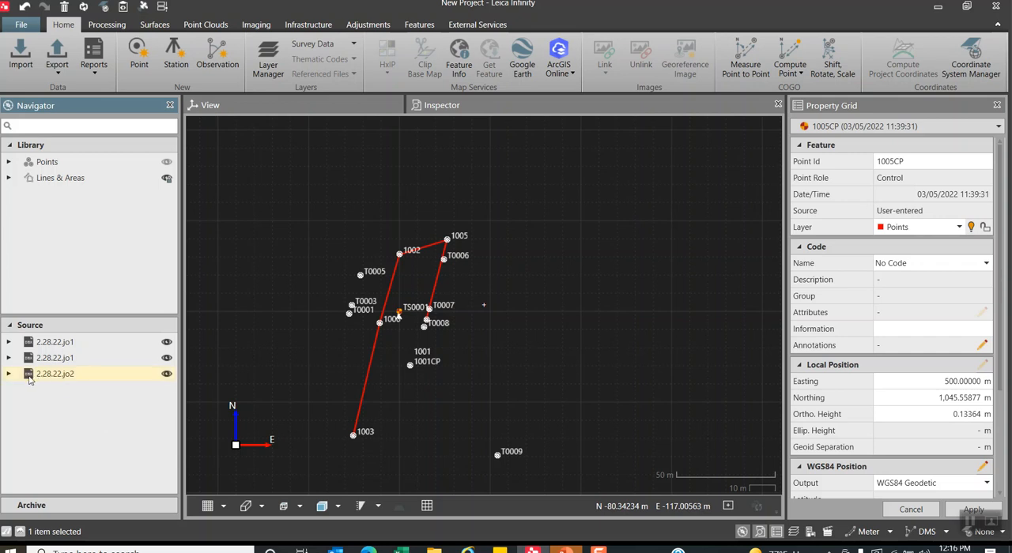
right_click(54, 374)
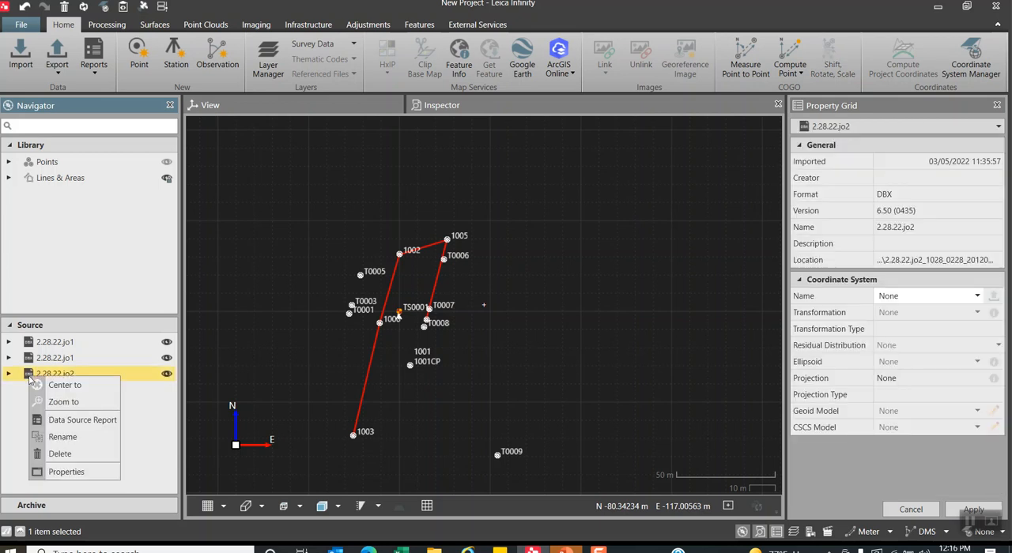
click(83, 421)
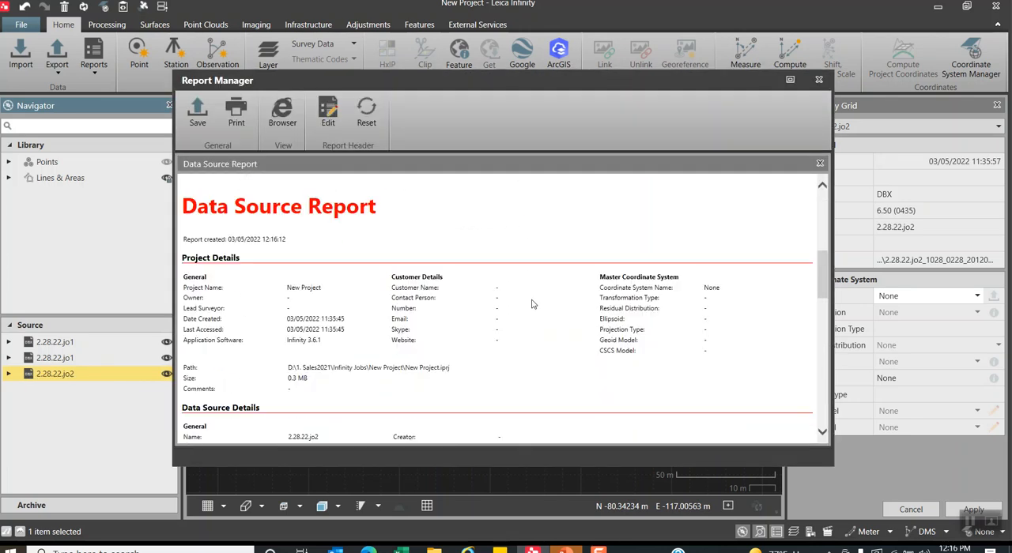
scroll(down, 3)
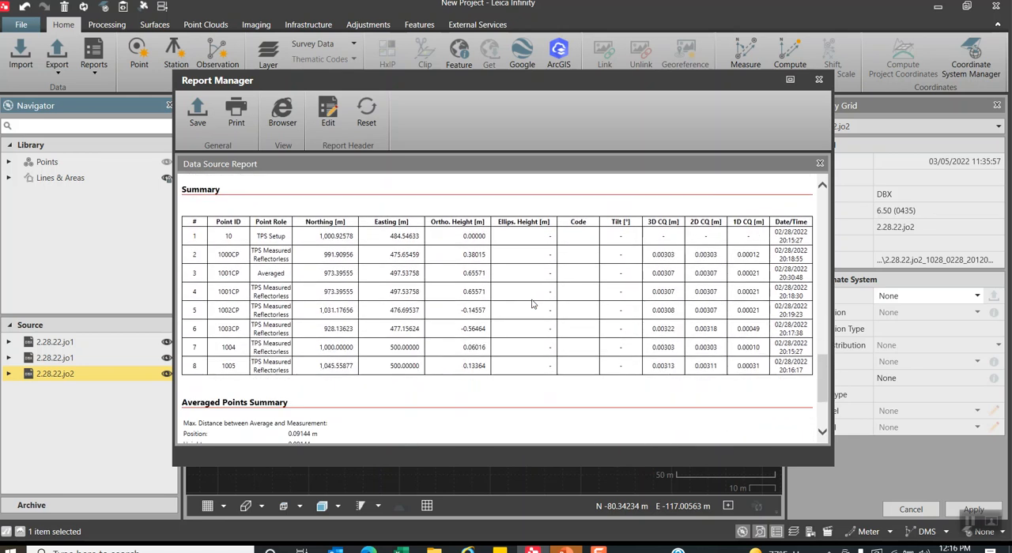
scroll(down, 3)
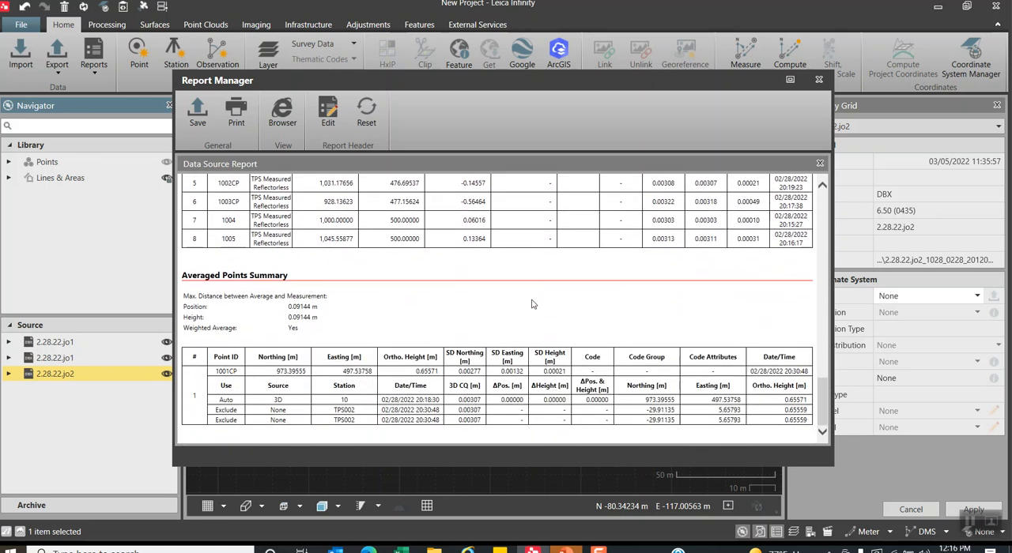
mouse_move(752, 208)
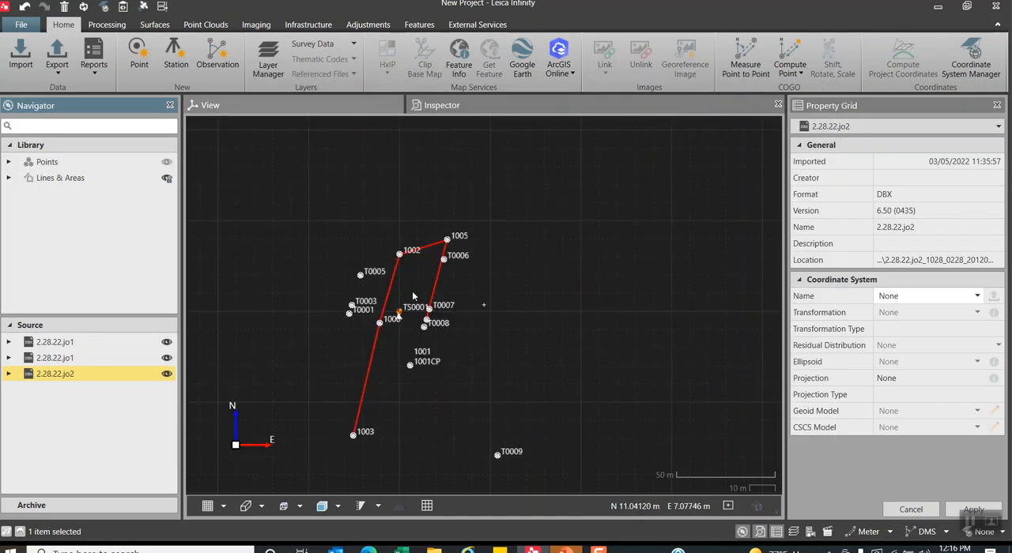
Show the TPS setups for 2.28.22.jo2 and bring up the context actions for the TPS002 resection.
click(441, 104)
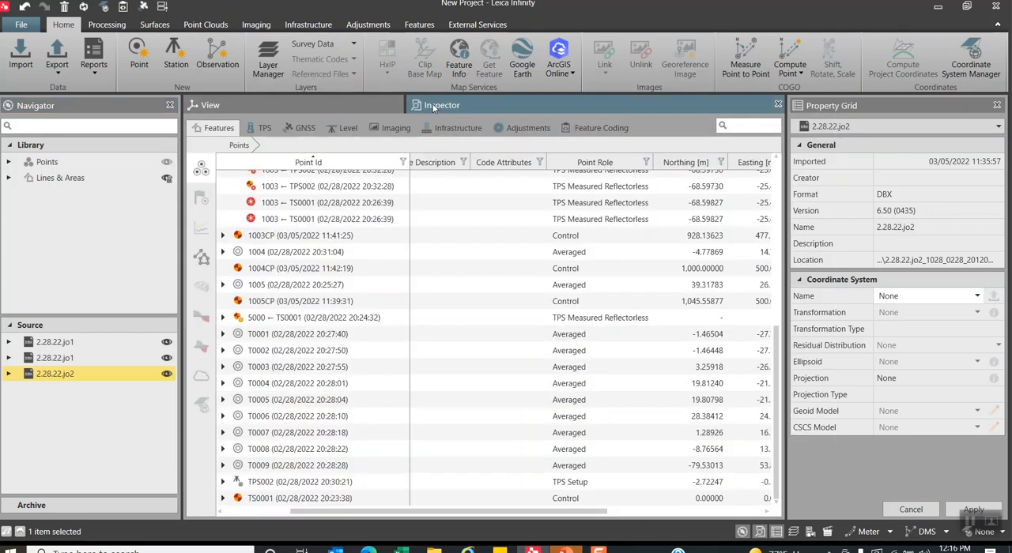
click(266, 126)
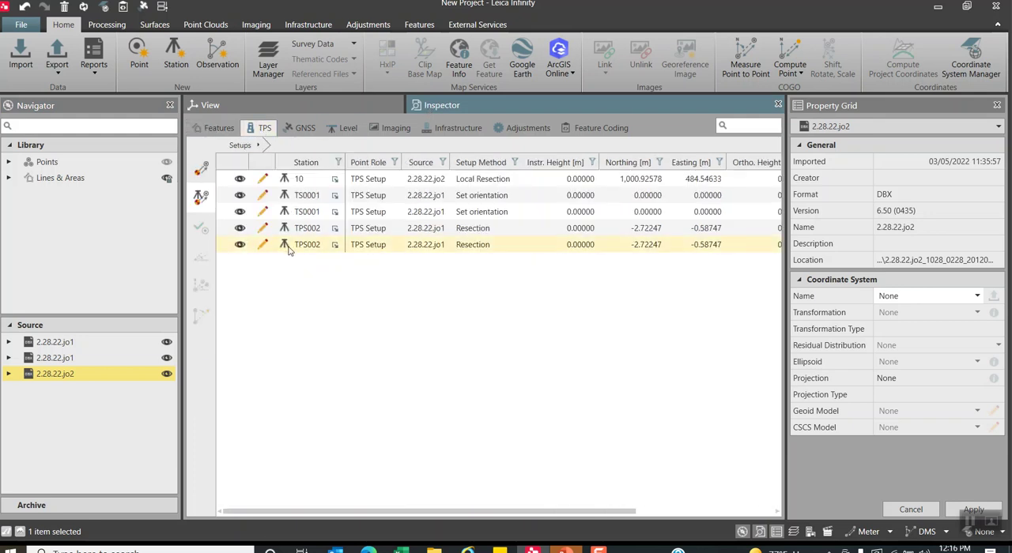
click(307, 244)
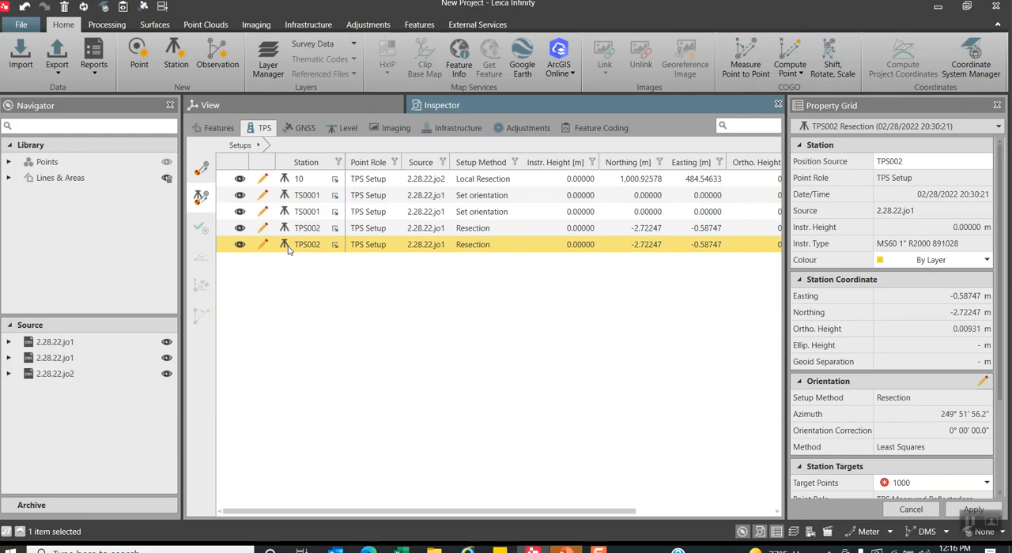
right_click(307, 244)
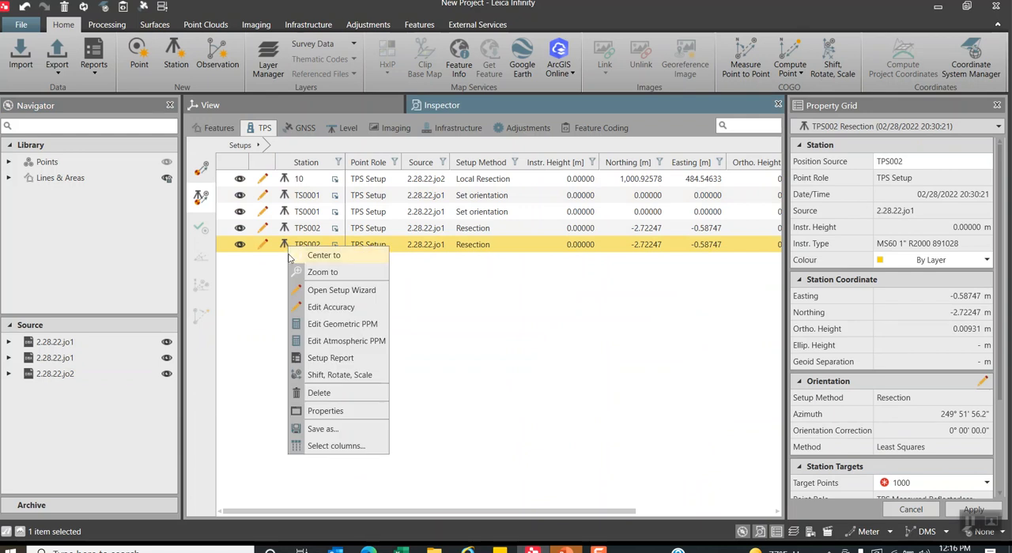
mouse_move(331, 358)
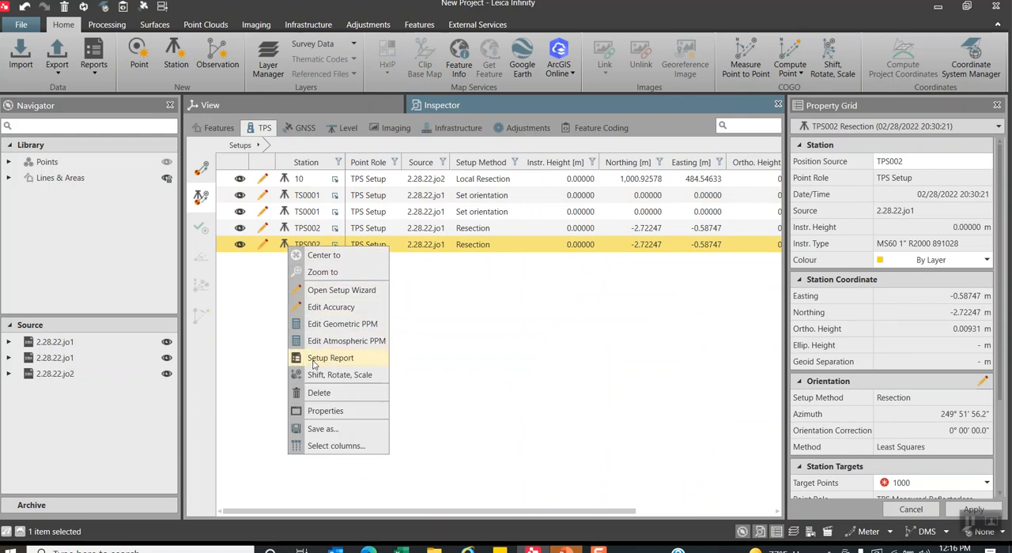
Generate the TPS002 setup report, review it through Target Residuals, then close Report Manager.
click(331, 357)
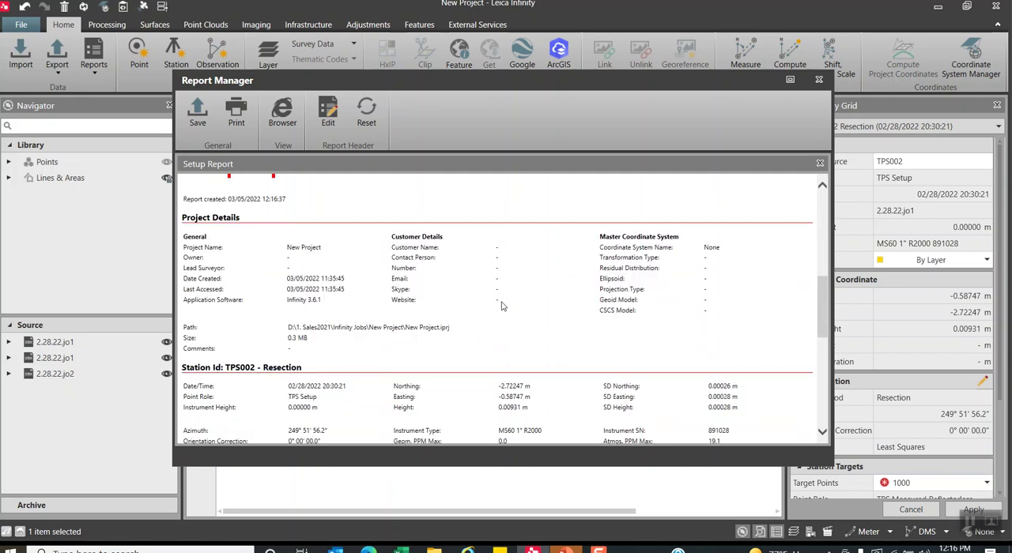
scroll(down, 3)
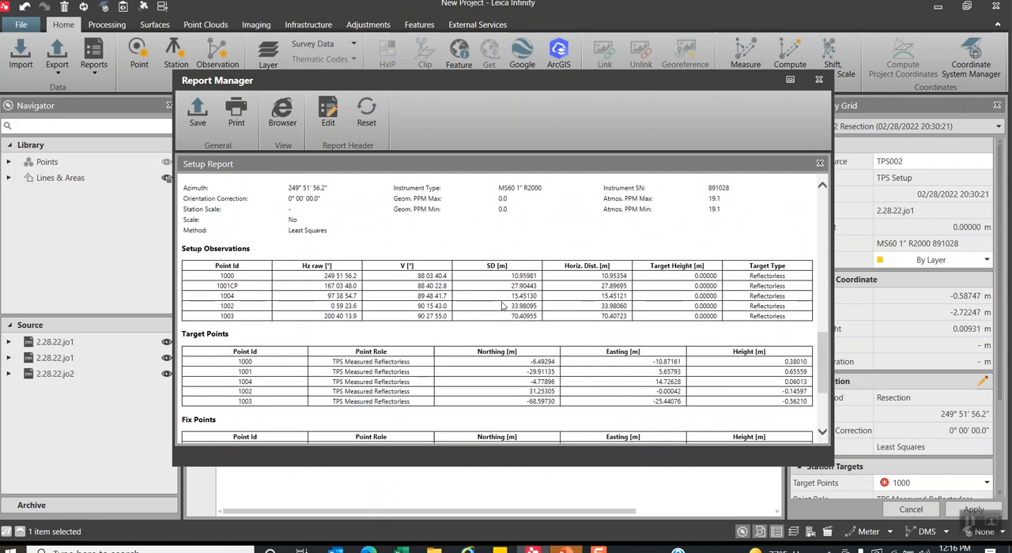
scroll(up, 3)
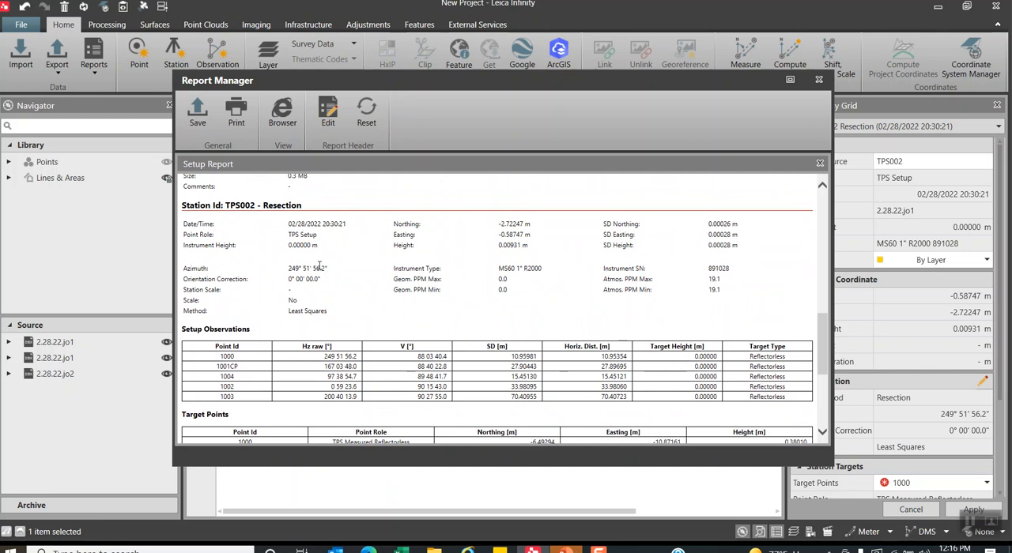
mouse_move(393, 256)
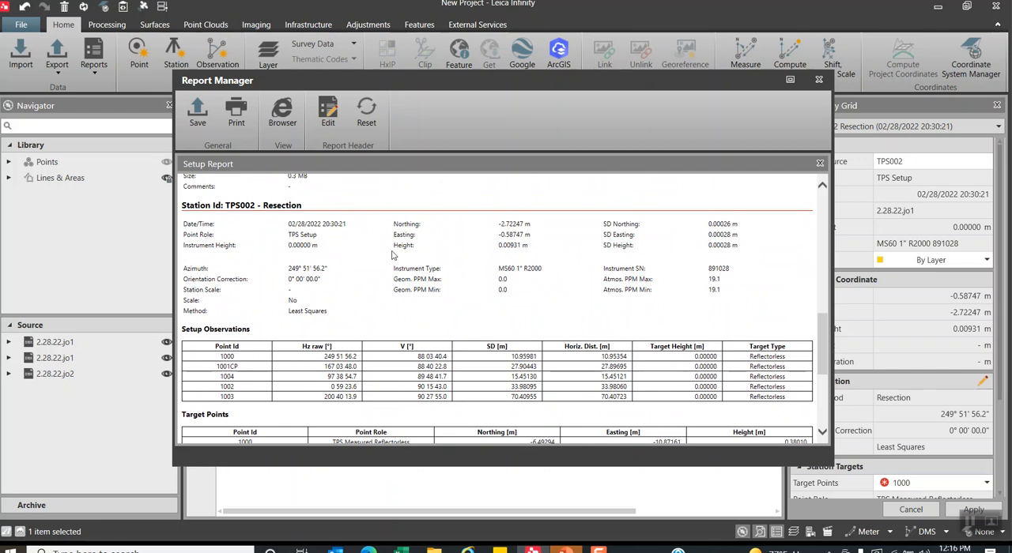
scroll(down, 3)
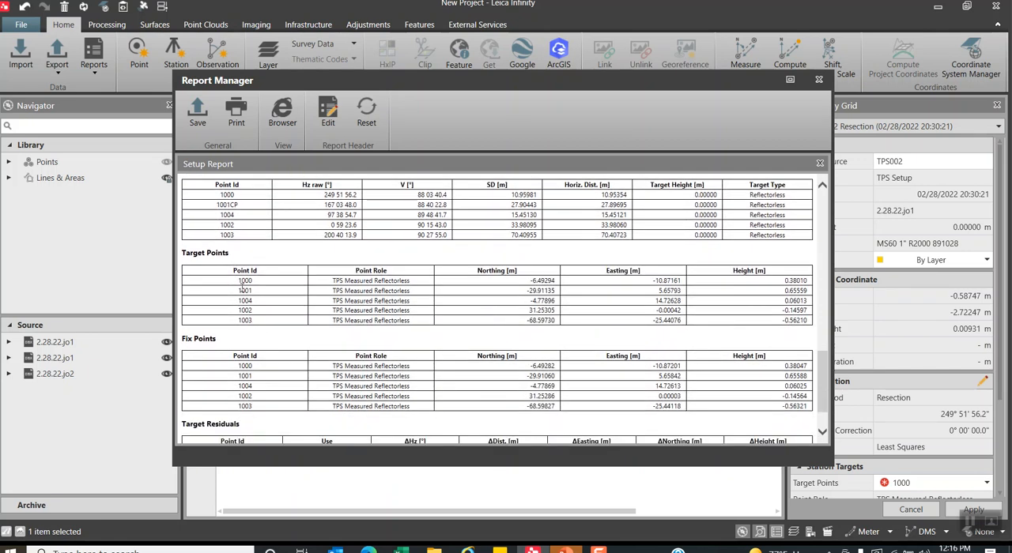
mouse_move(566, 322)
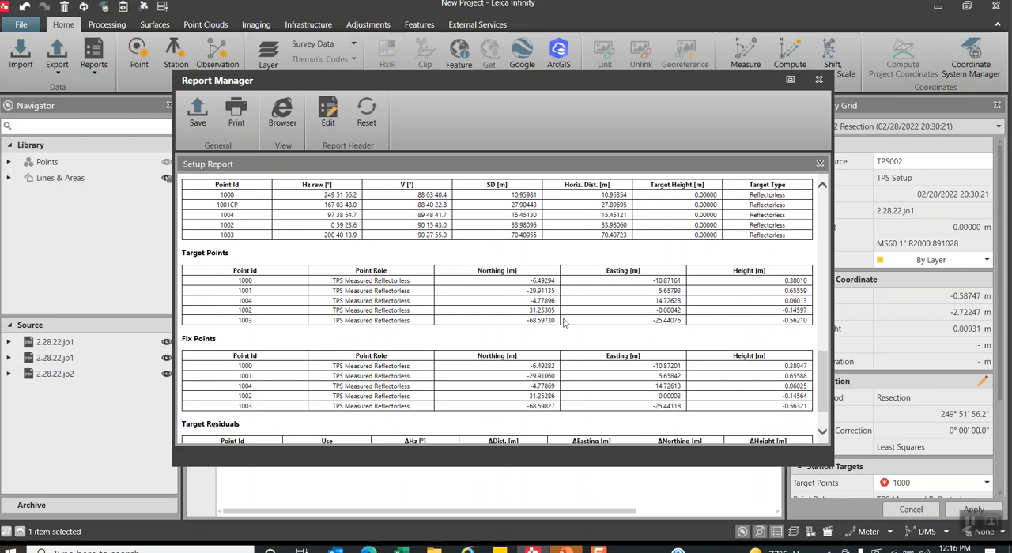
mouse_move(487, 383)
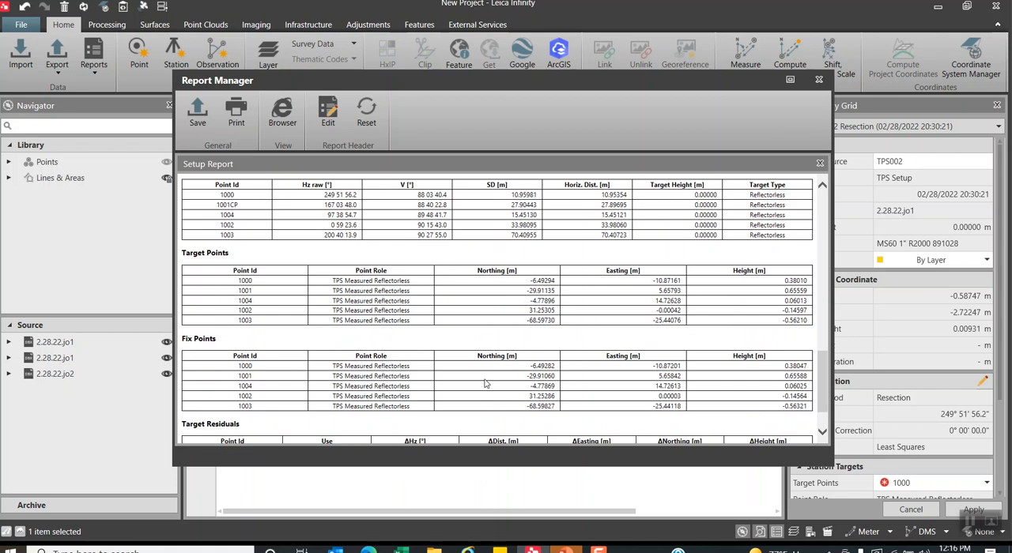
scroll(down, 3)
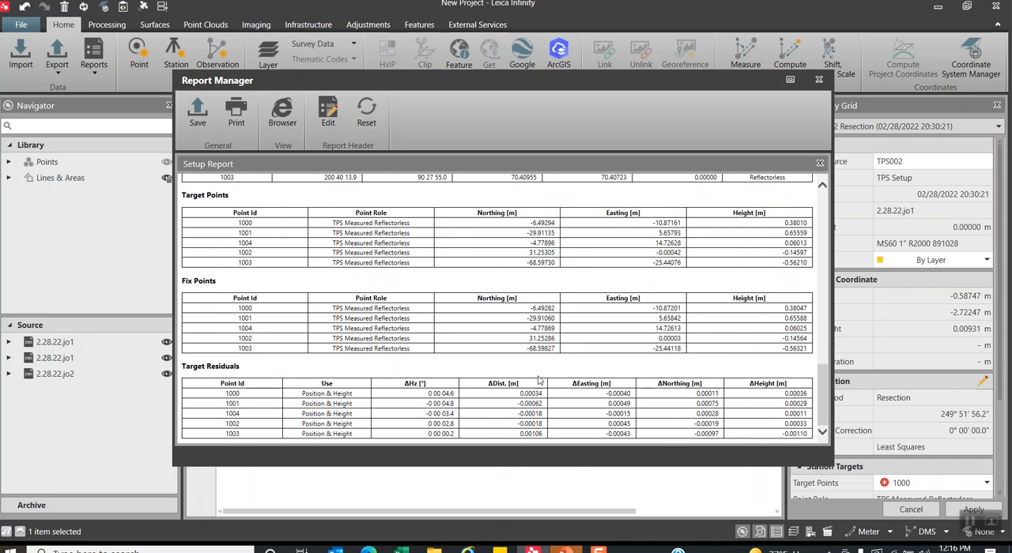
mouse_move(569, 430)
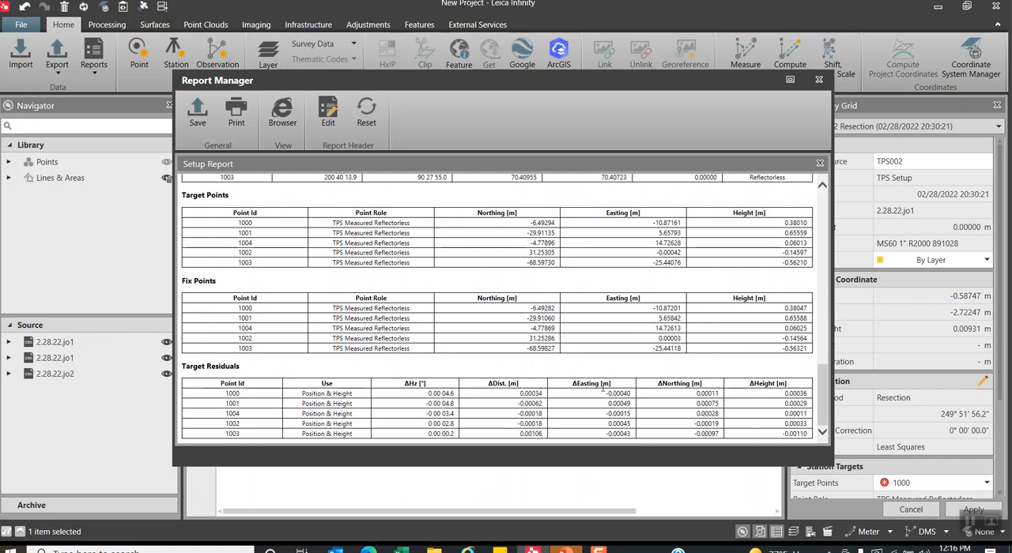
mouse_move(773, 397)
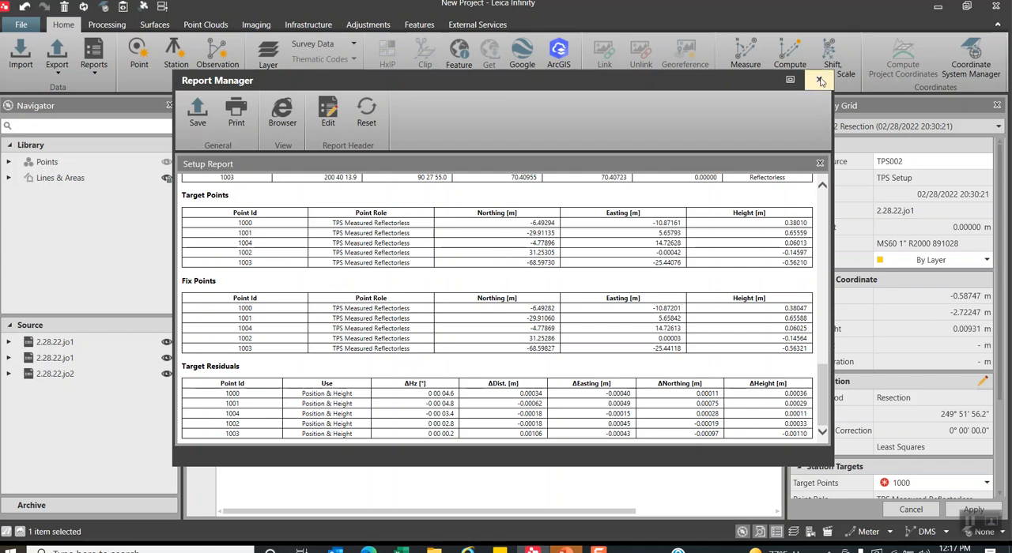
click(821, 79)
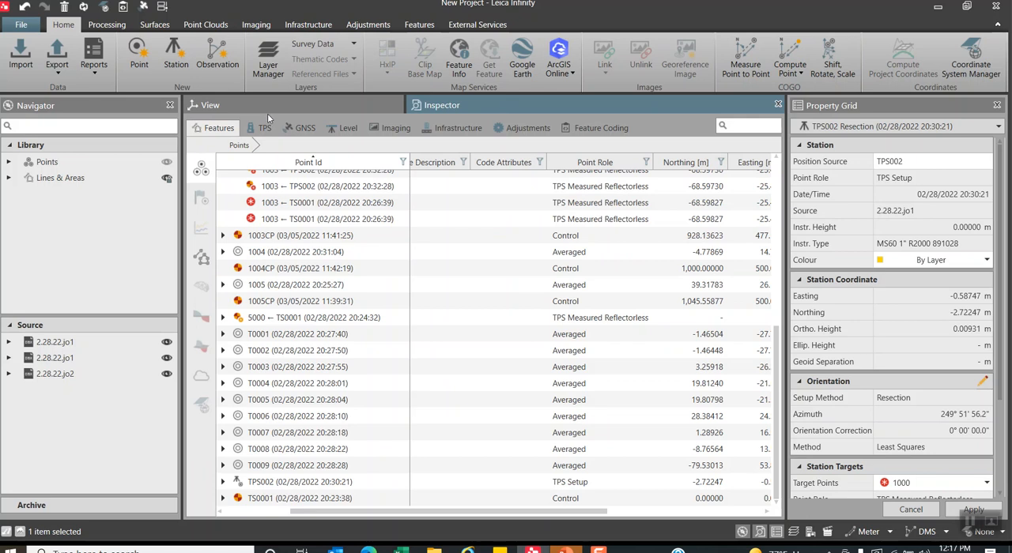
Return to the map view and zoom out and back in on the traverse points around TPS002.
click(209, 104)
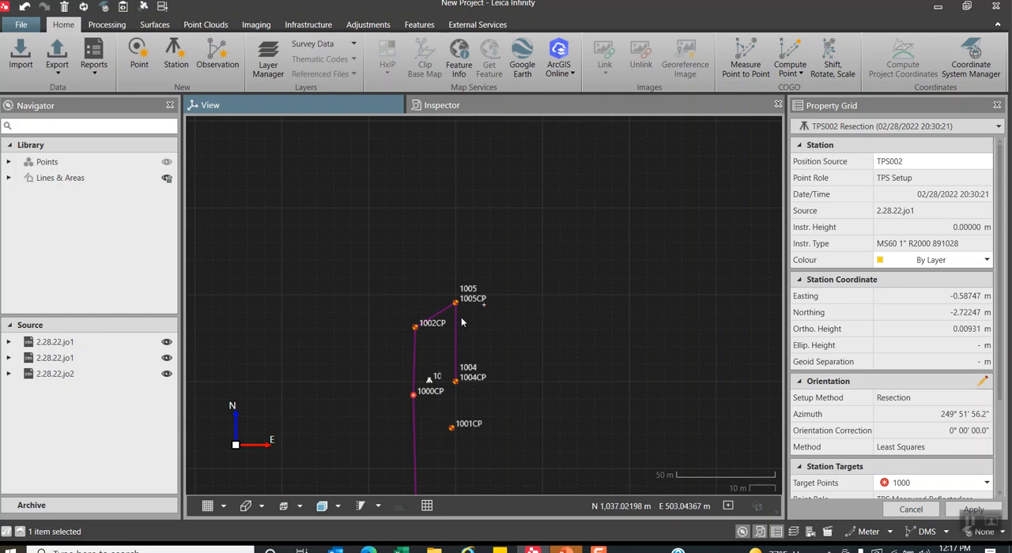
scroll(down, 3)
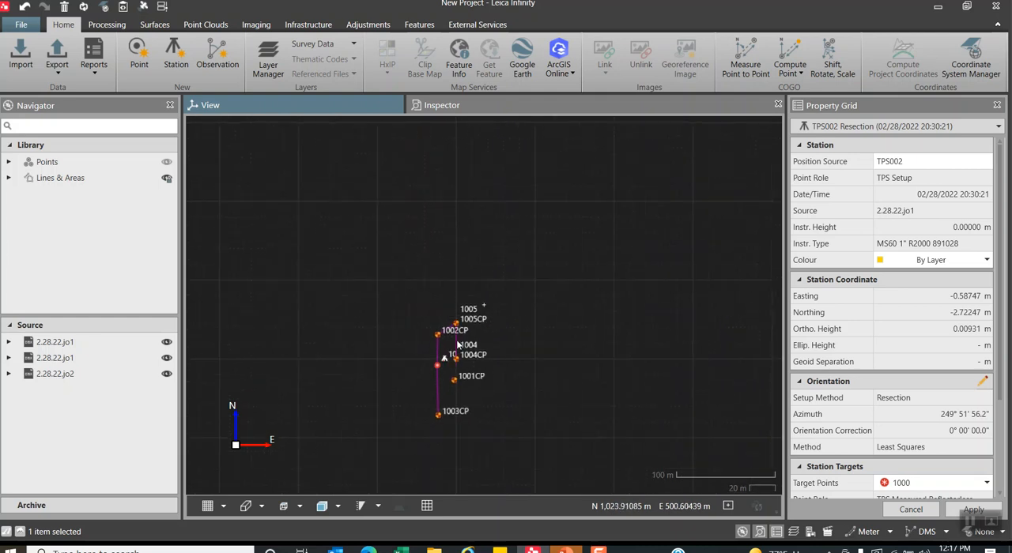
scroll(down, 3)
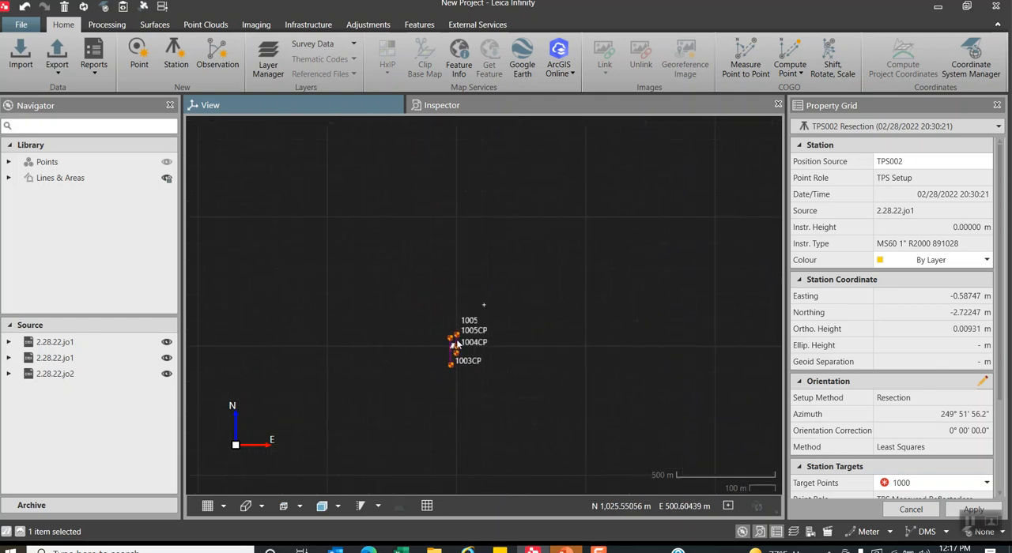
scroll(down, 3)
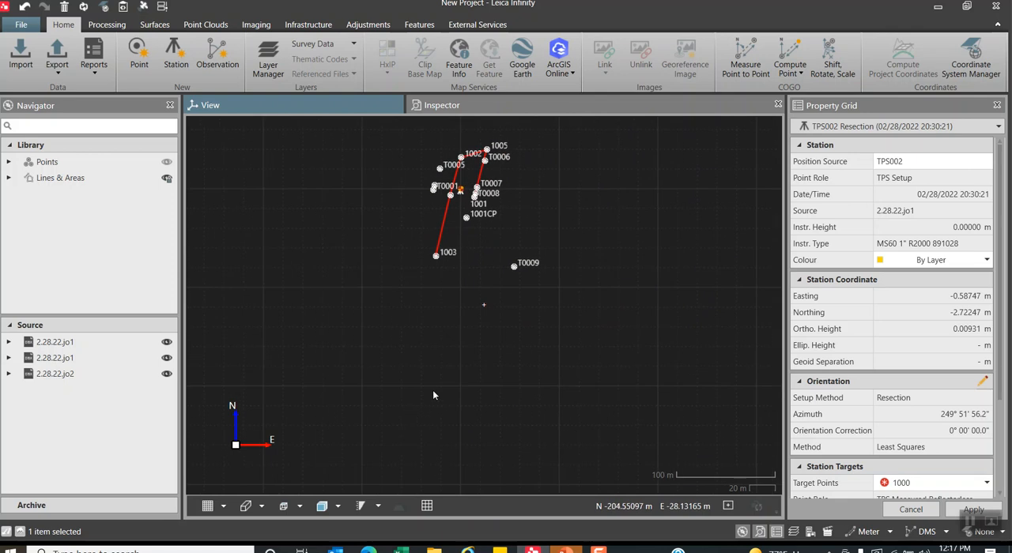
scroll(up, 3)
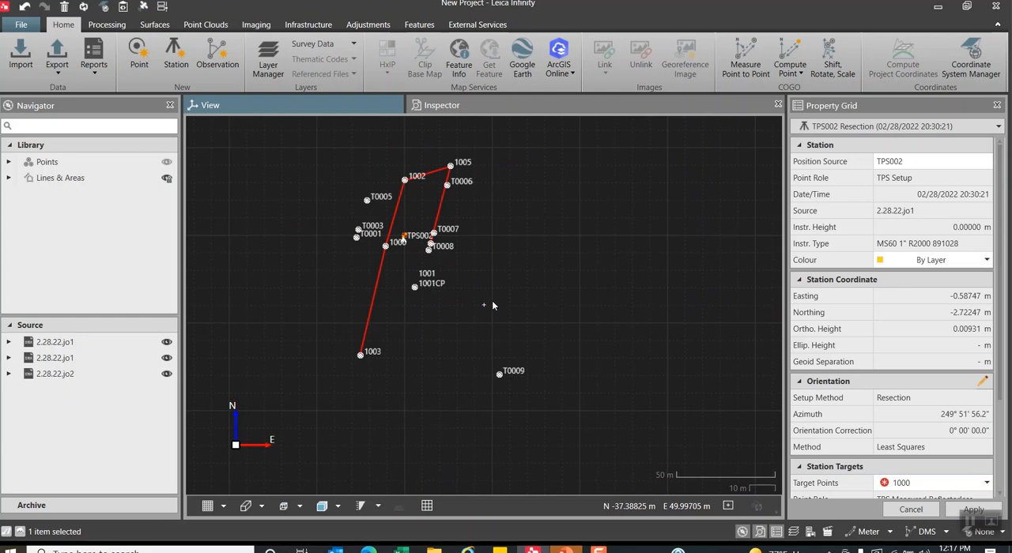
mouse_move(497, 307)
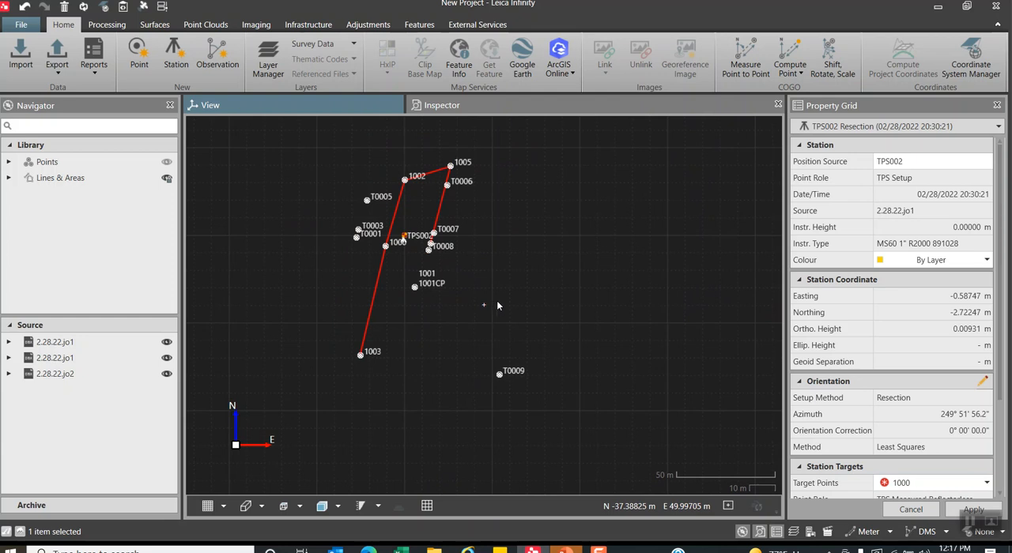
mouse_move(446, 184)
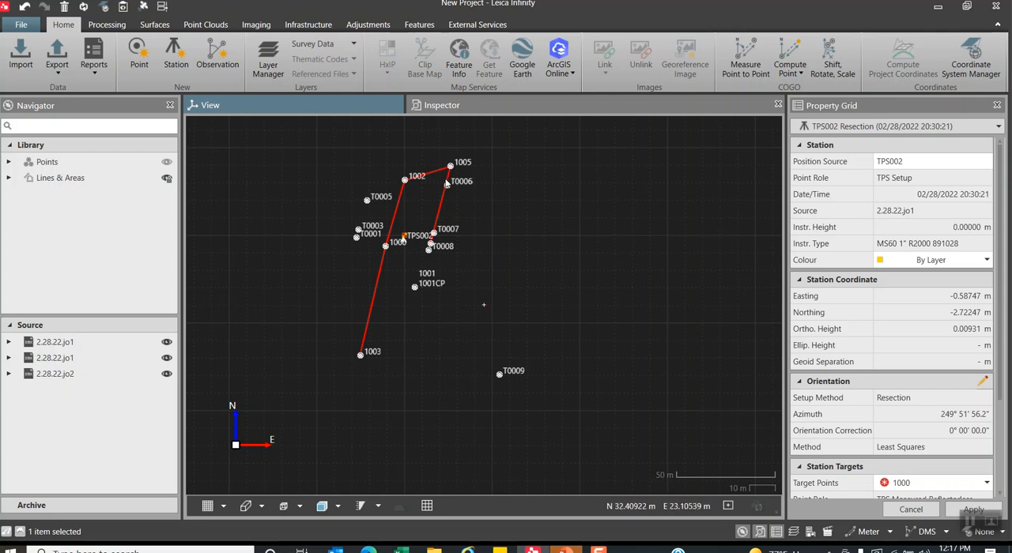
mouse_move(449, 215)
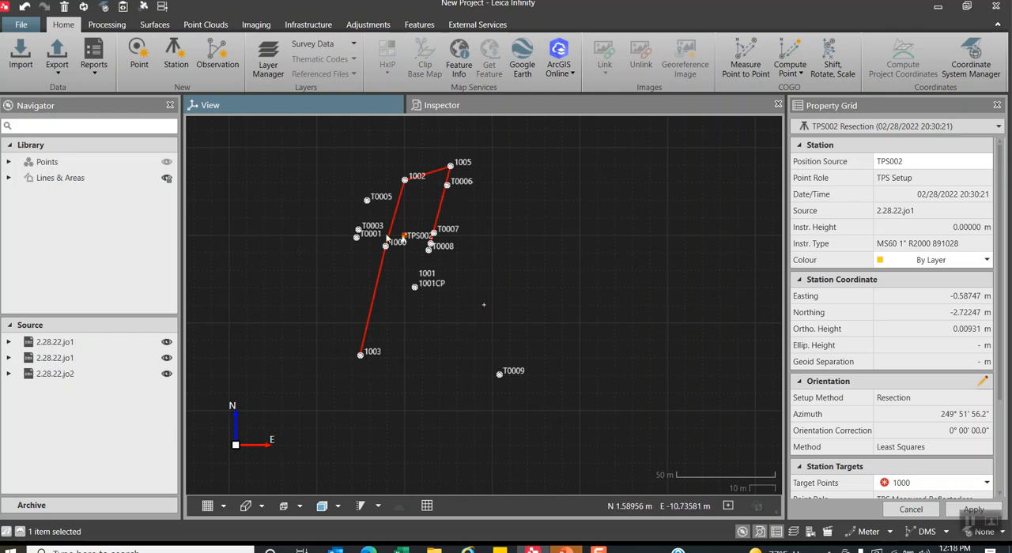
mouse_move(345, 168)
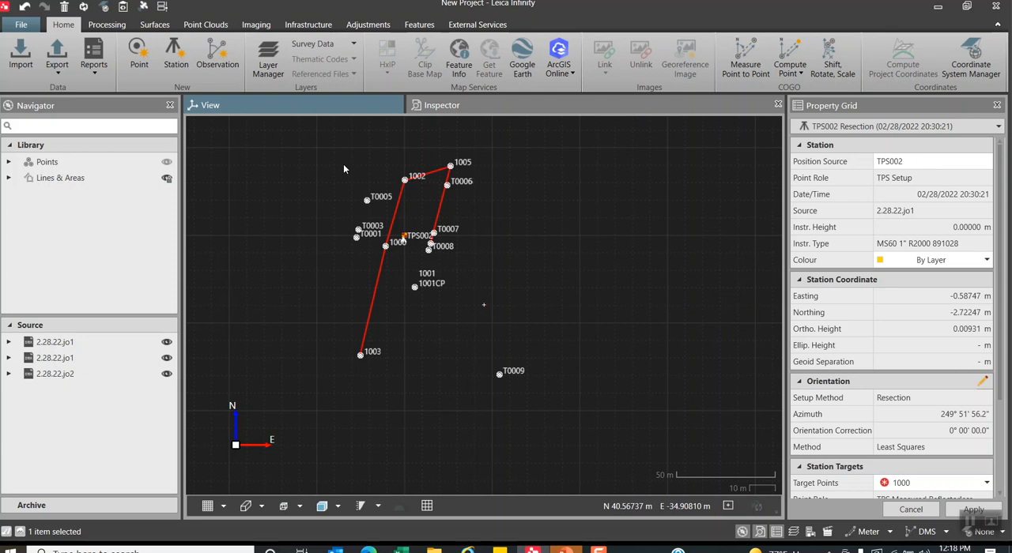
mouse_move(351, 180)
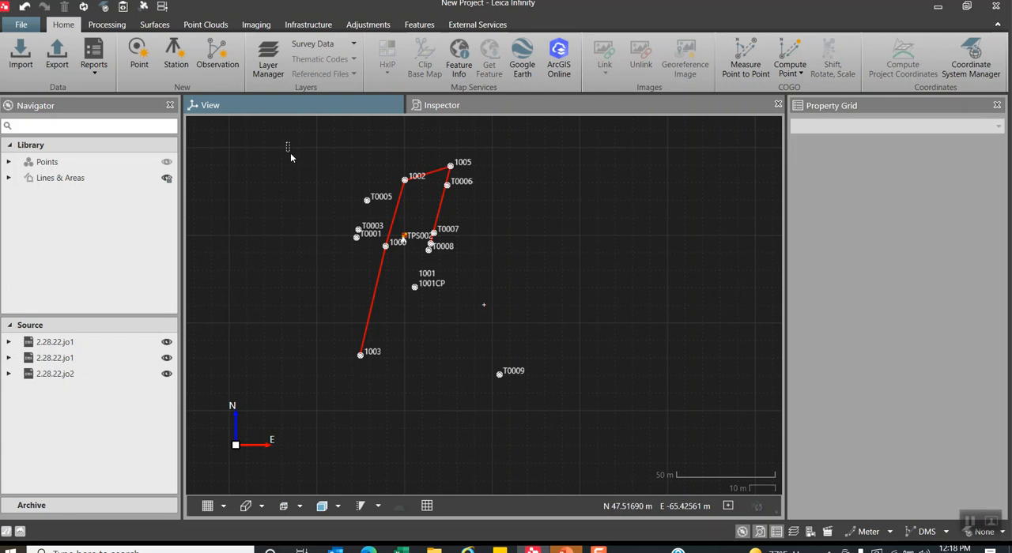
mouse_move(552, 412)
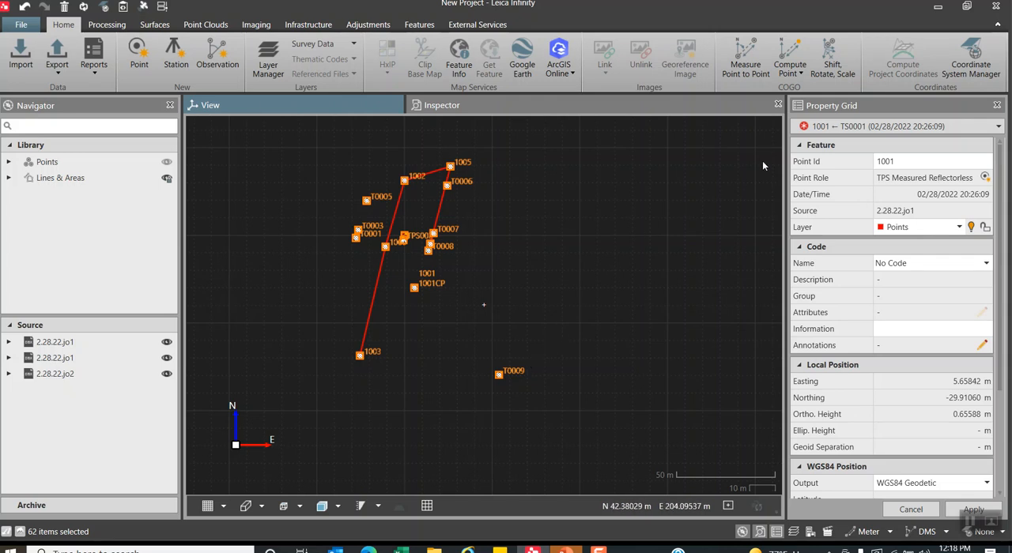
mouse_move(831, 61)
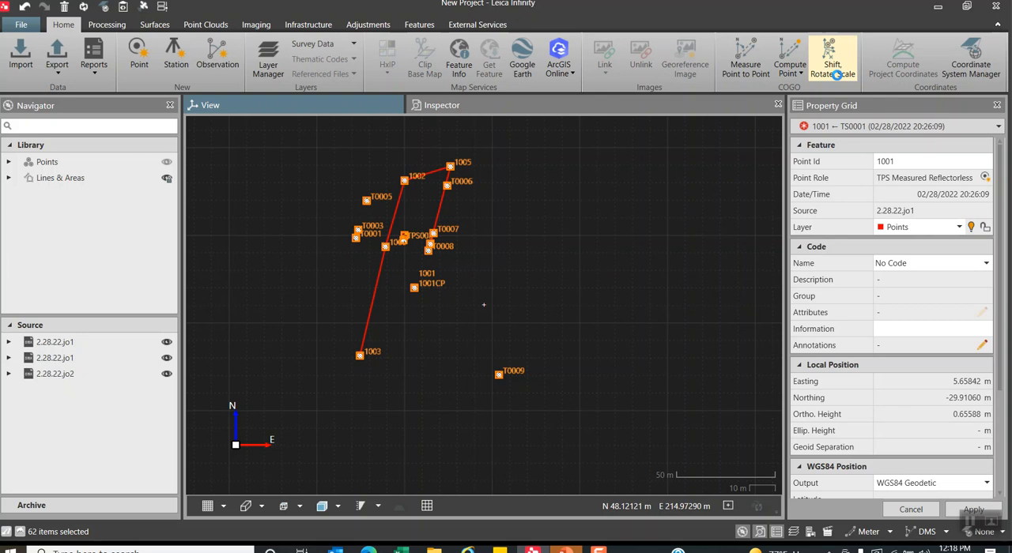
Start Shift, Rotate, Scale for the selected points with Method 'Compute using common points'.
click(832, 56)
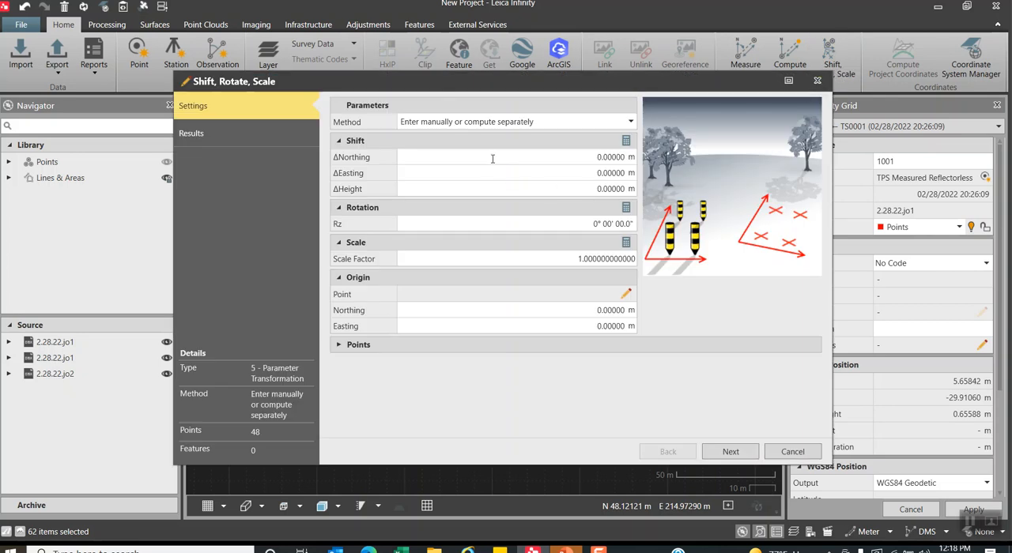
click(629, 120)
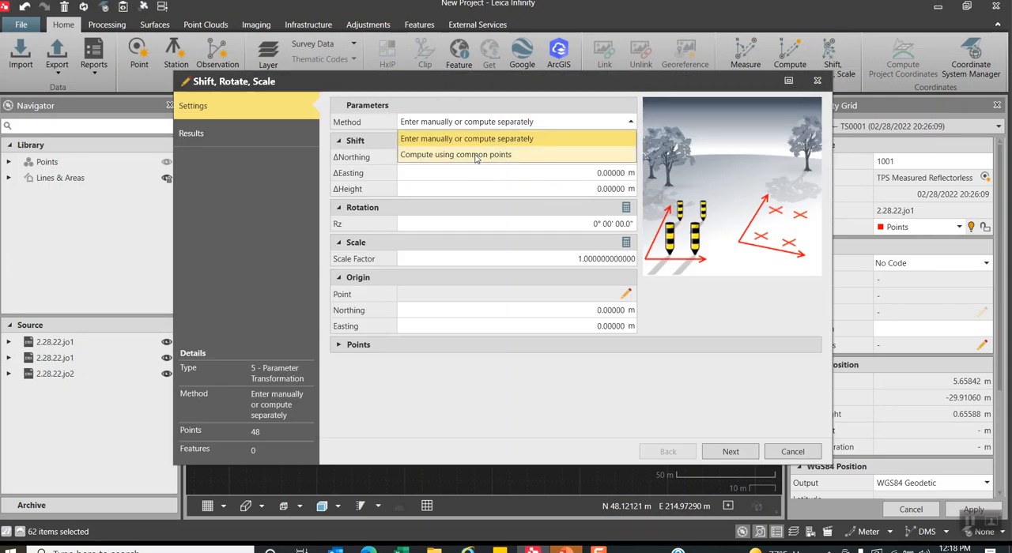
click(455, 155)
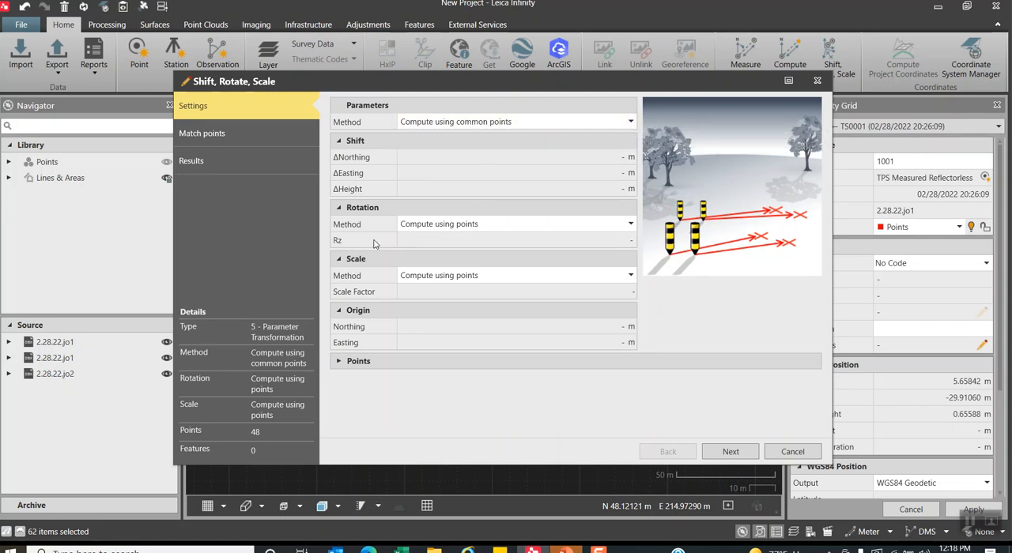
mouse_move(427, 221)
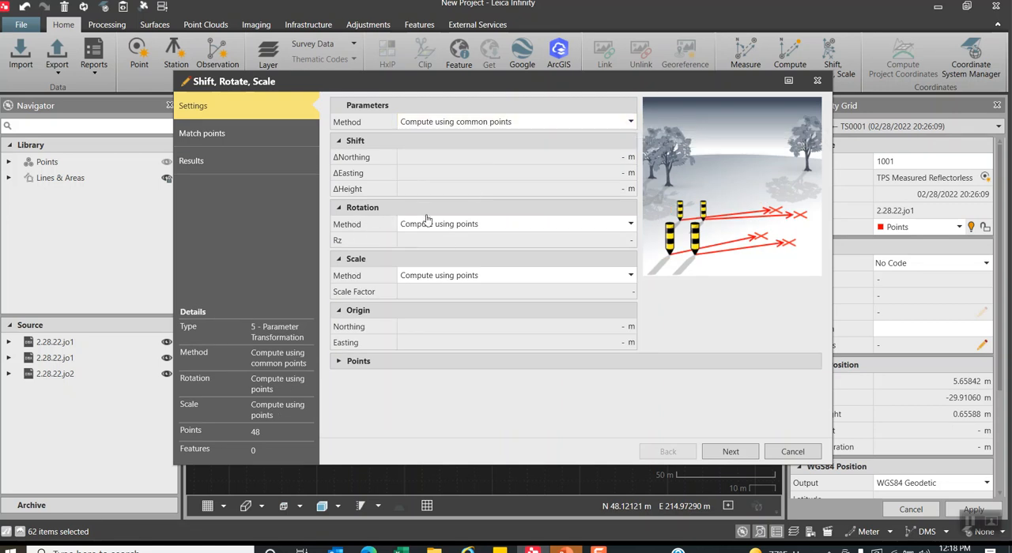
mouse_move(372, 276)
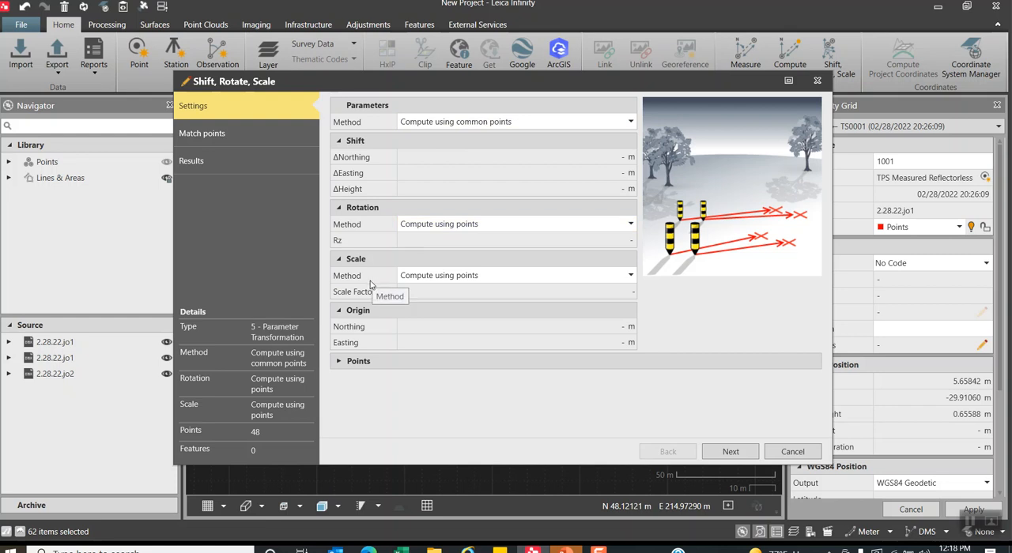
mouse_move(414, 332)
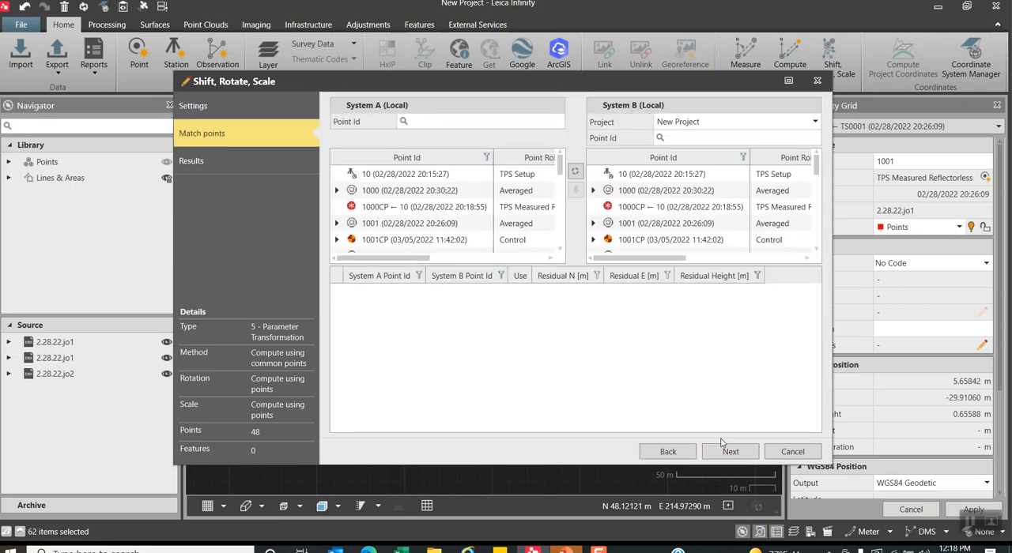
Pair local points 1000, 1001 and 1002 with control points 1000CP, 1001CP and 1002CP.
click(410, 190)
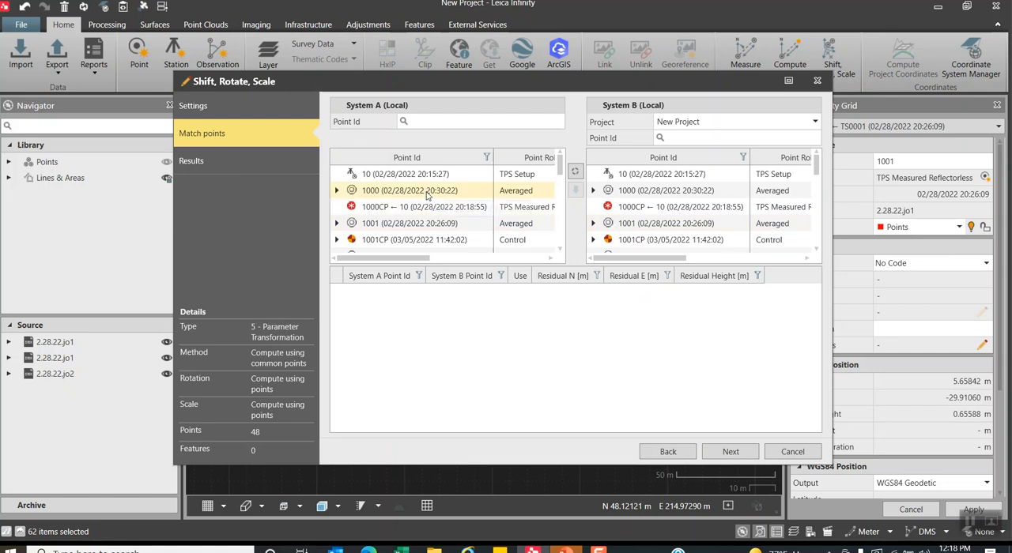
click(680, 206)
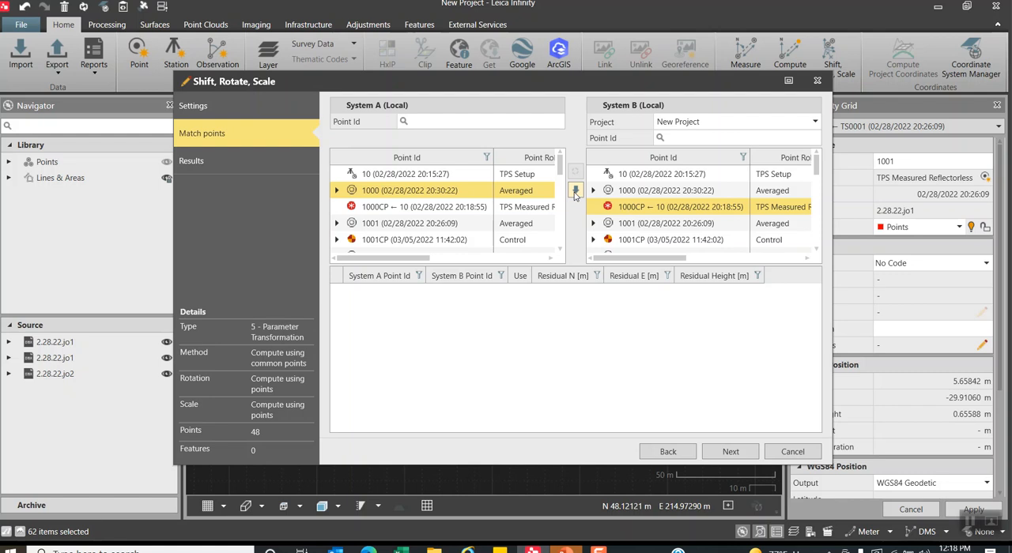
click(410, 223)
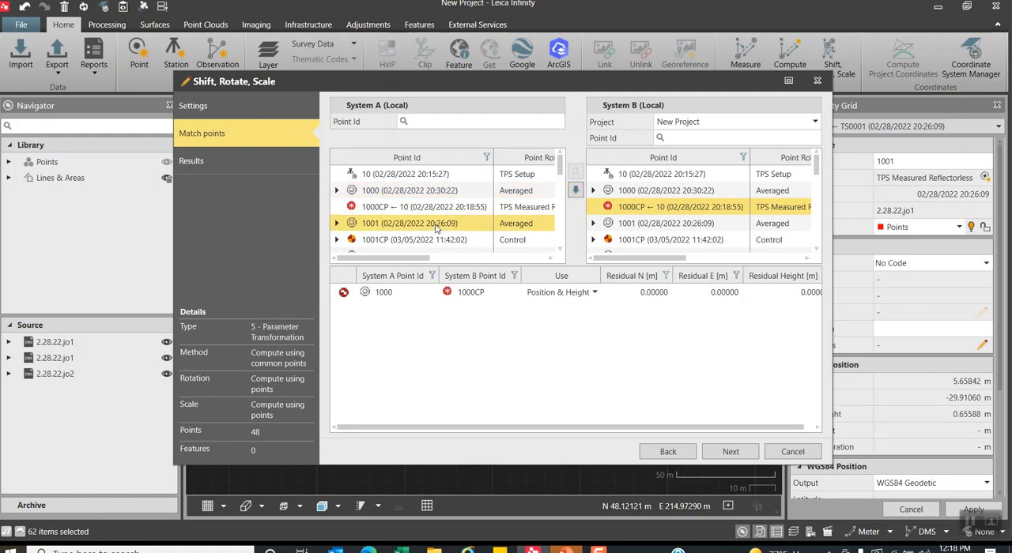
click(671, 240)
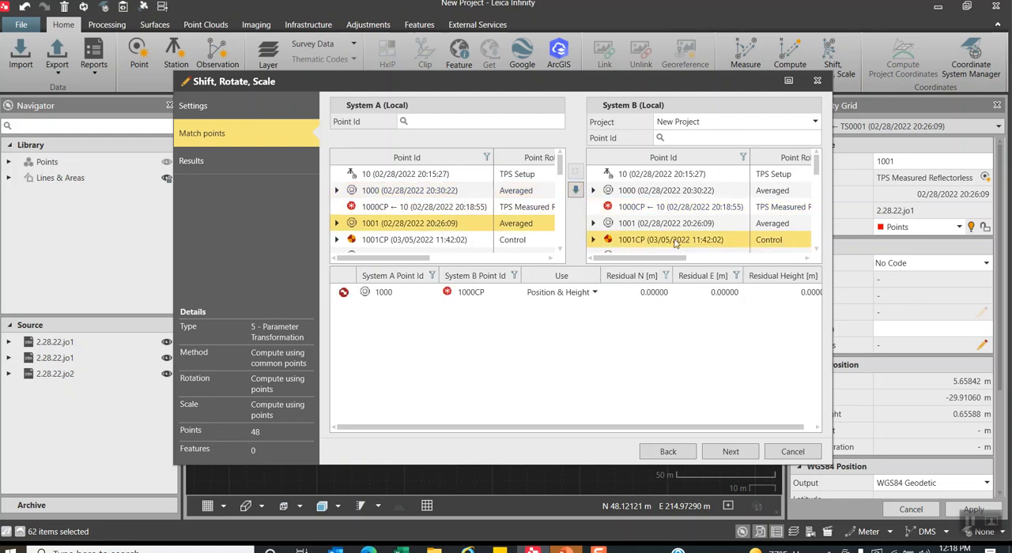
click(575, 189)
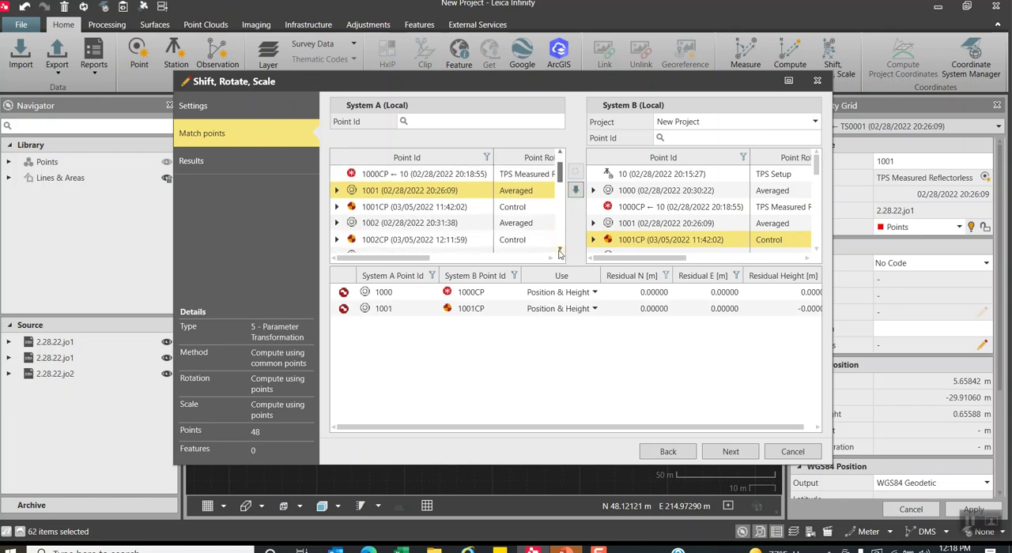
click(409, 222)
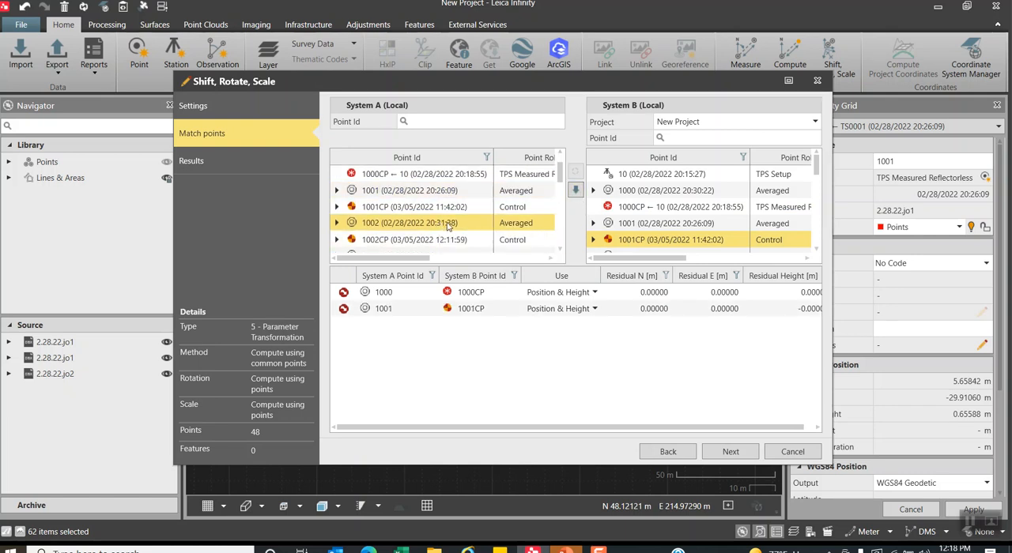
scroll(down, 3)
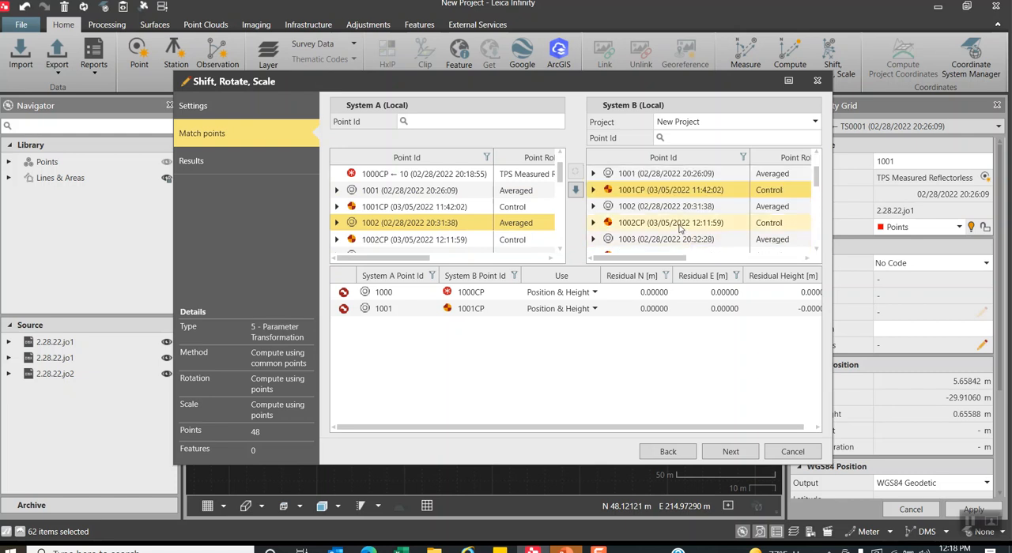
click(575, 190)
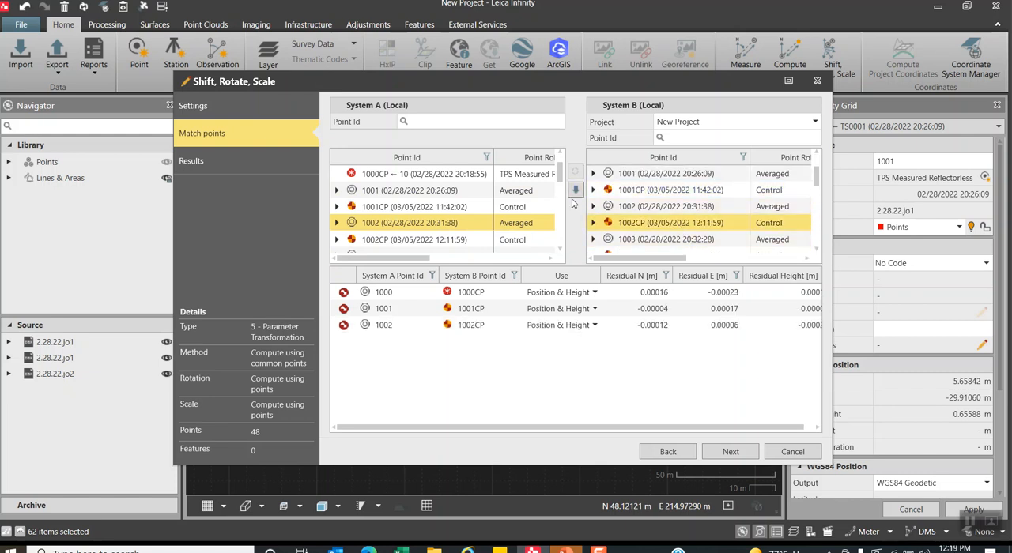
Pair point 1003 with 1003CP and set its Use to Position & Height.
scroll(down, 3)
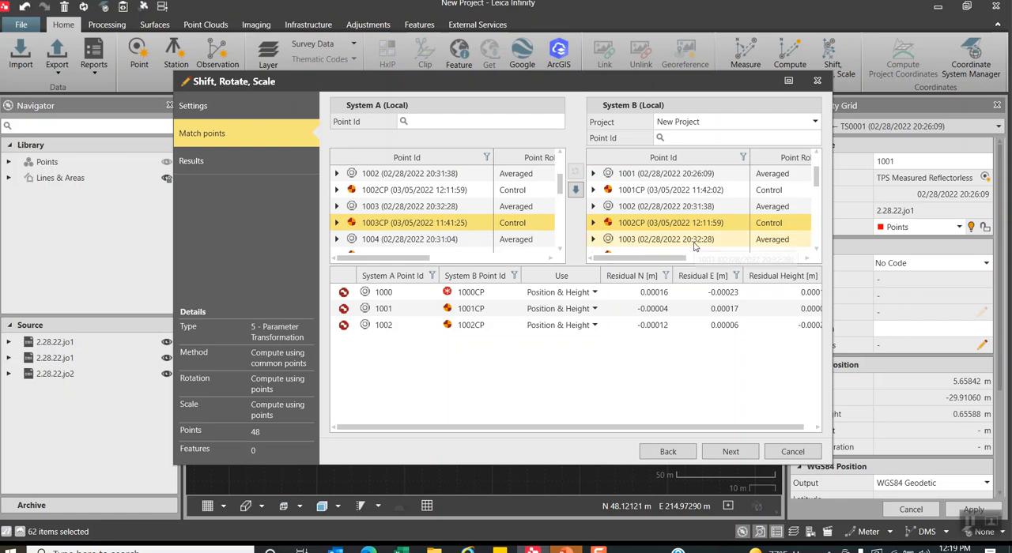
click(410, 206)
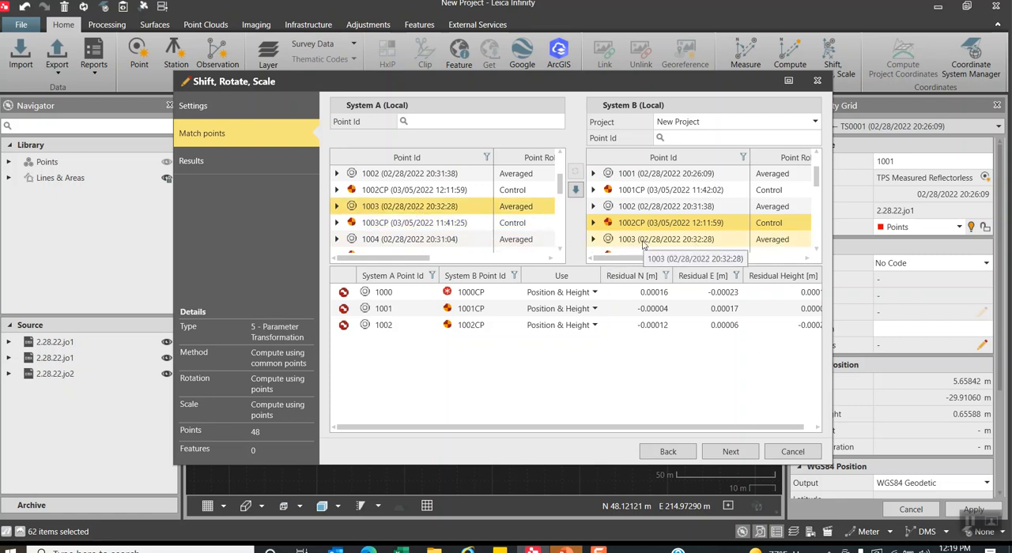
scroll(down, 3)
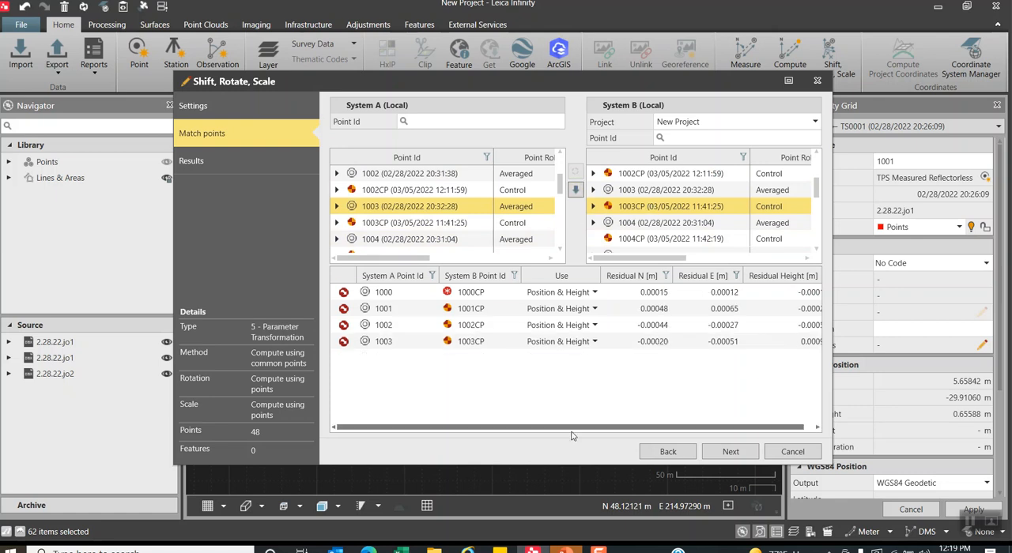
click(383, 342)
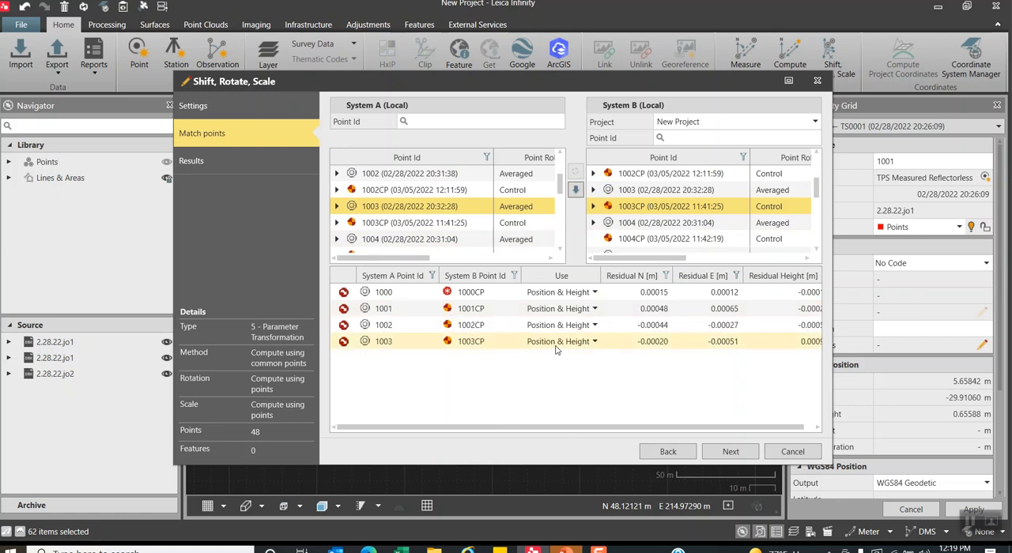
click(588, 342)
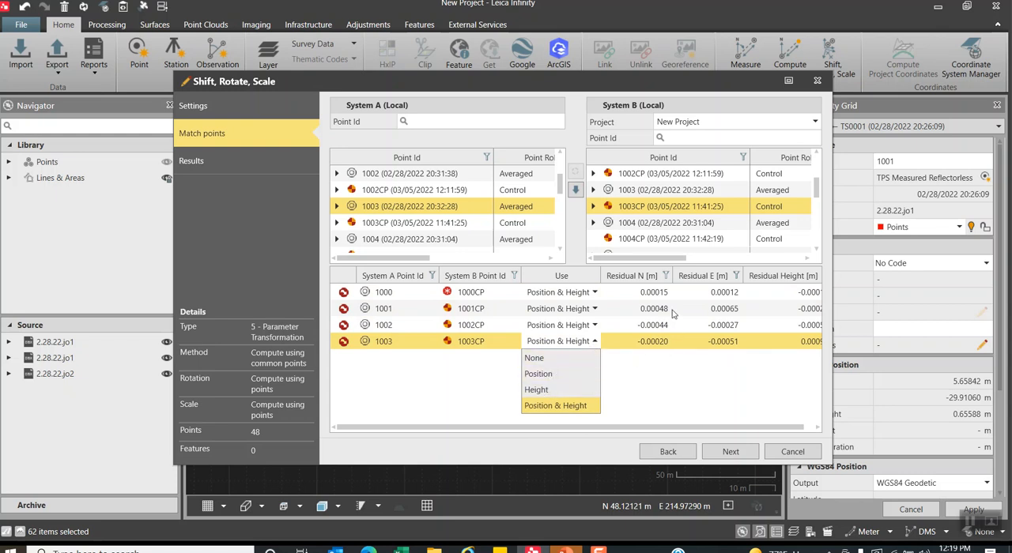
mouse_move(683, 315)
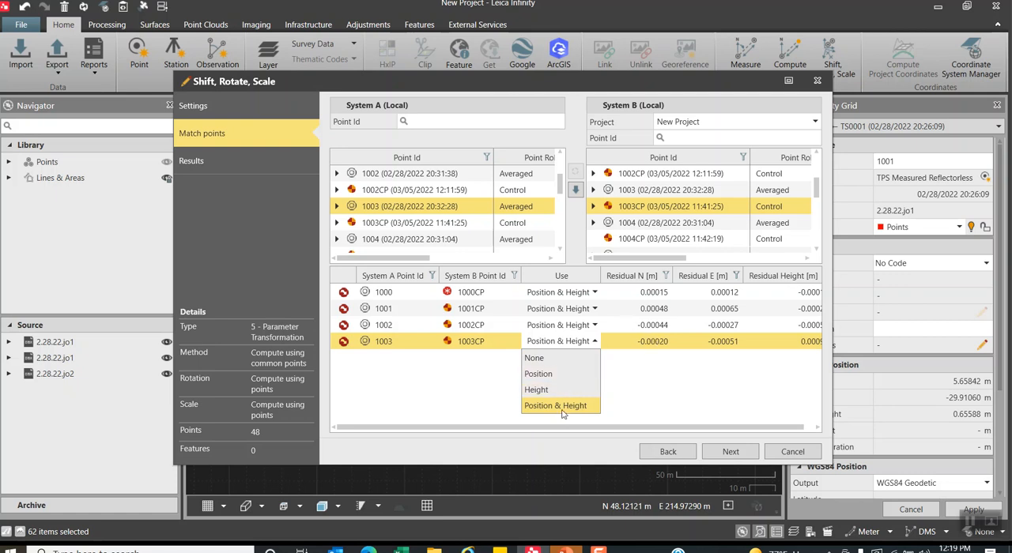
click(555, 404)
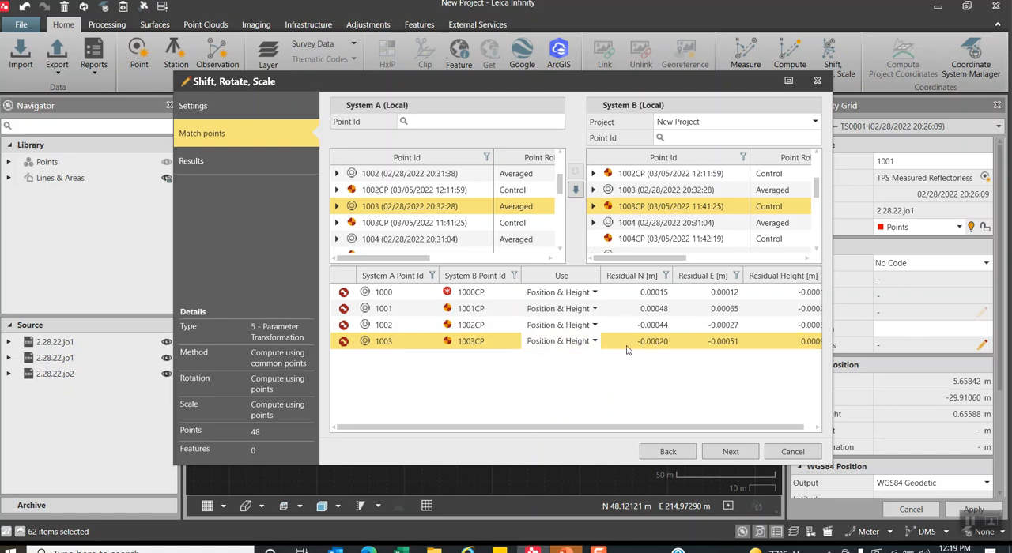
mouse_move(676, 433)
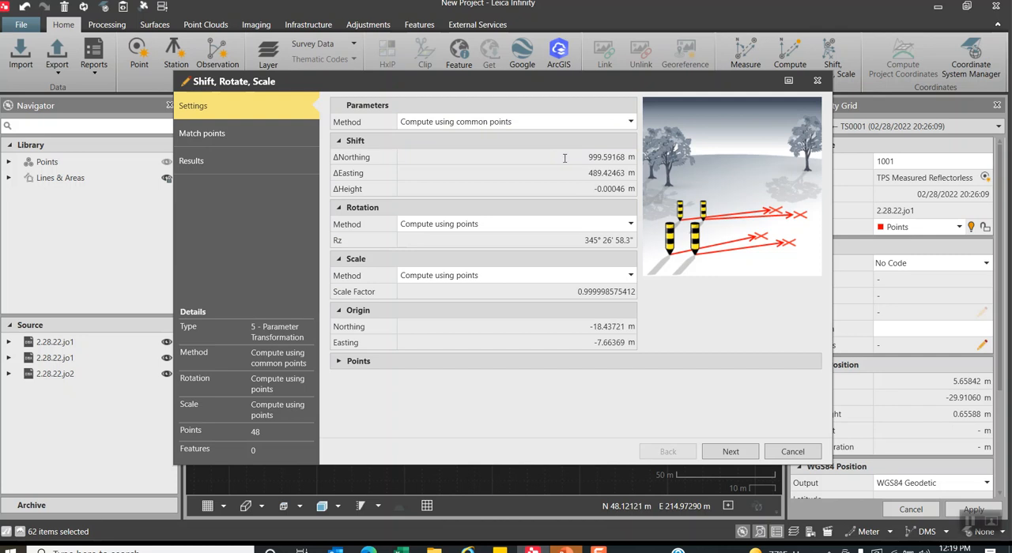
mouse_move(395, 284)
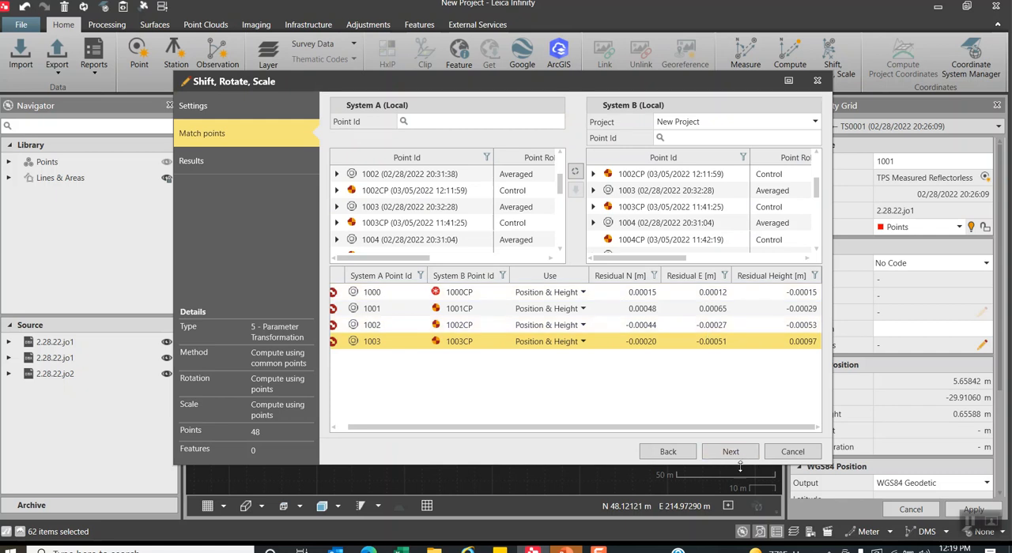
Proceed to the transformation Results for the four common points.
click(729, 452)
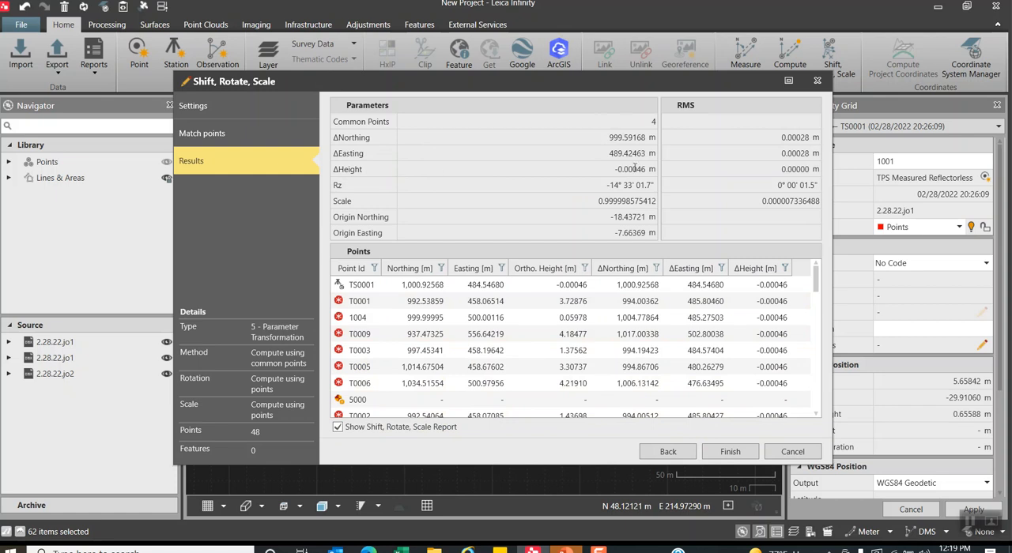
mouse_move(408, 189)
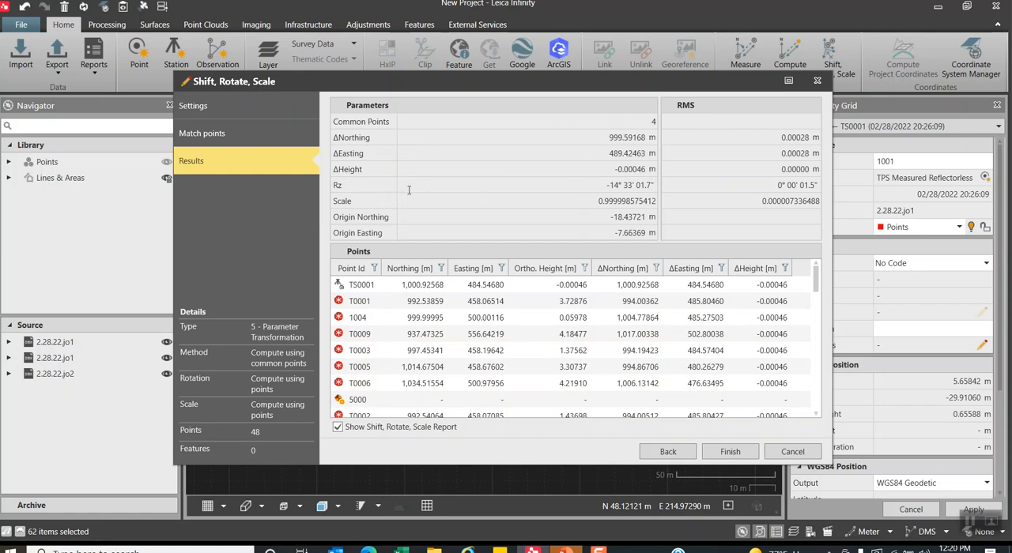
mouse_move(386, 207)
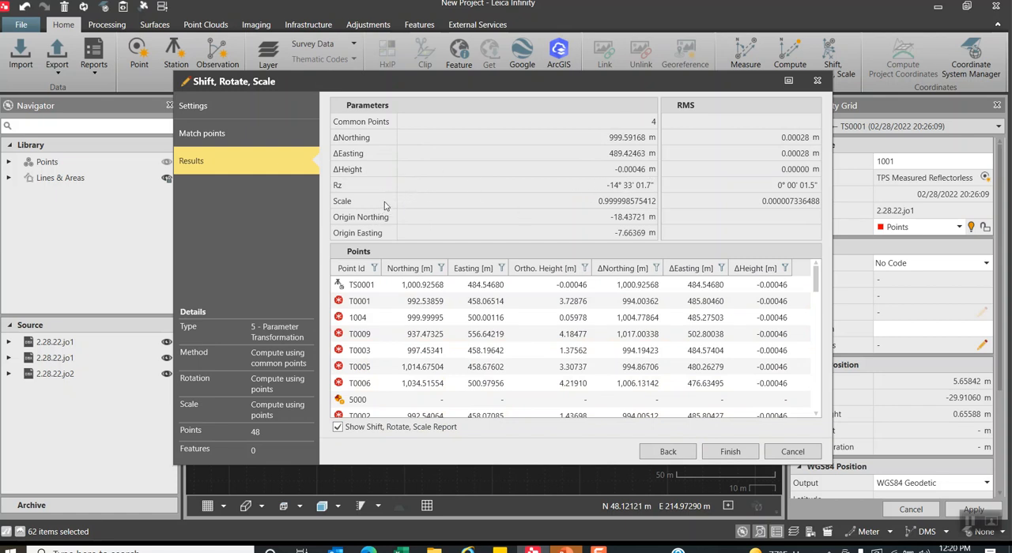
mouse_move(652, 244)
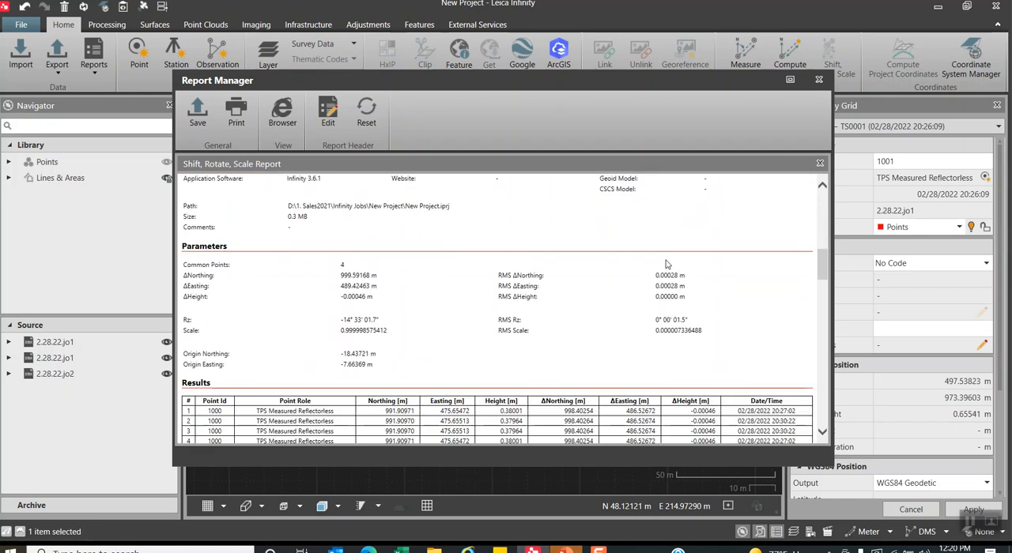
Scroll the Shift, Rotate, Scale report to its Residuals table, then close Report Manager.
scroll(down, 3)
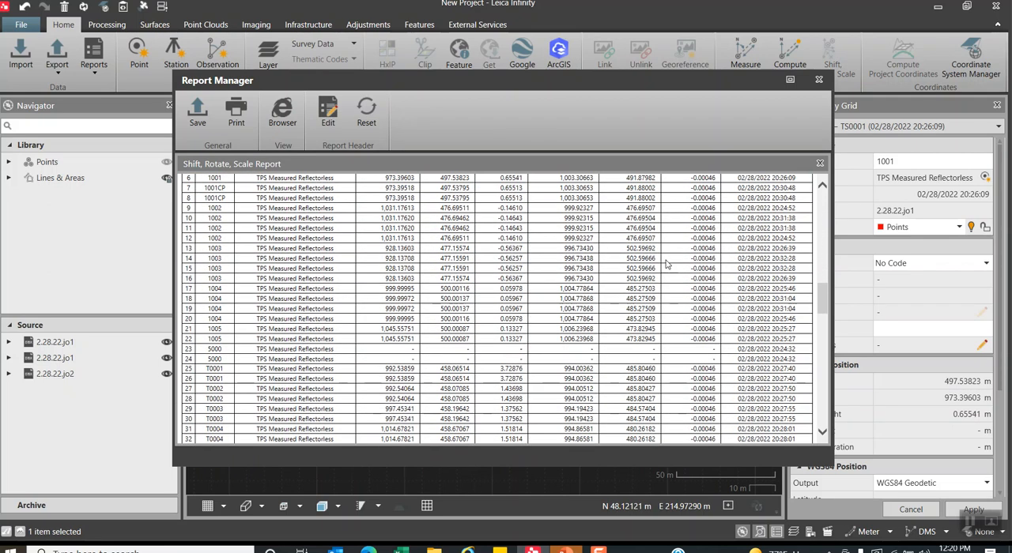
scroll(up, 3)
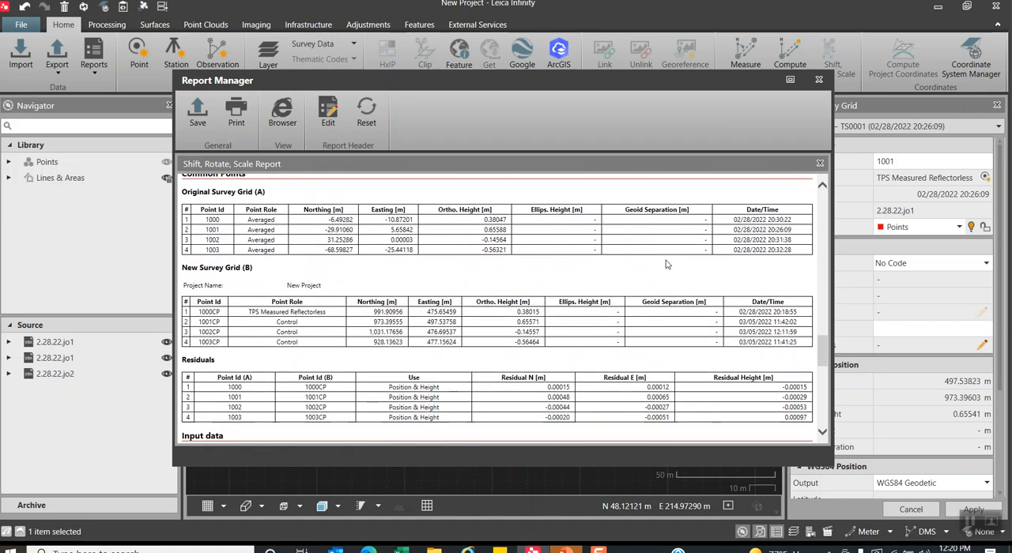
mouse_move(607, 415)
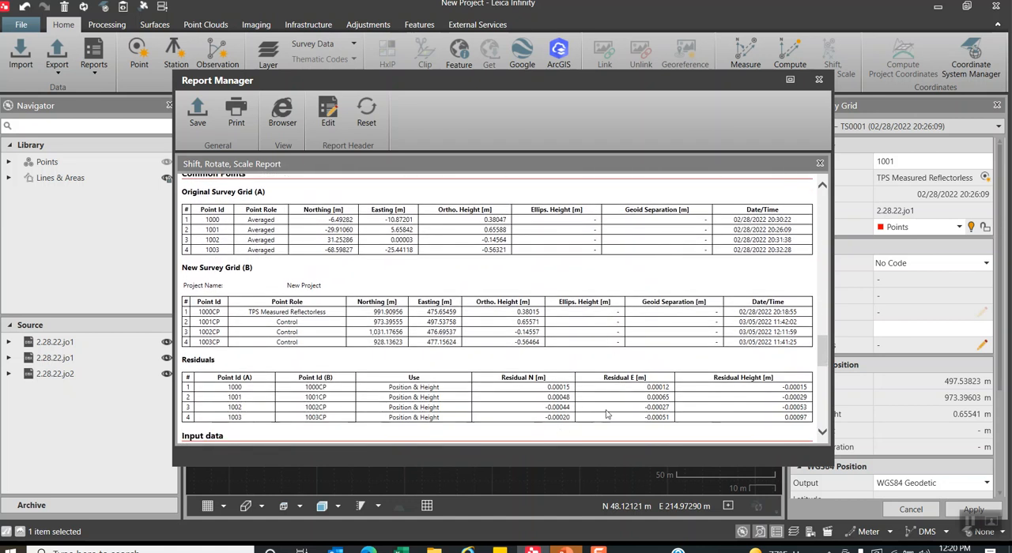
mouse_move(484, 354)
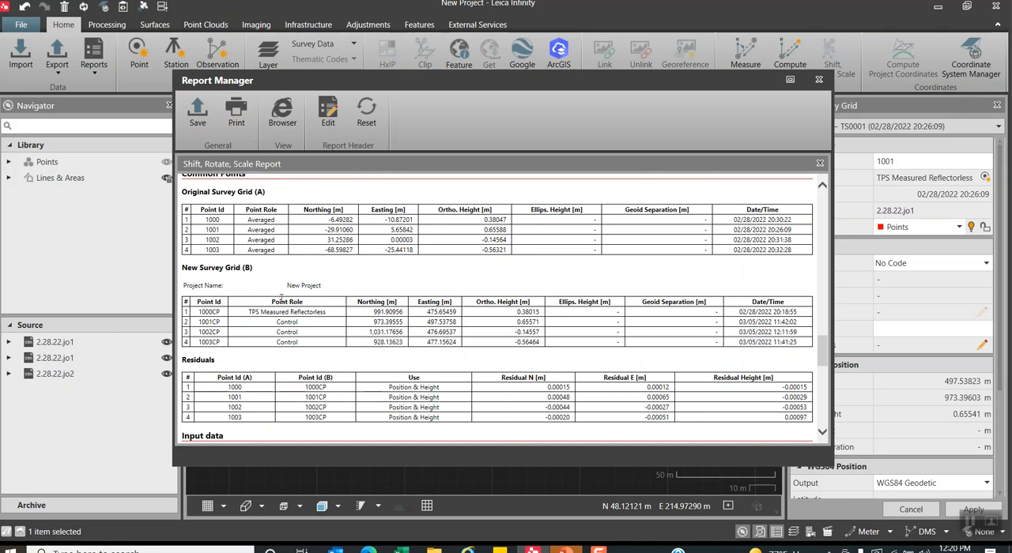
mouse_move(610, 427)
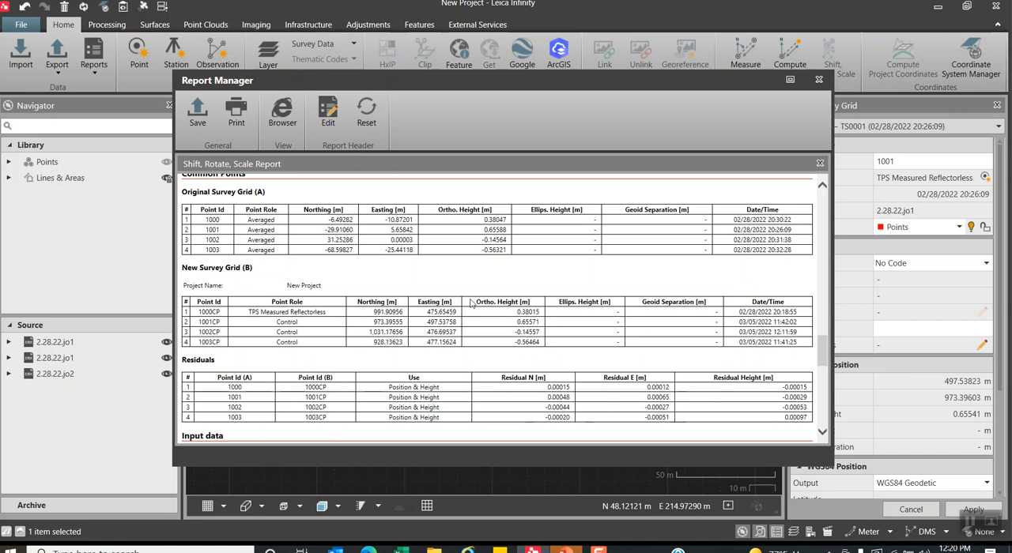
click(819, 80)
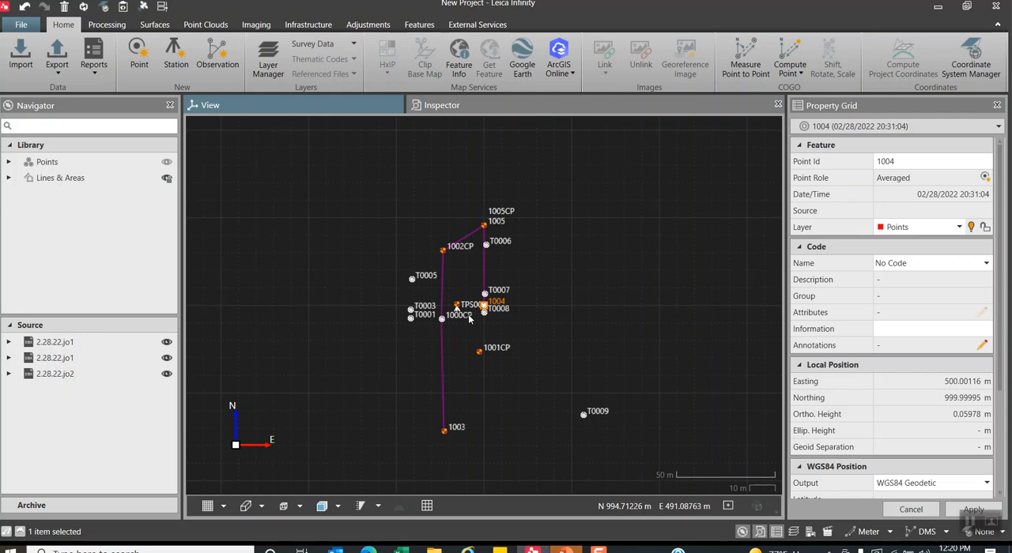
mouse_move(456, 373)
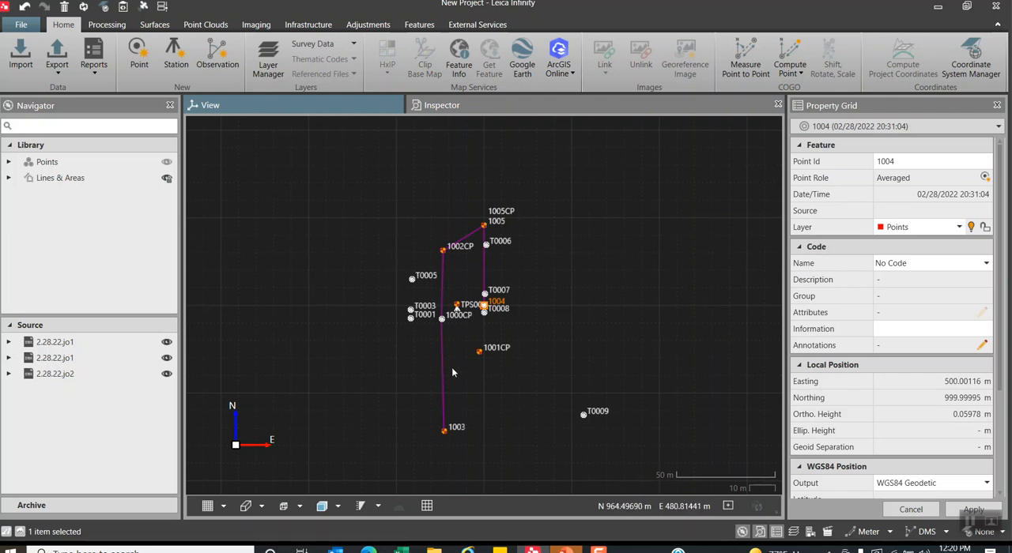
mouse_move(457, 245)
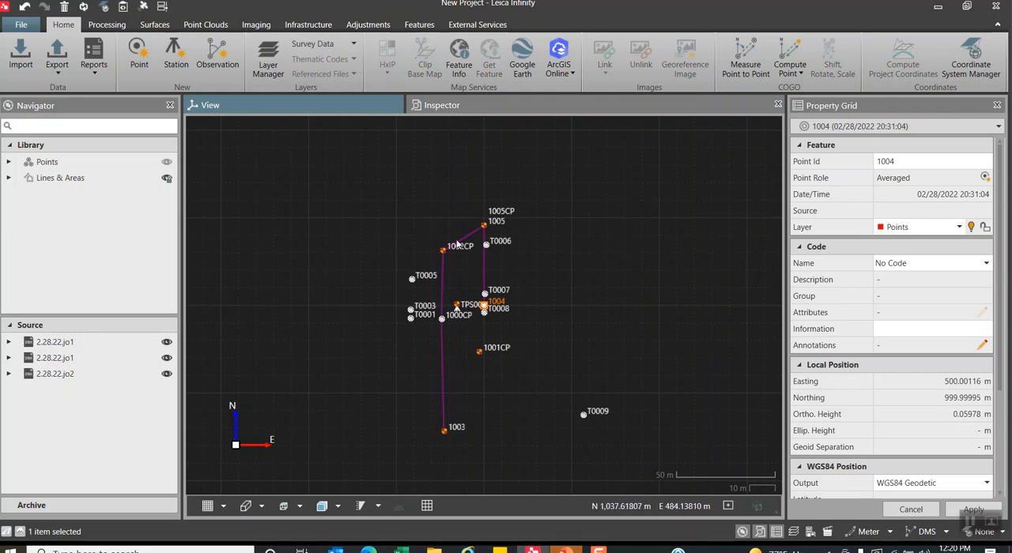
mouse_move(389, 294)
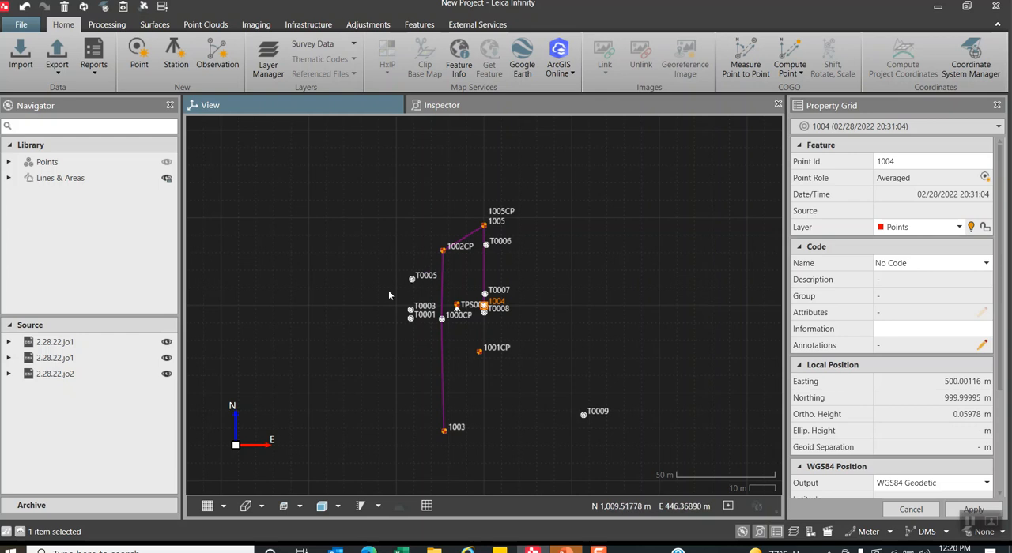
mouse_move(471, 329)
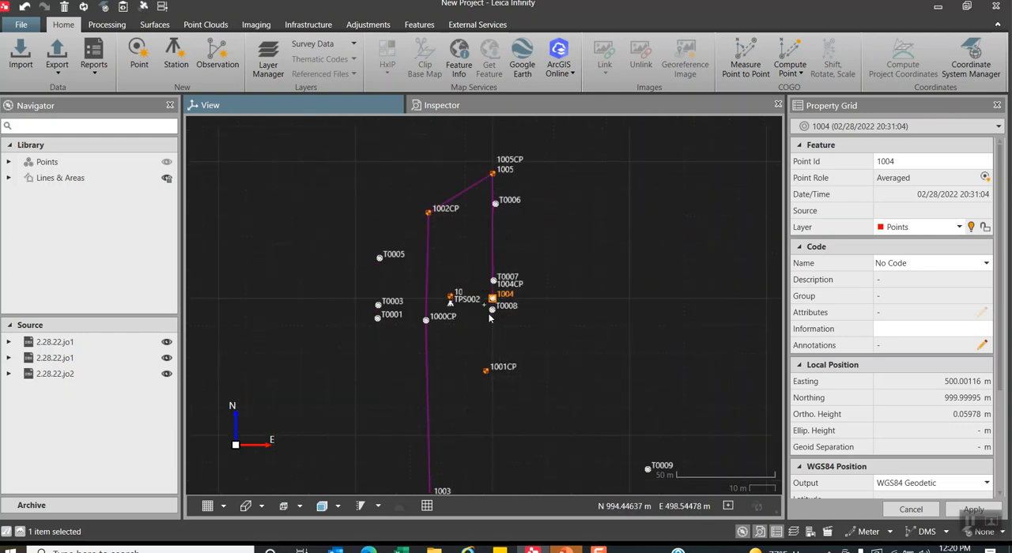
scroll(up, 3)
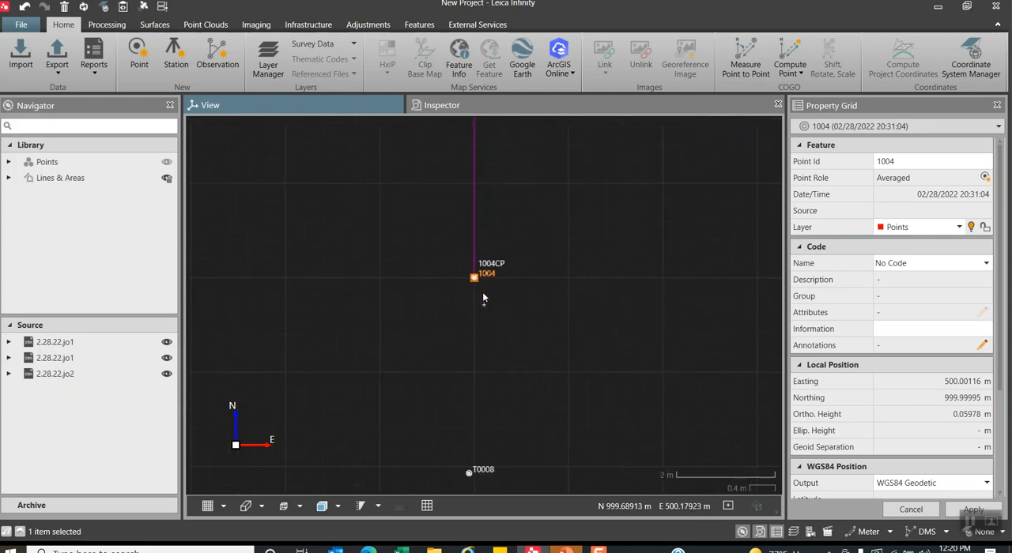
scroll(up, 3)
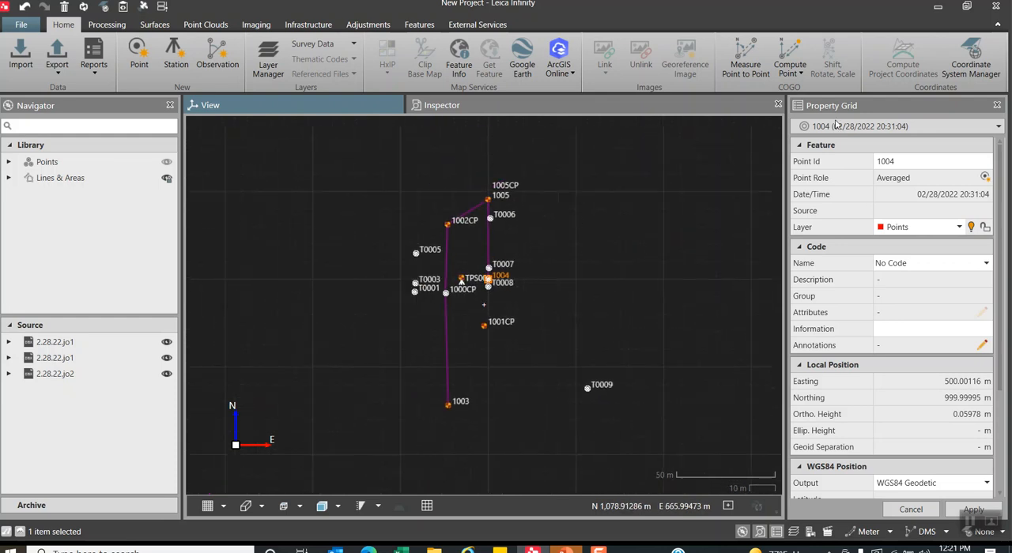
Measure Point to Point with 1005 as 1st Point and 1005CP as 2nd Point.
click(743, 58)
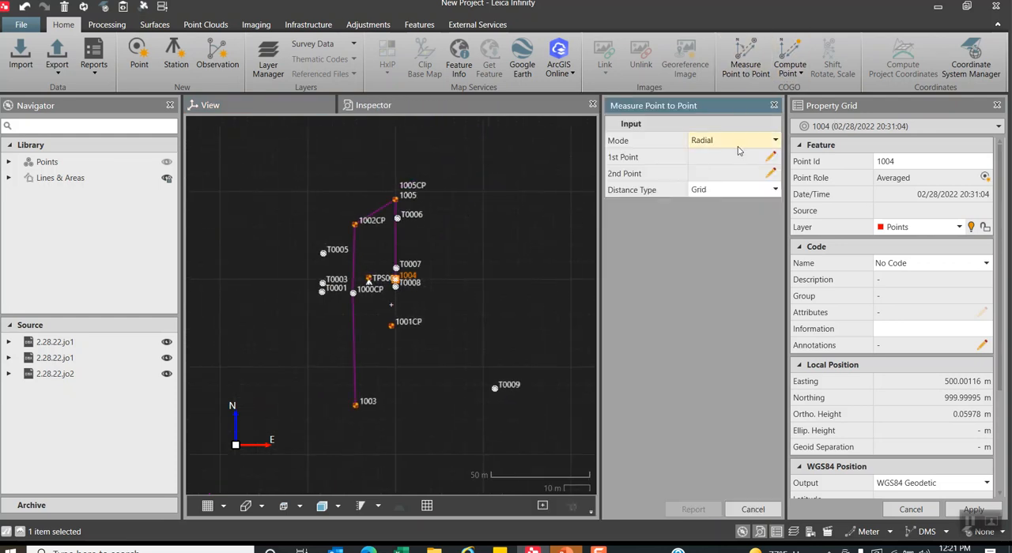
click(772, 156)
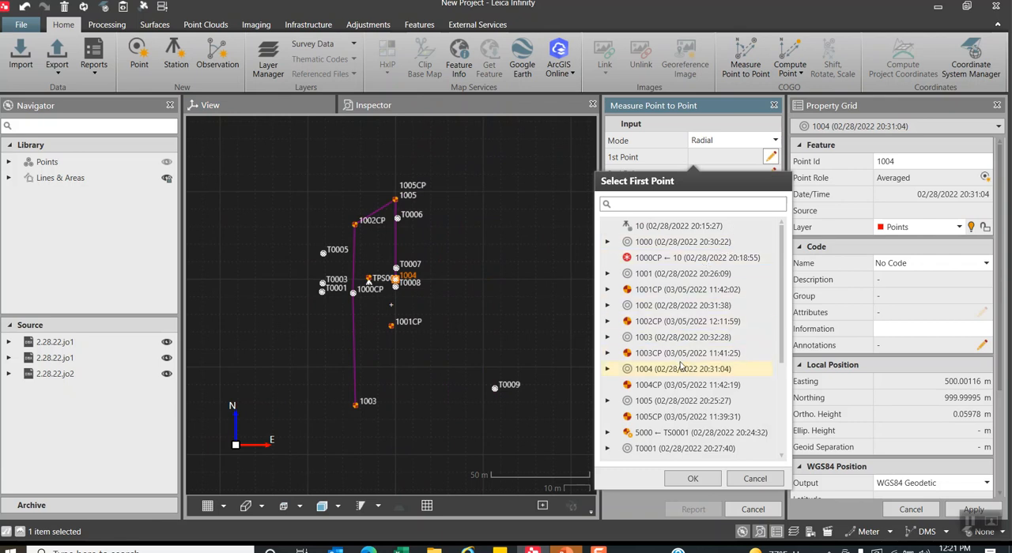
click(683, 402)
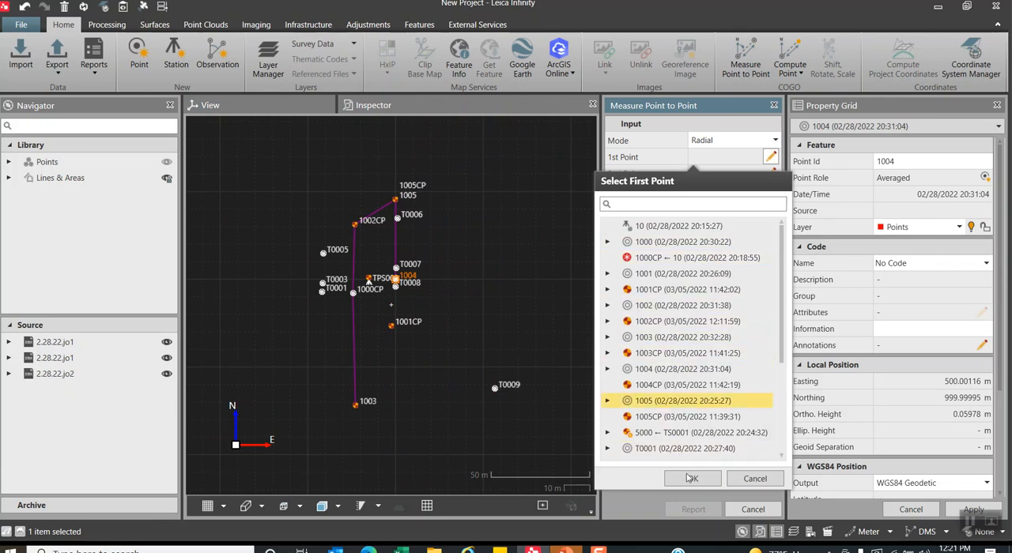
click(693, 477)
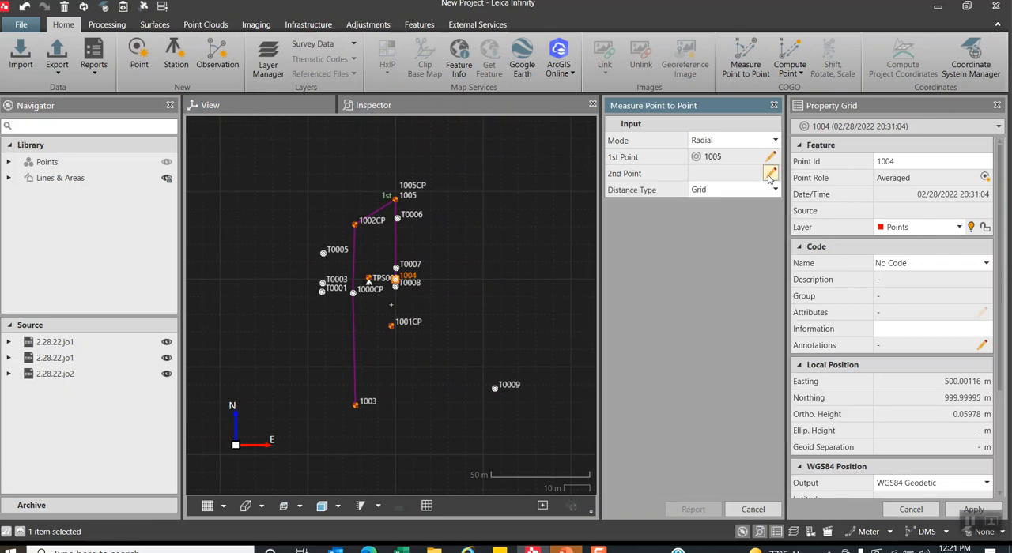
click(771, 172)
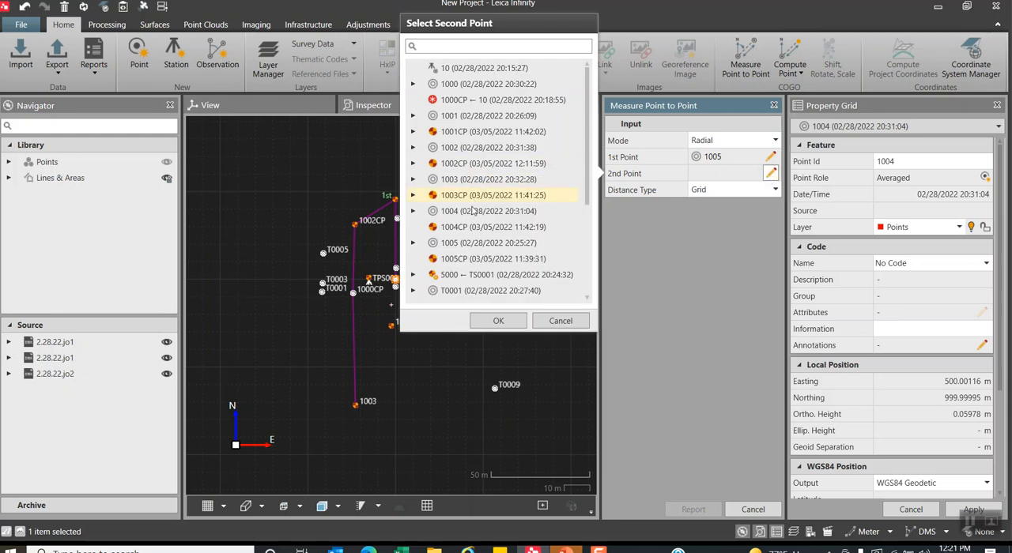
click(493, 259)
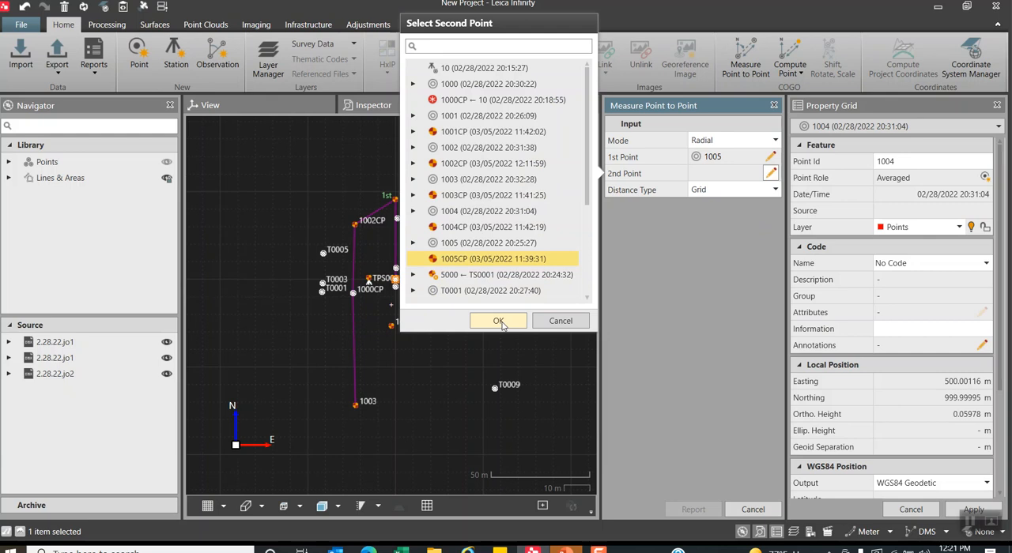
click(498, 321)
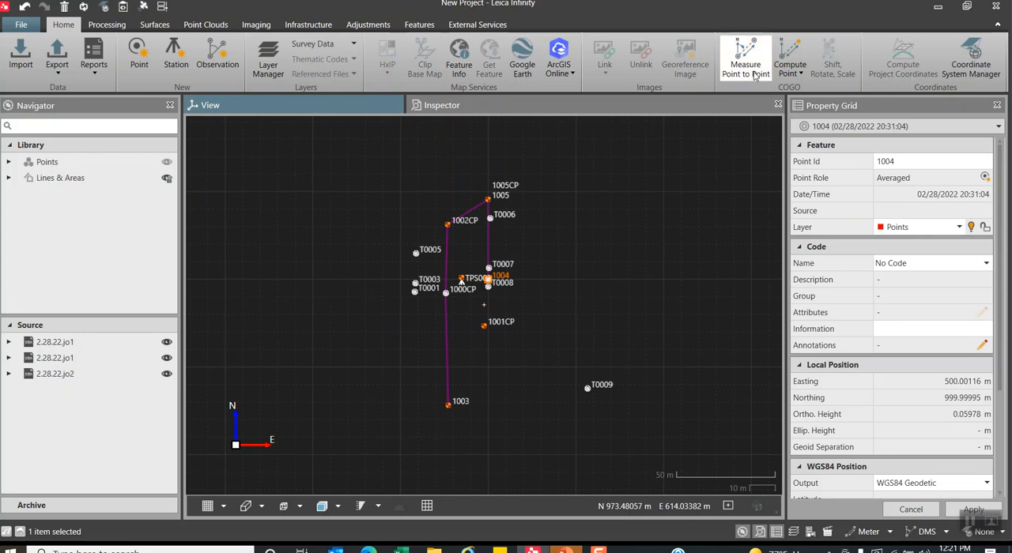
Measure 1004 to 1004CP, reading a 0.00116 m horizontal distance, then cancel the result.
click(743, 59)
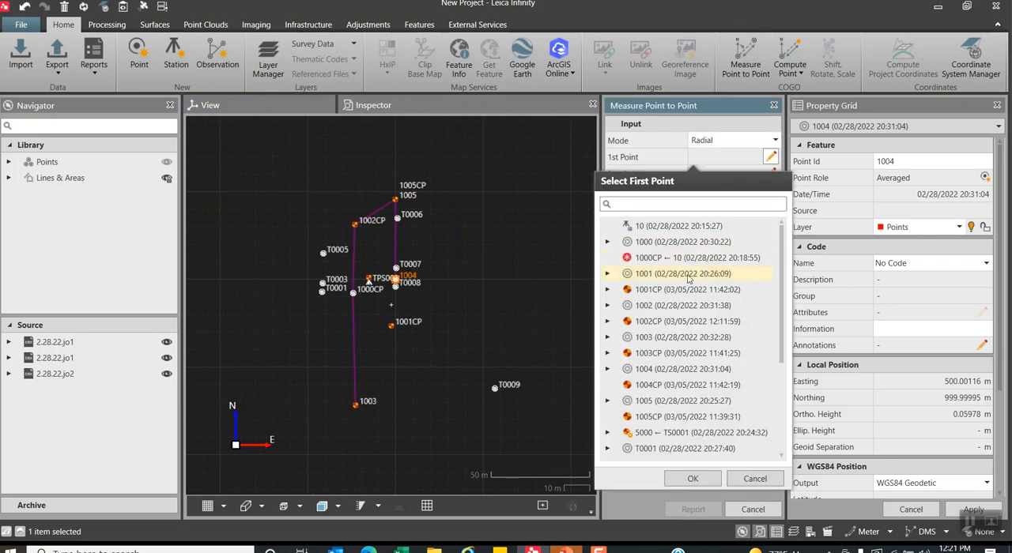
click(683, 370)
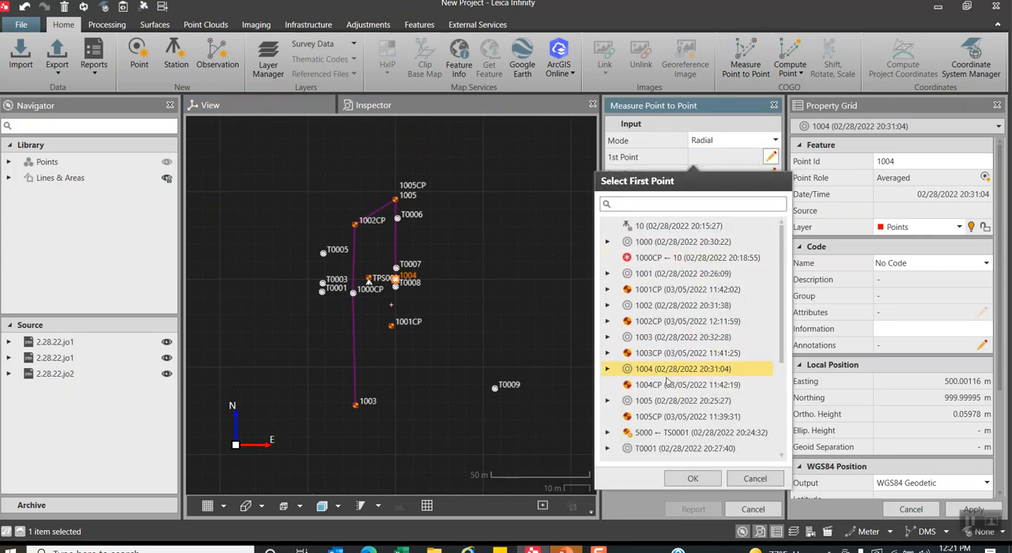
click(692, 477)
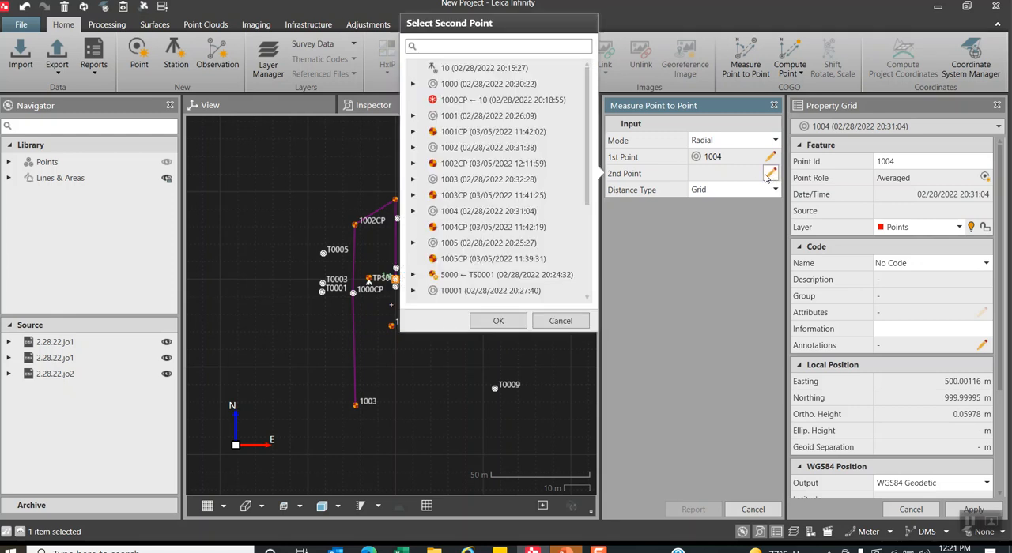
click(493, 227)
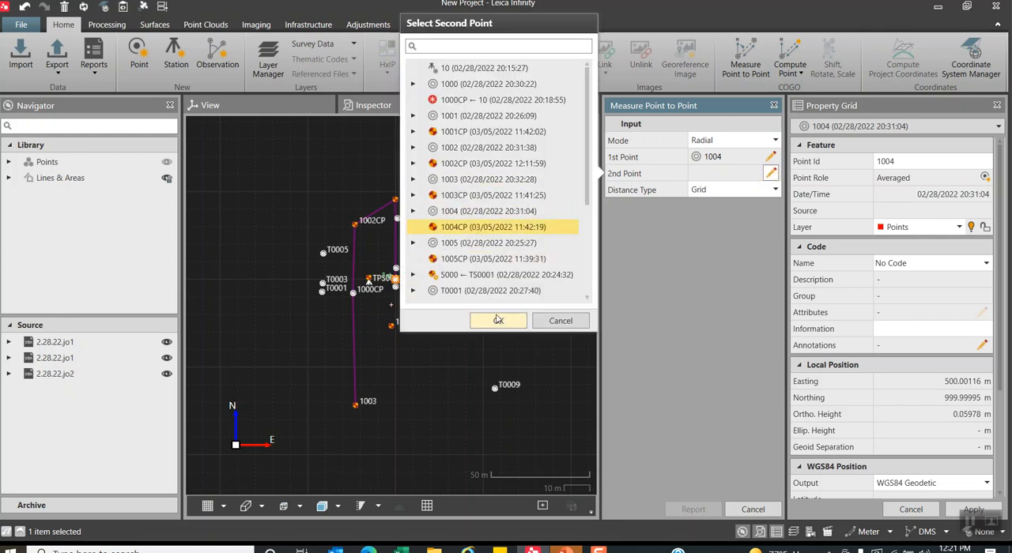
click(498, 321)
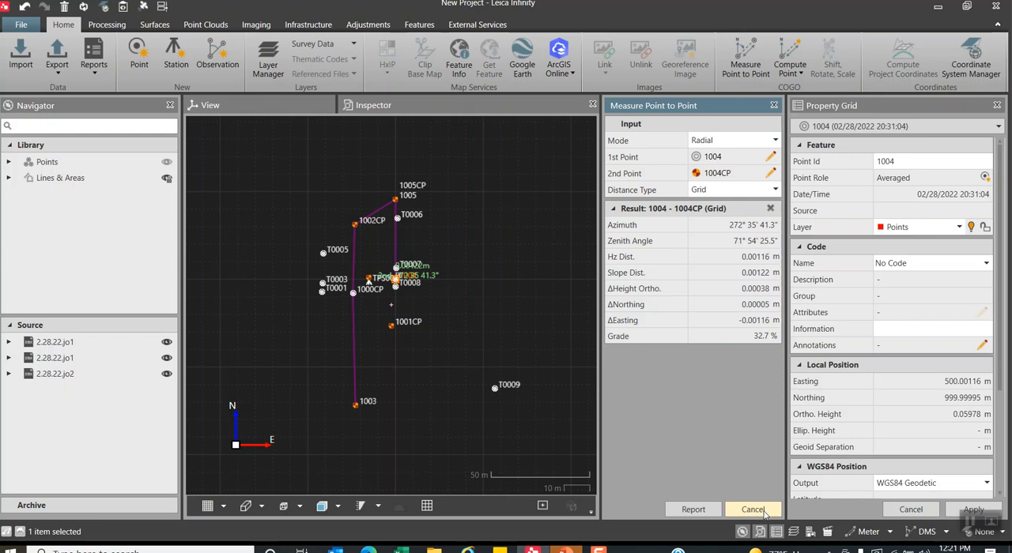
click(752, 509)
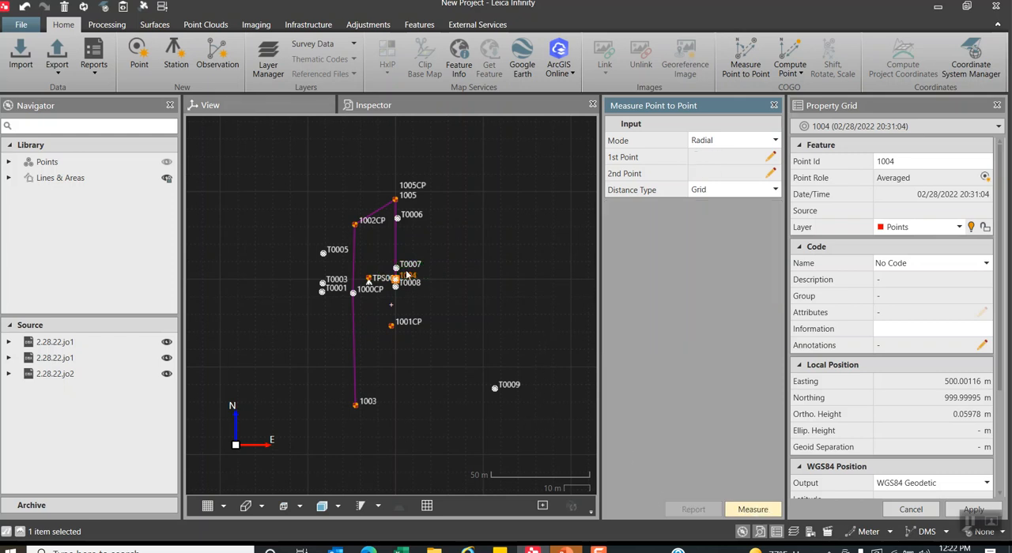
Select points T0001–T0009 in the points table and start an export of the selection only.
click(374, 104)
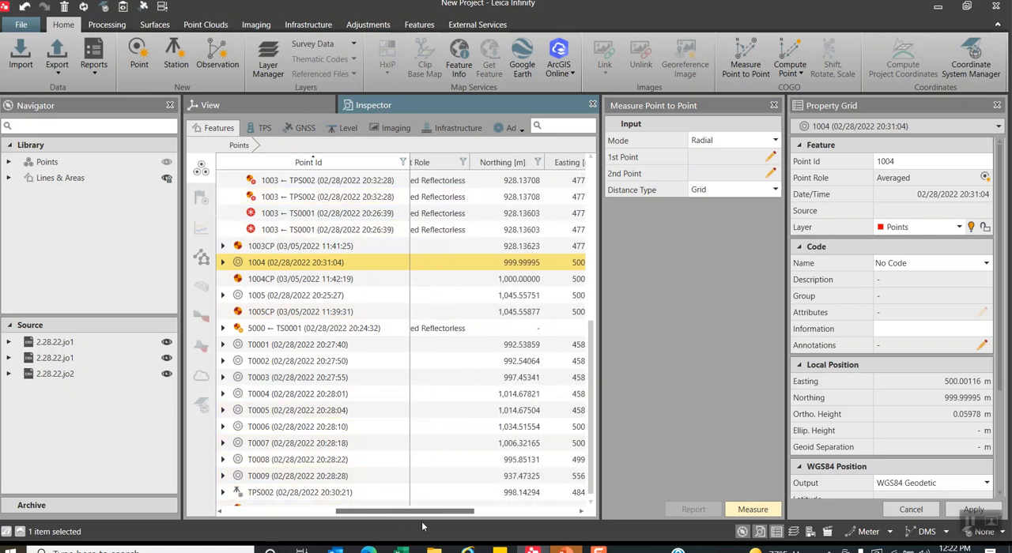
scroll(right, 3)
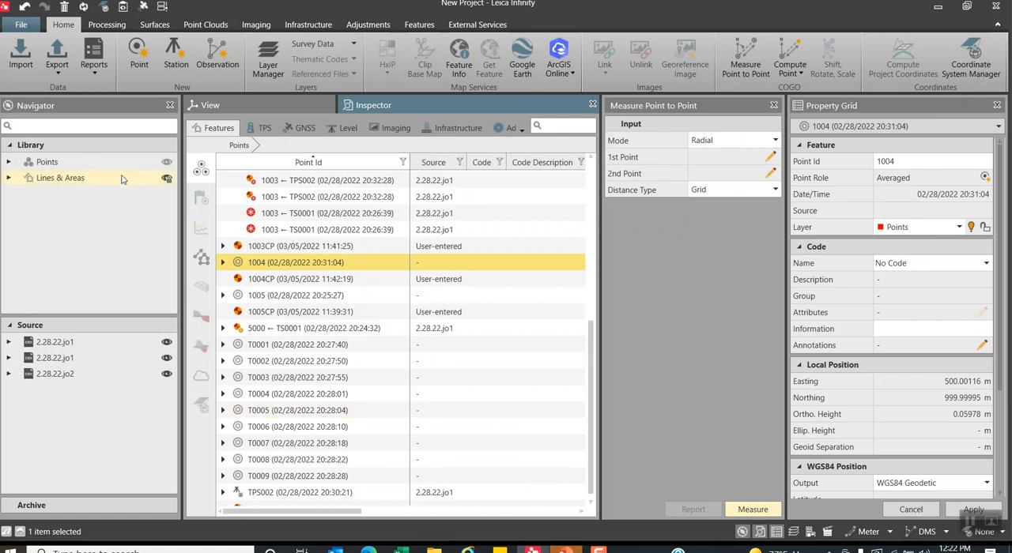
click(57, 60)
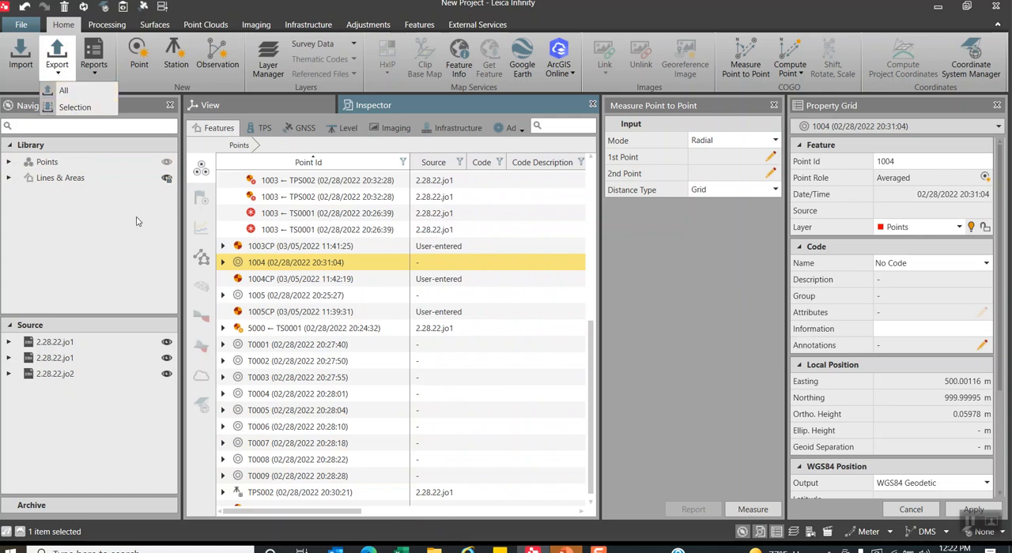
click(297, 345)
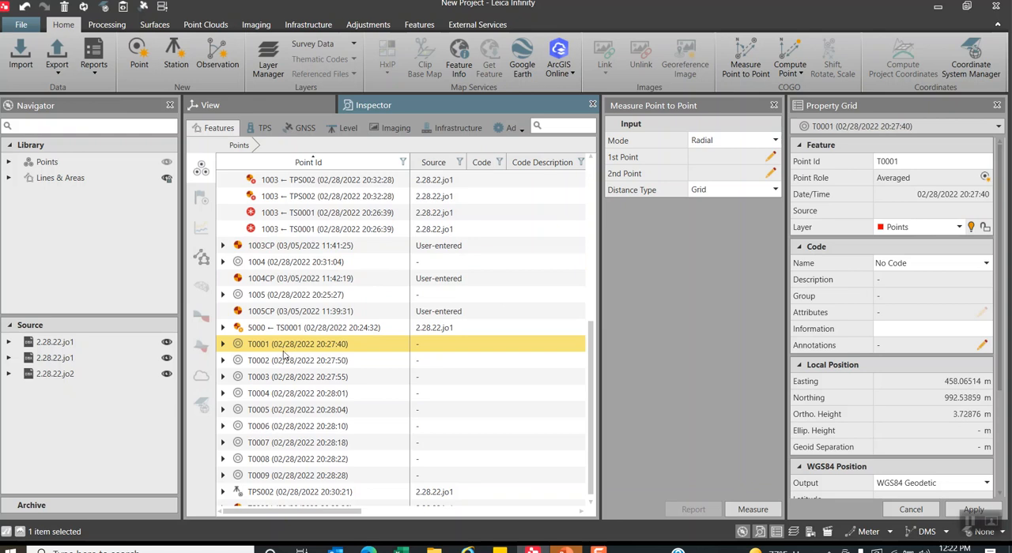
click(297, 474)
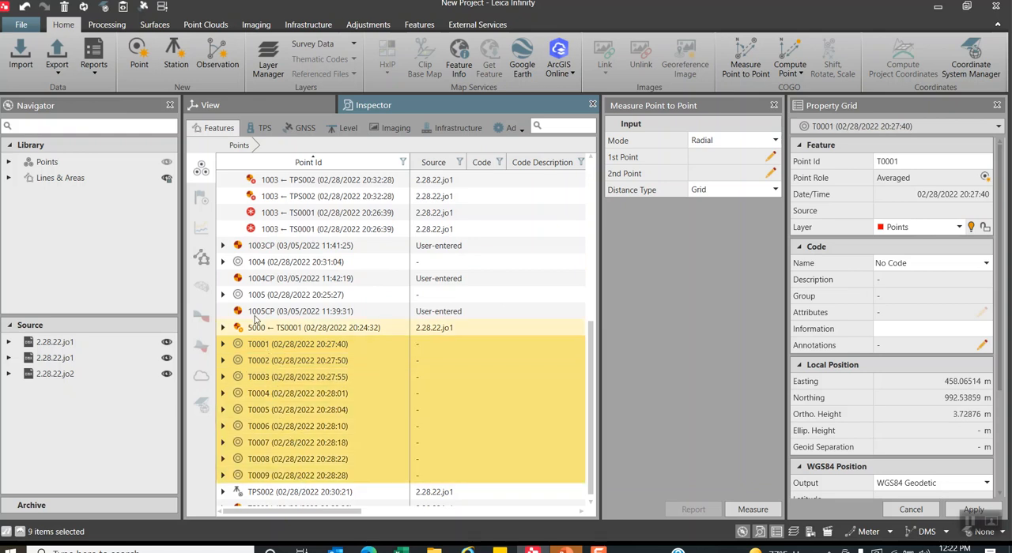
click(57, 60)
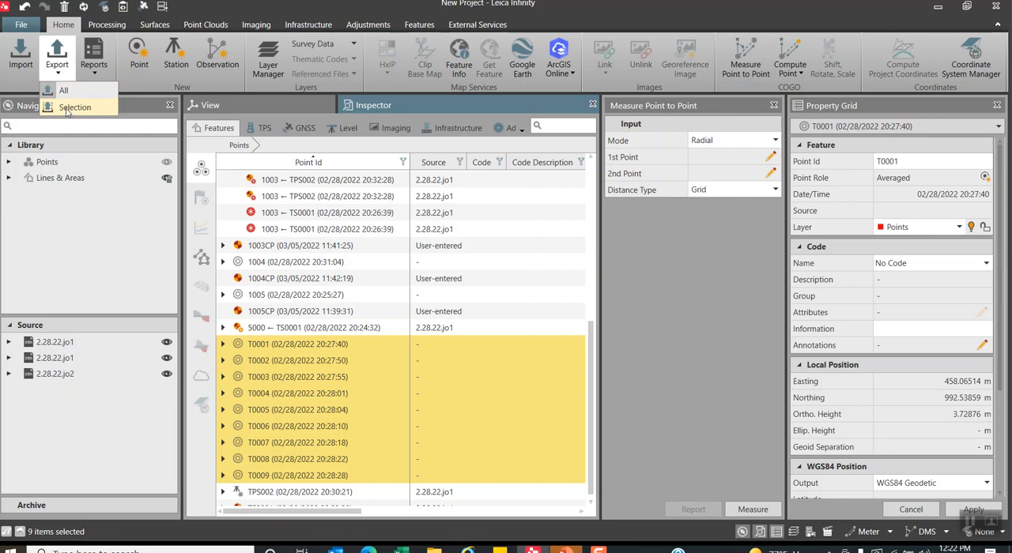
click(75, 108)
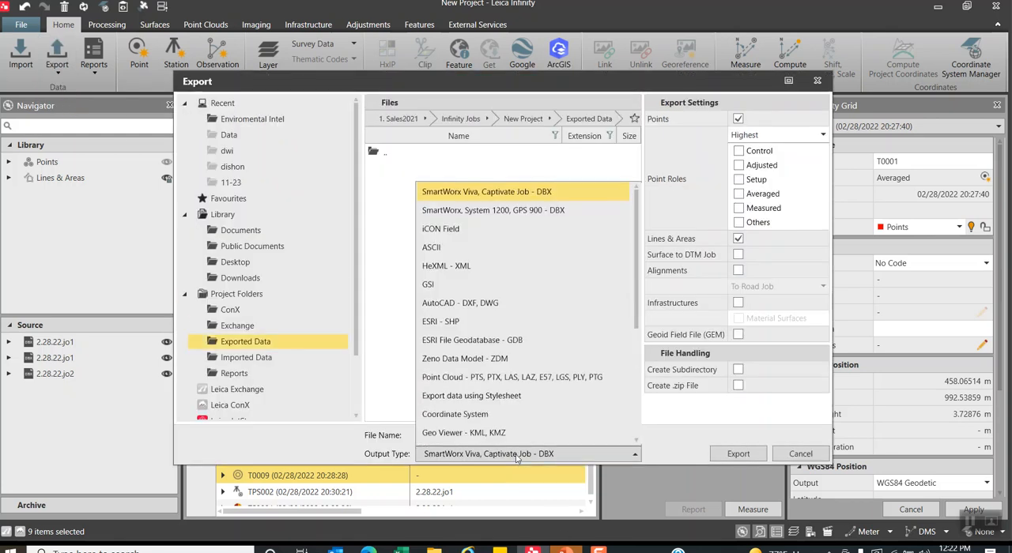
mouse_move(446, 266)
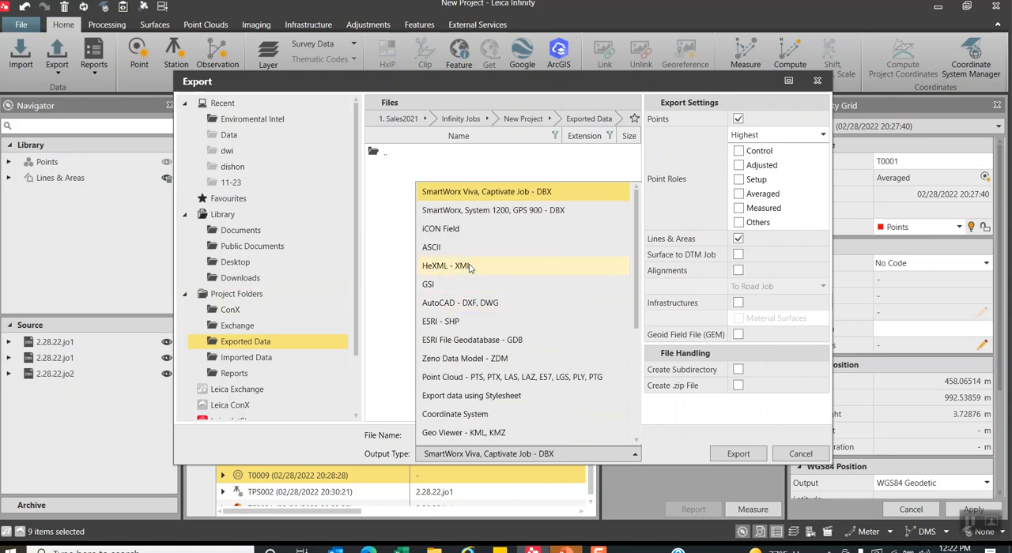
Export the selected points as an ASCII file named 'Test data'.
click(430, 246)
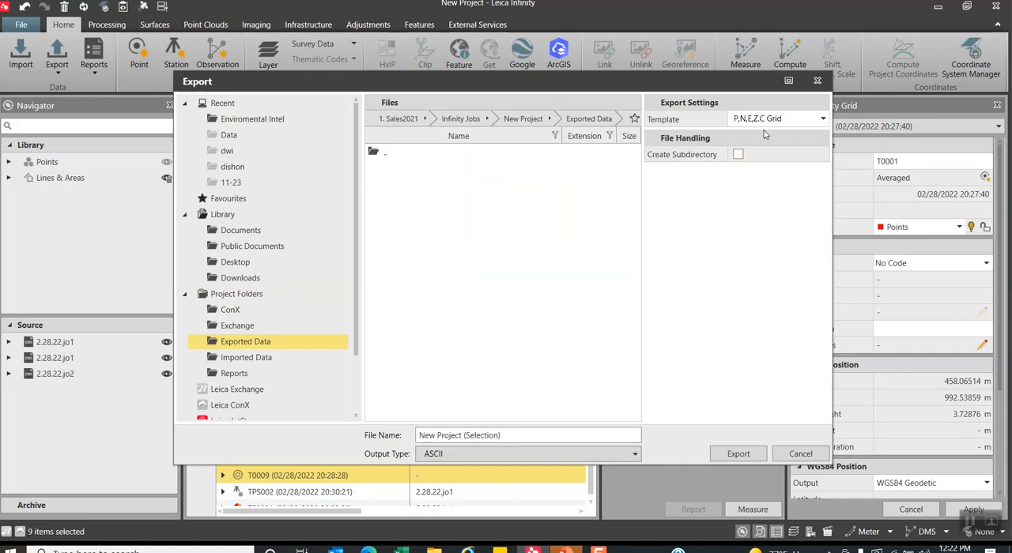
mouse_move(715, 297)
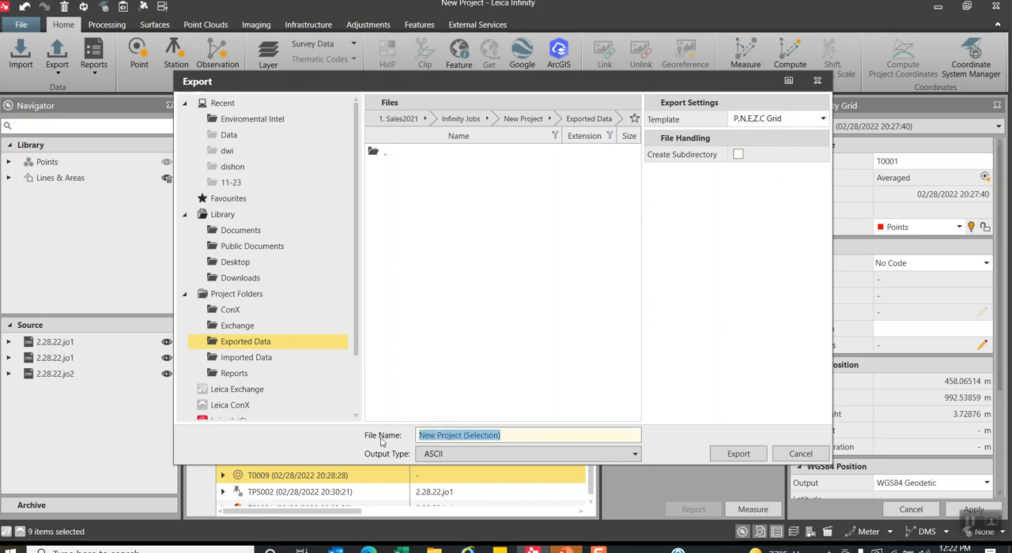
text(Test)
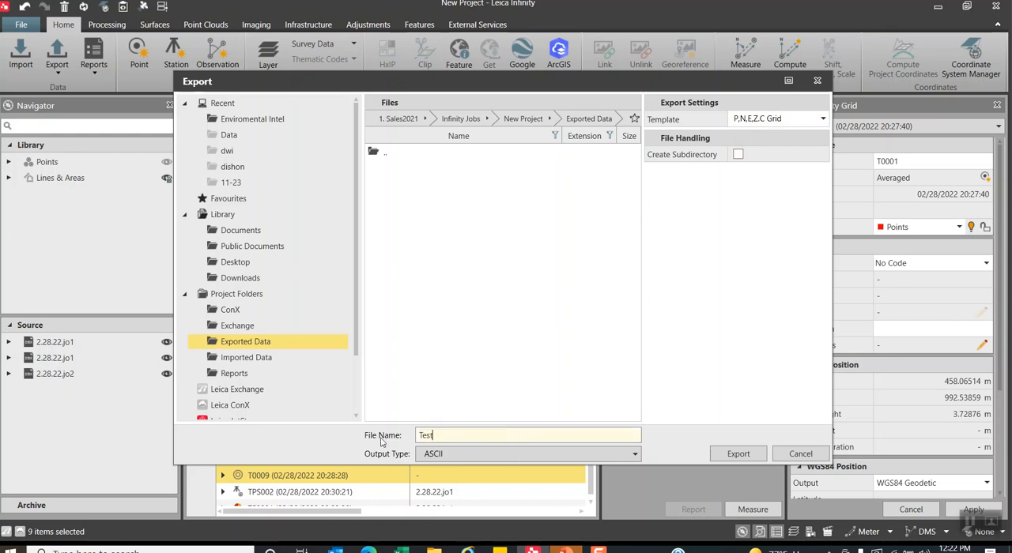
text(data)
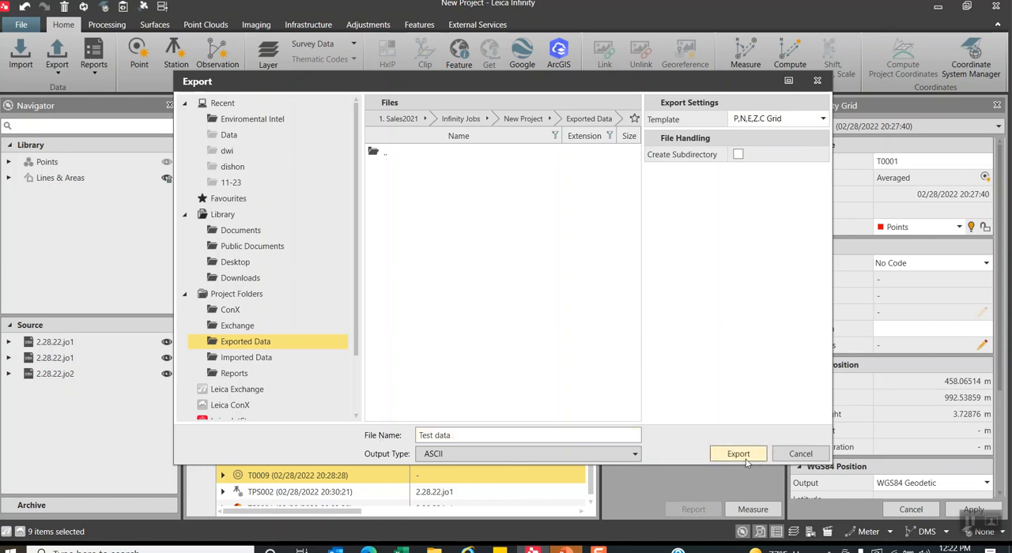
click(737, 452)
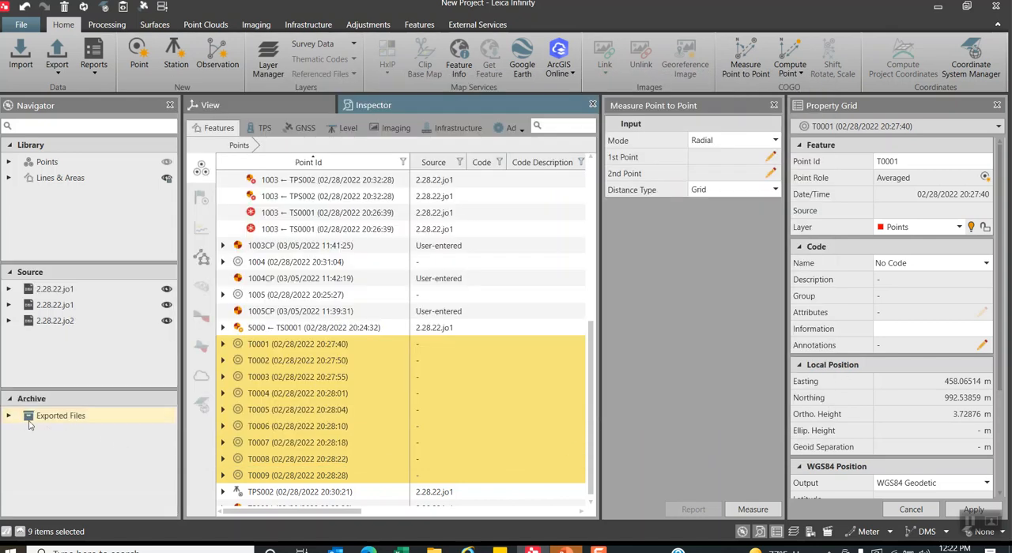
Open the Exported Files folder and the Test data.csv file in Explorer.
click(30, 414)
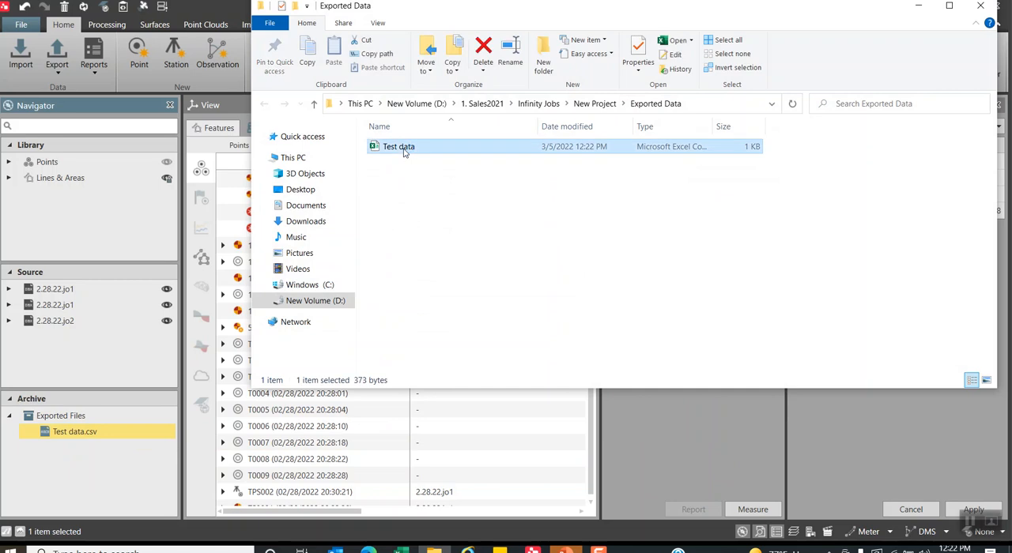
double_click(399, 146)
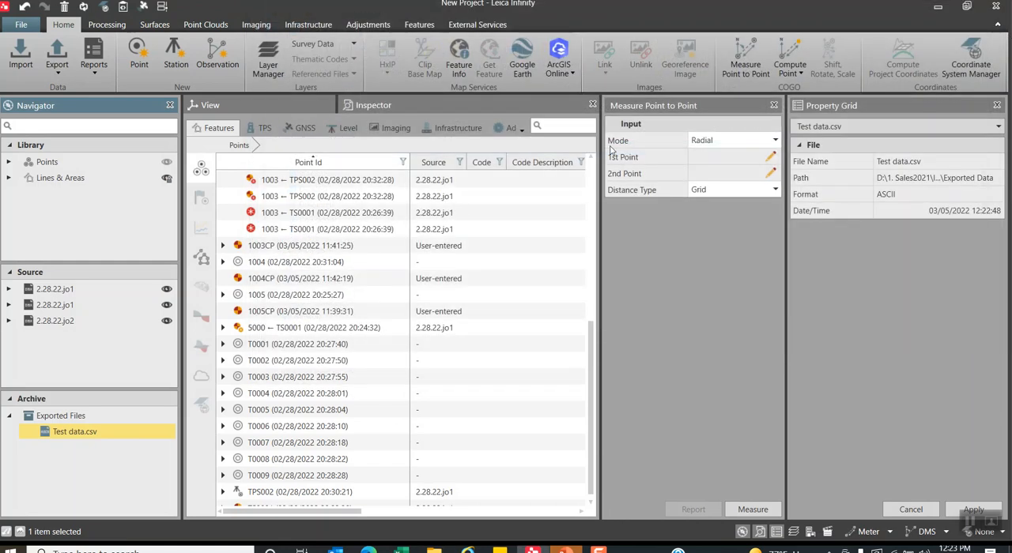
Scroll to the Northing/Easting columns, then start another export of the points.
click(297, 345)
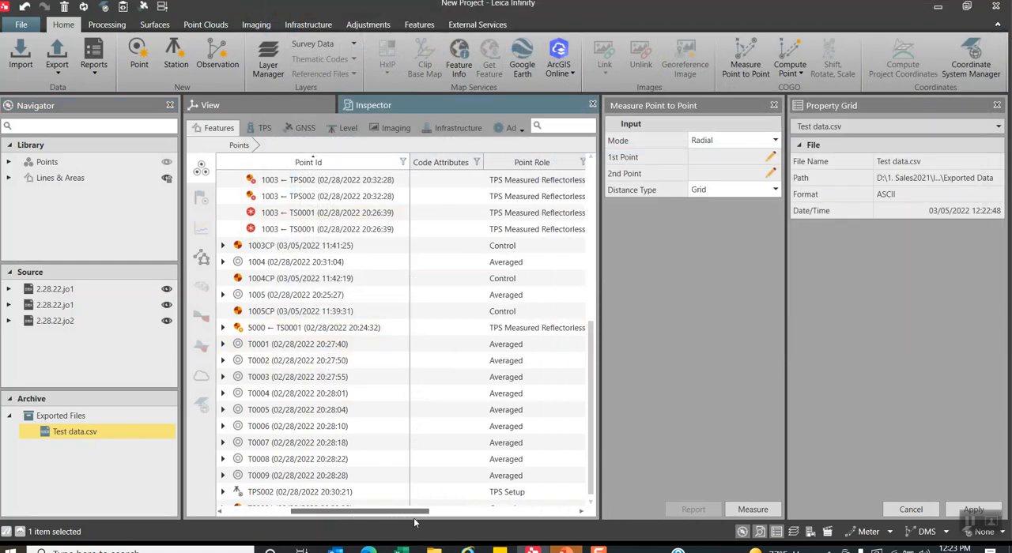
scroll(right, 3)
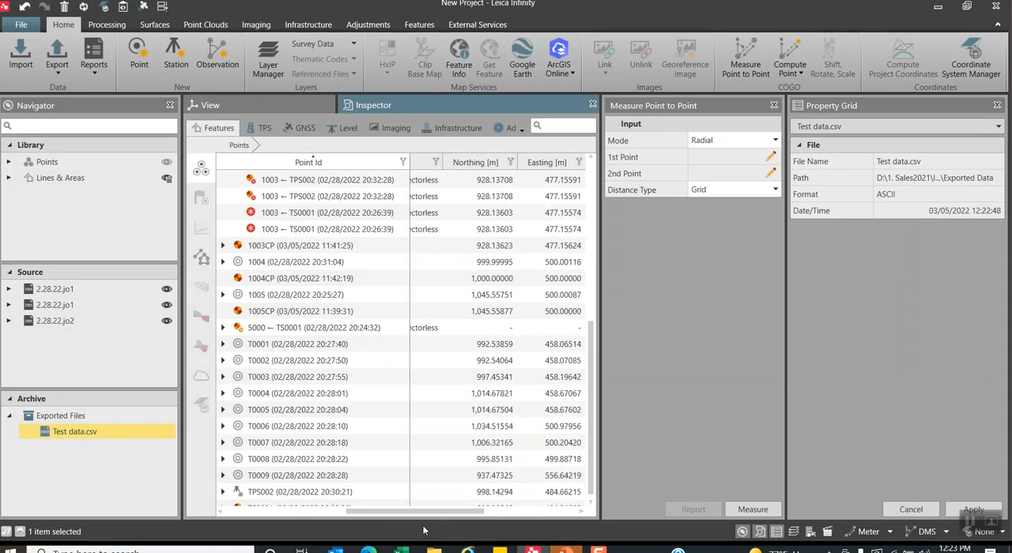
click(57, 54)
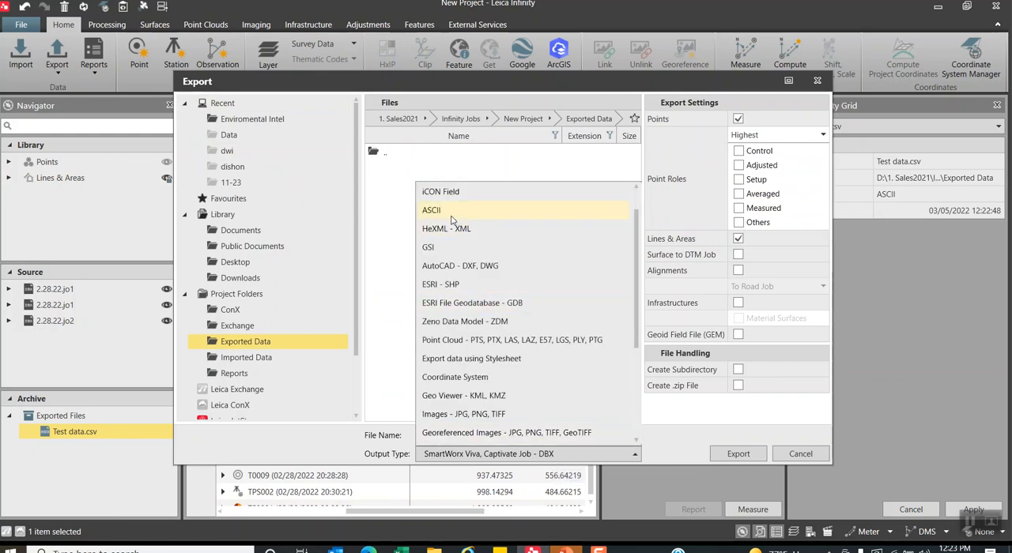
Check the ASCII P,N,E,Z,C Grid template uses US Survey Feet, then close the export.
click(431, 209)
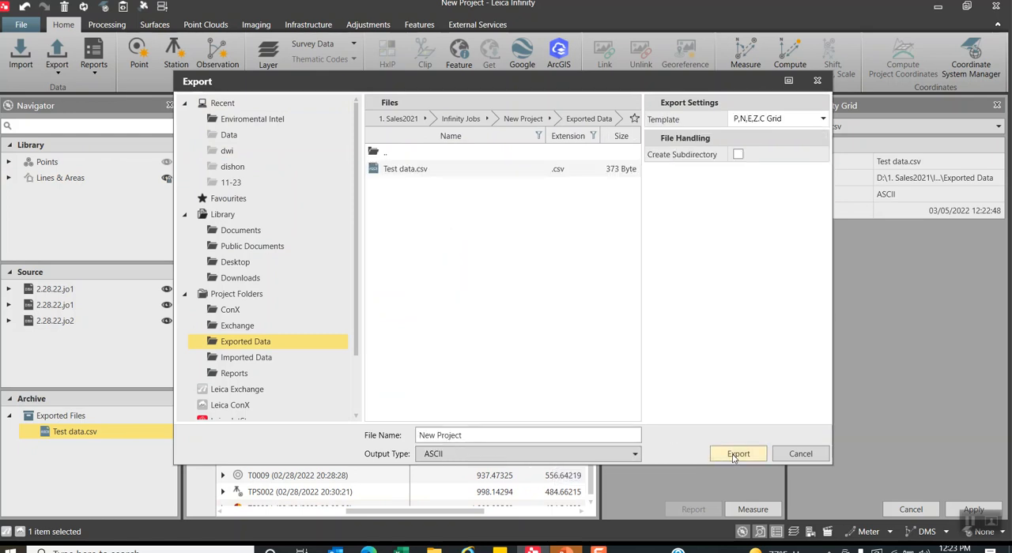
click(822, 119)
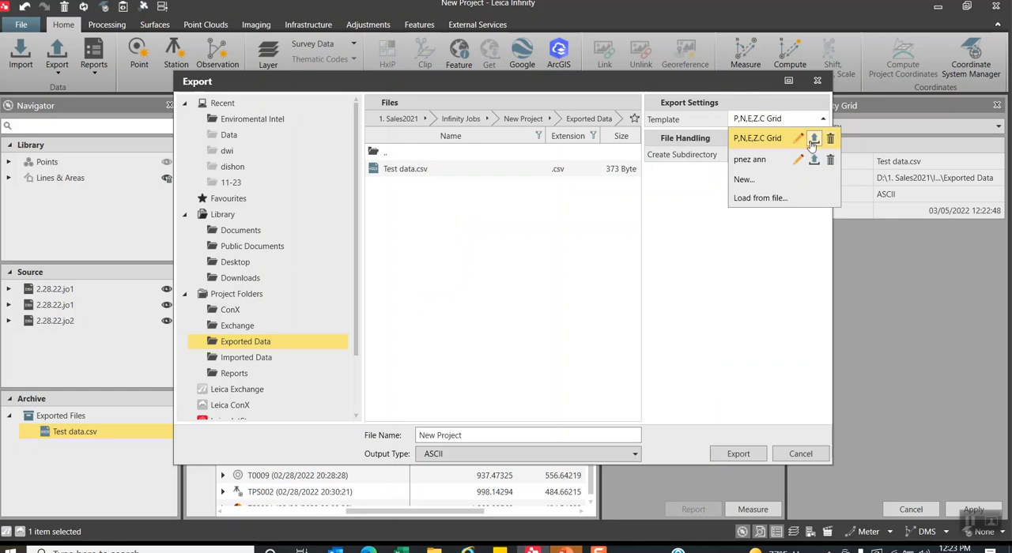
click(799, 138)
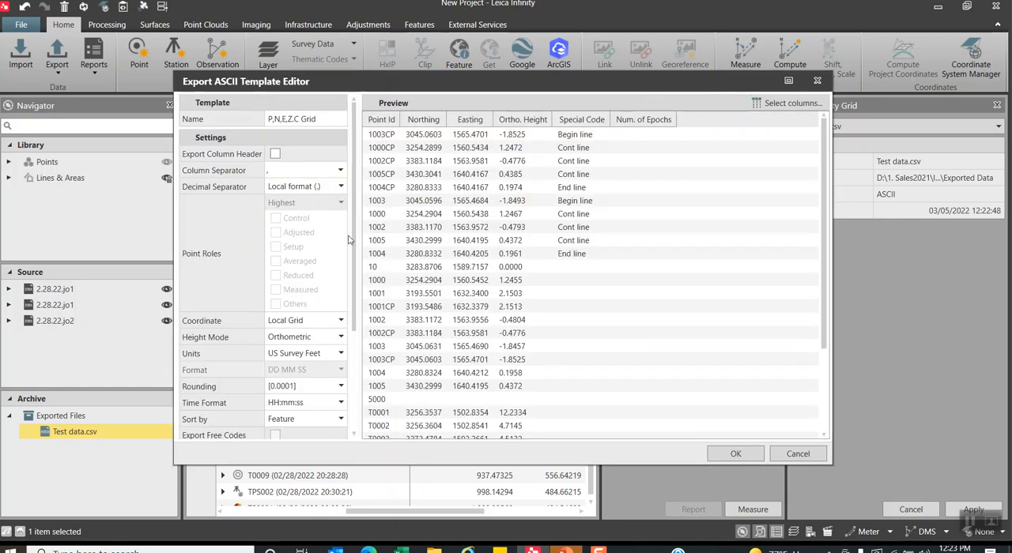
mouse_move(305, 356)
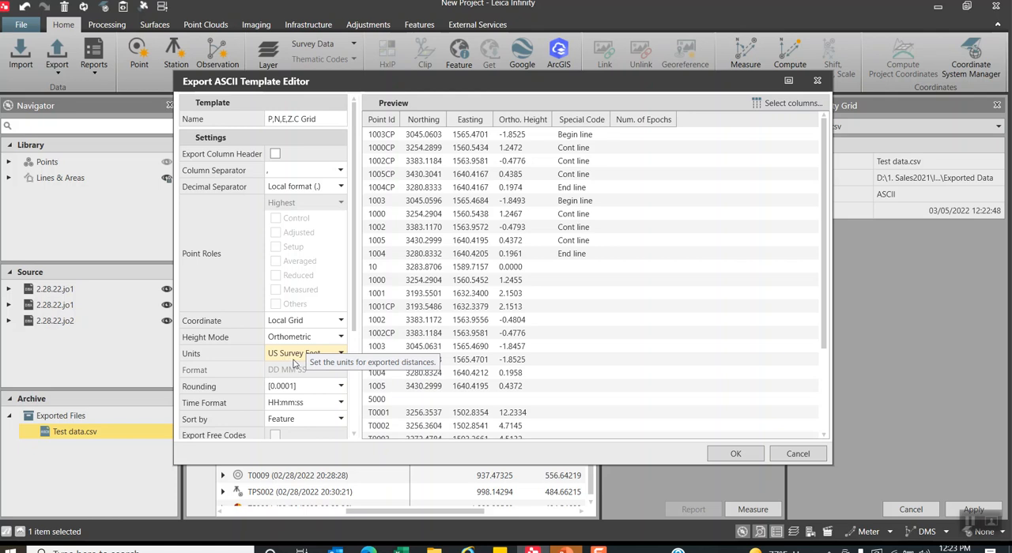
click(340, 352)
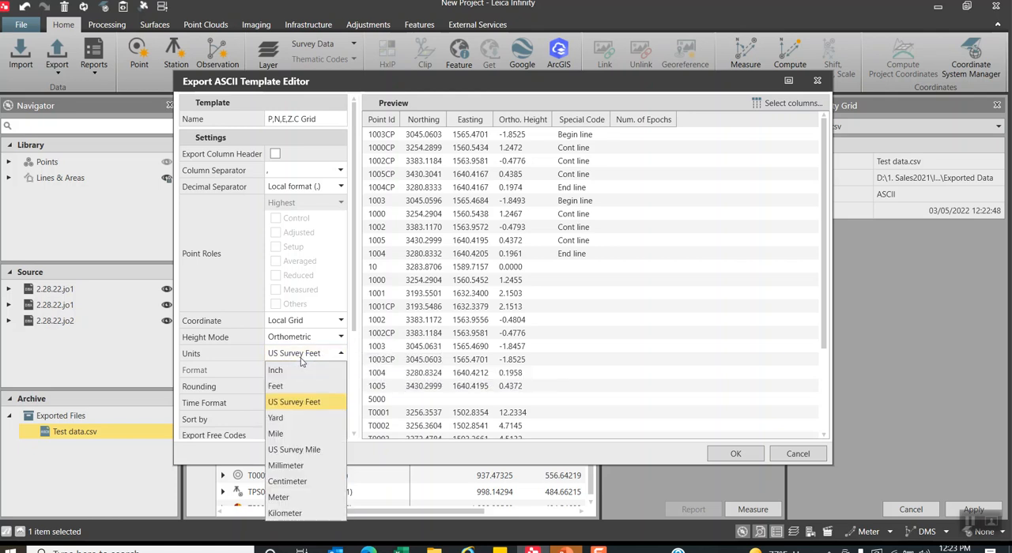
mouse_move(278, 496)
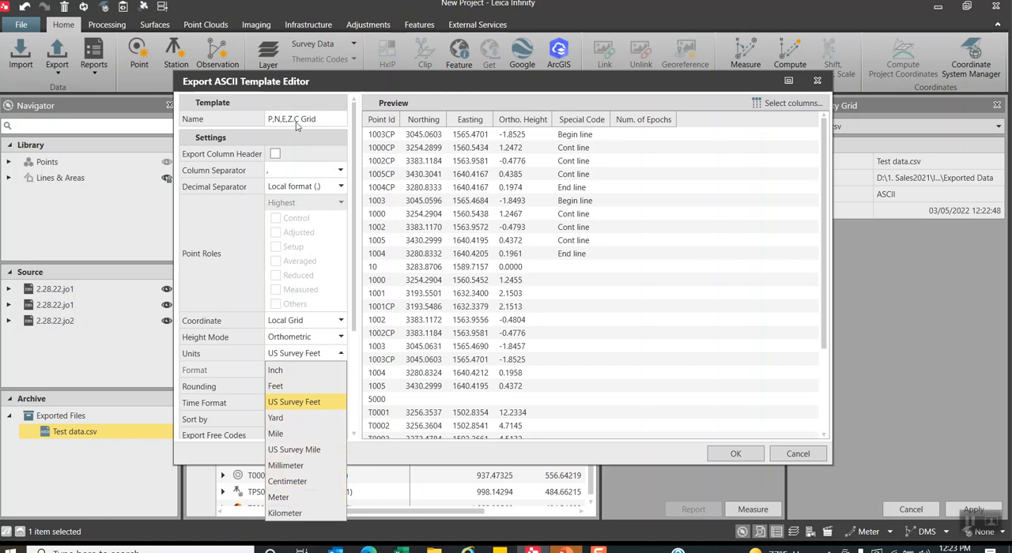
mouse_move(819, 81)
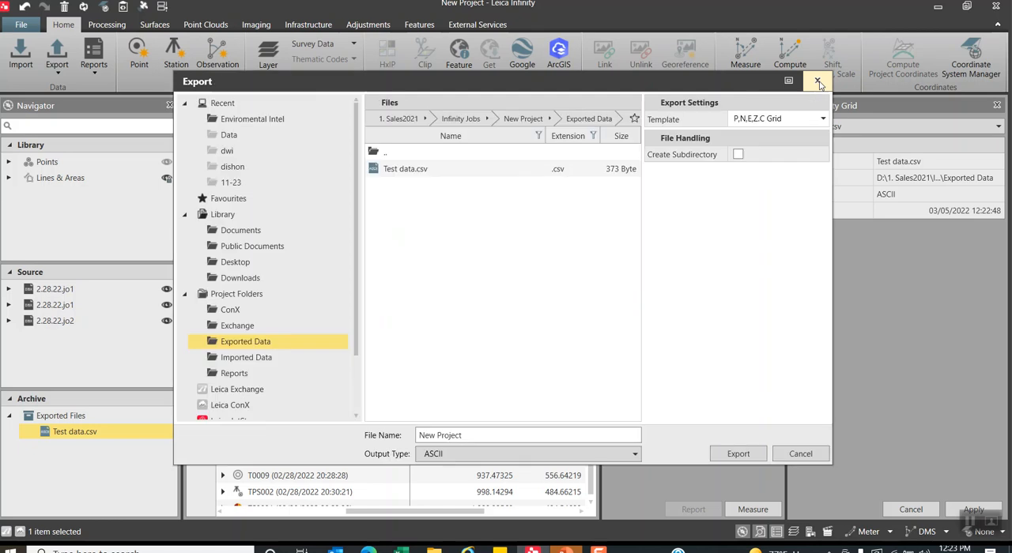
click(819, 82)
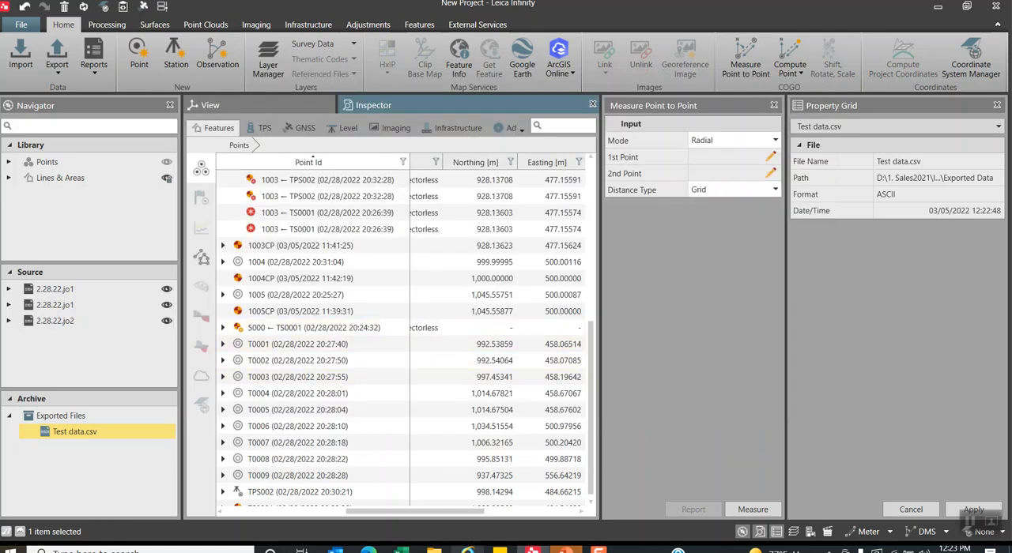
Close the measurement panel and inspect T0003 and T0005 coordinates in US survey feet.
scroll(right, 3)
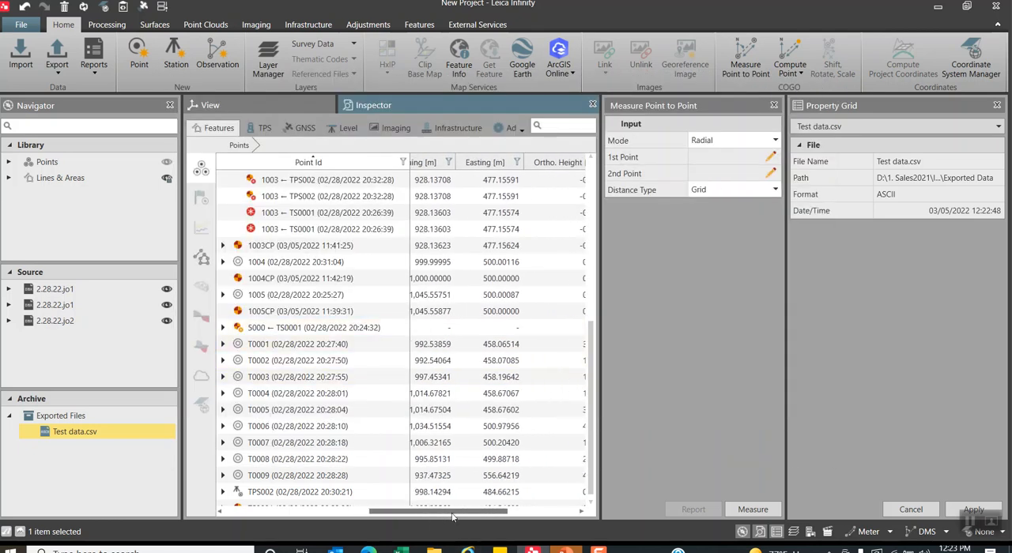
scroll(left, 3)
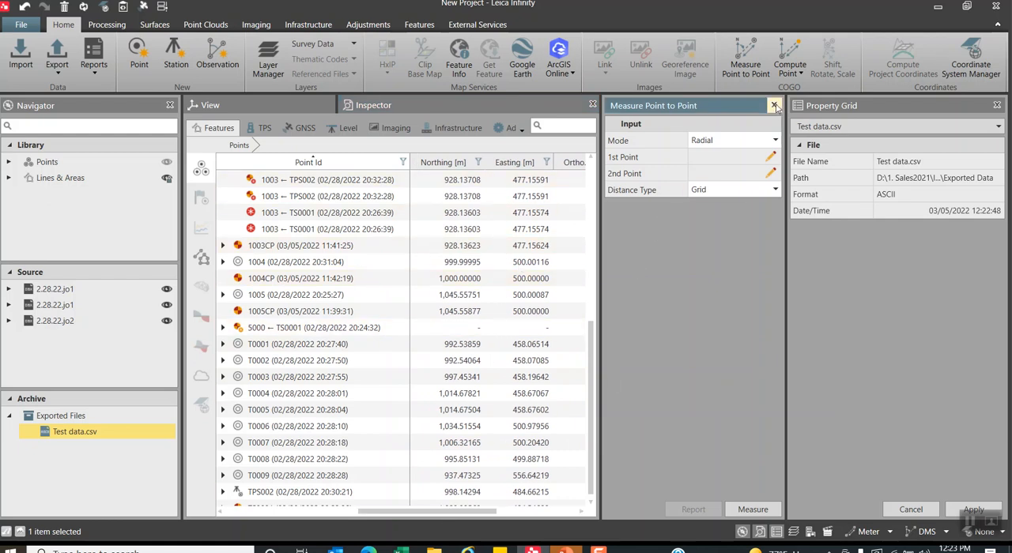
click(868, 532)
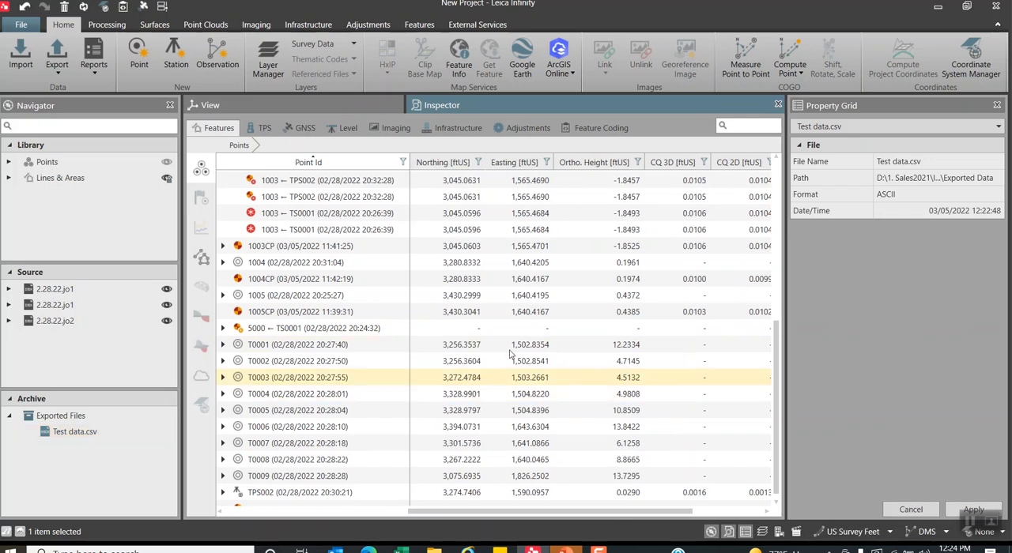
click(297, 411)
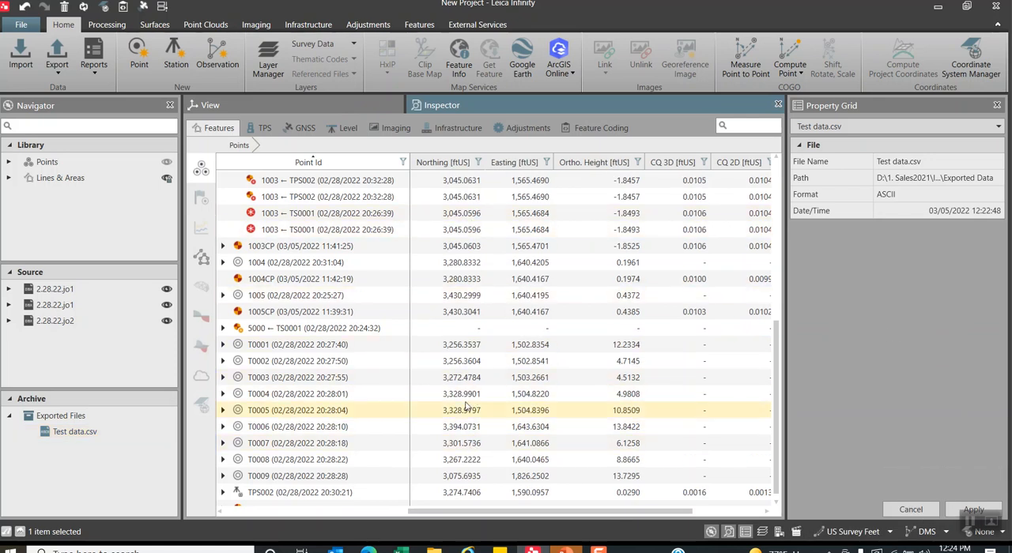
click(300, 246)
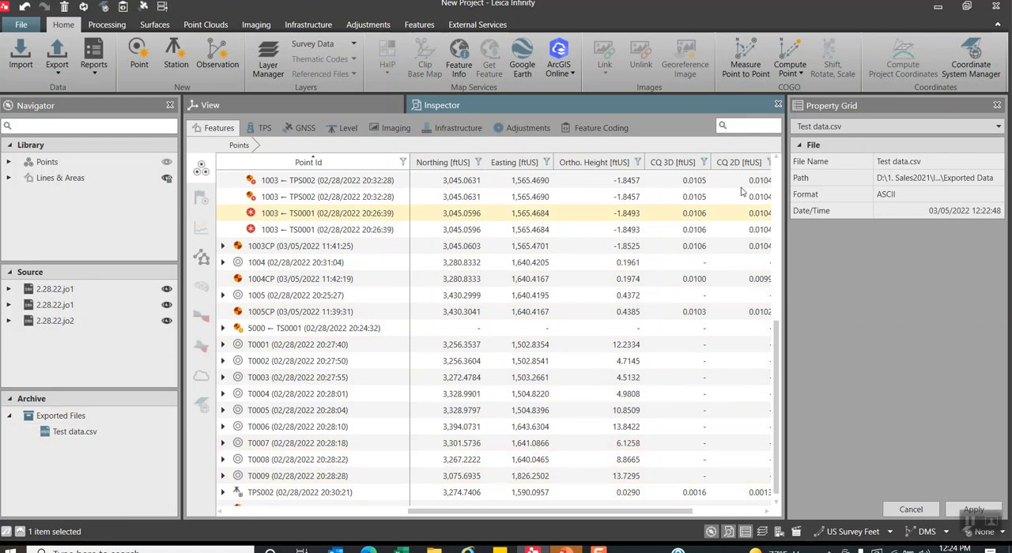
mouse_move(832, 60)
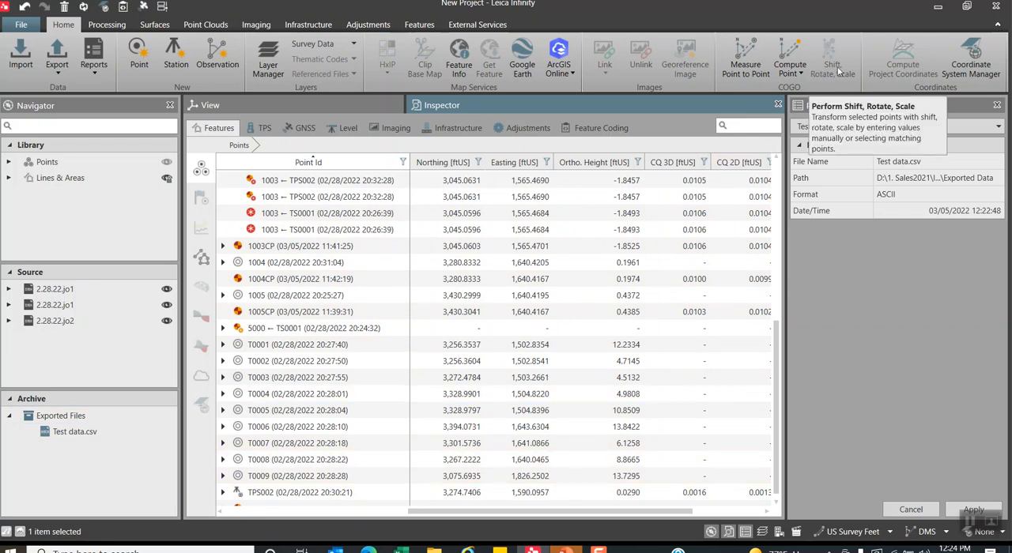